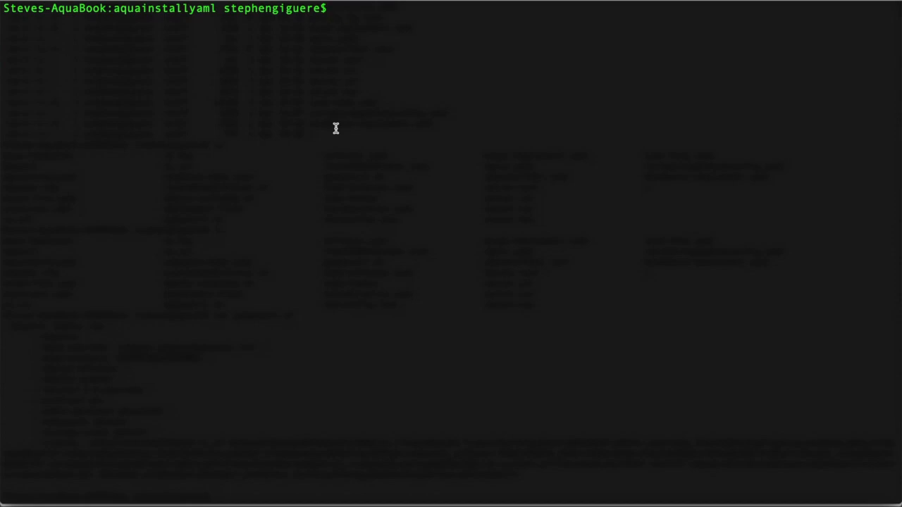
List pods in the default namespace, then across all namespaces with k get pods --all-namespaces
{"action": "type", "text": "k get pods"}
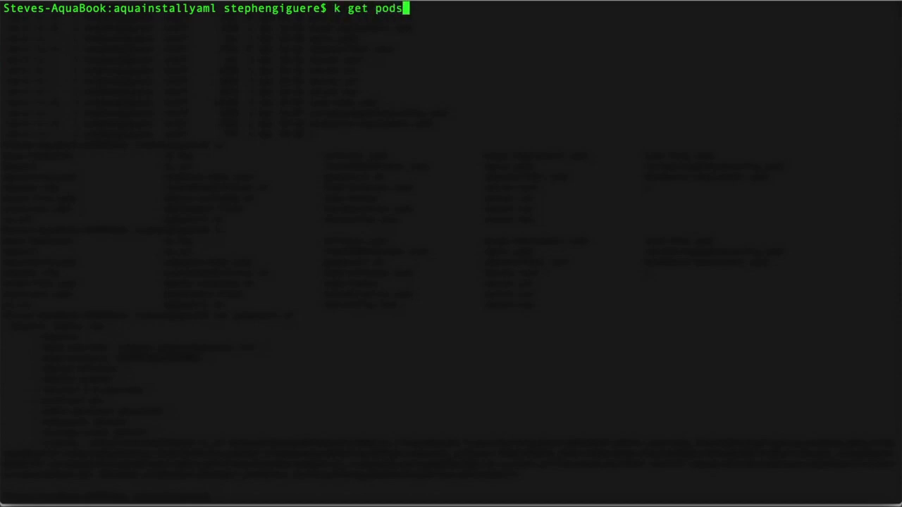
{"action": "key", "text": "Return"}
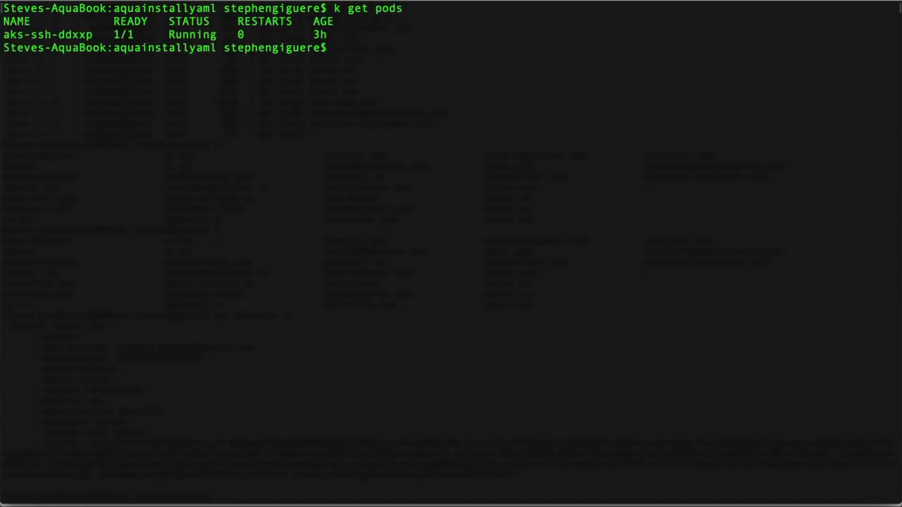
{"action": "mouse_move", "coordinate": [332, 96]}
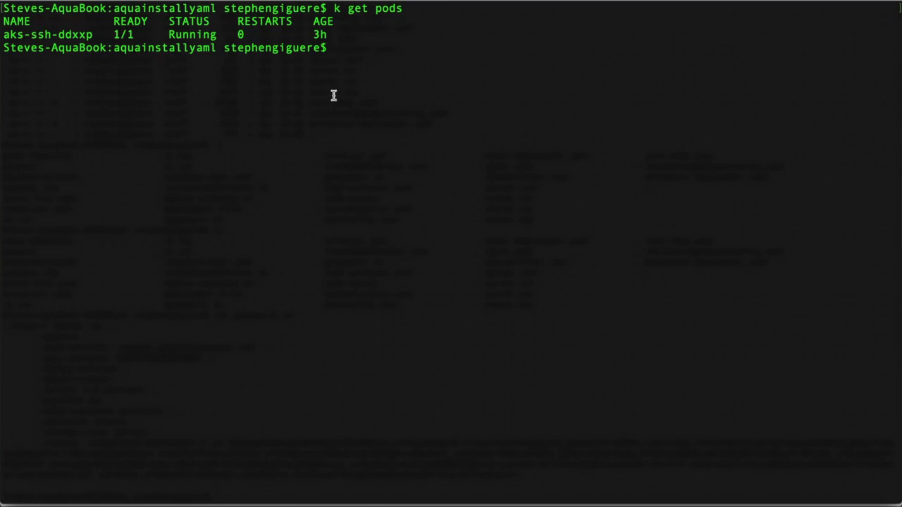
{"action": "mouse_move", "coordinate": [348, 96]}
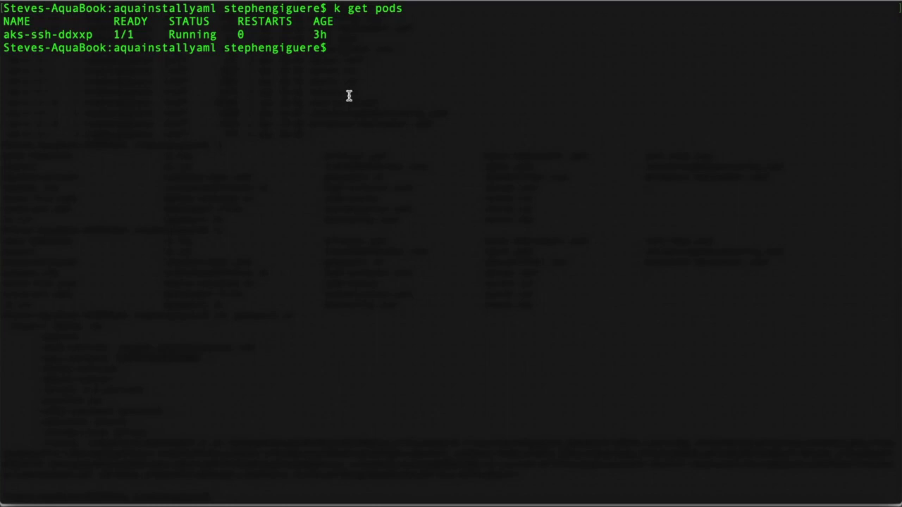
{"action": "type", "text": "k get pods --"}
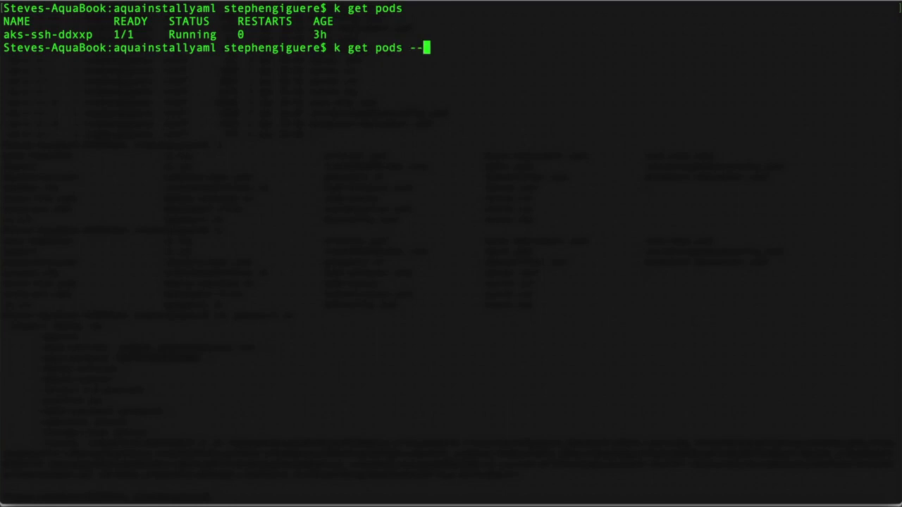
{"action": "type", "text": "all-namespaces"}
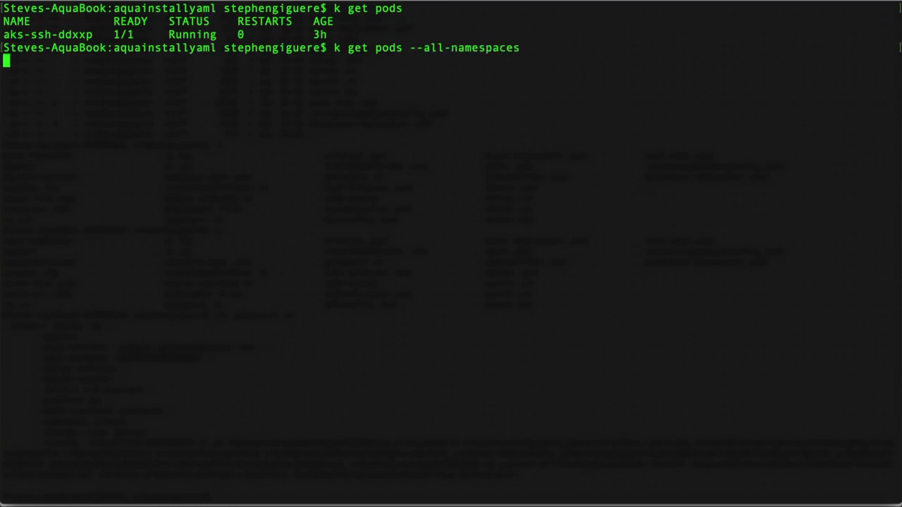
{"action": "key", "text": "Return"}
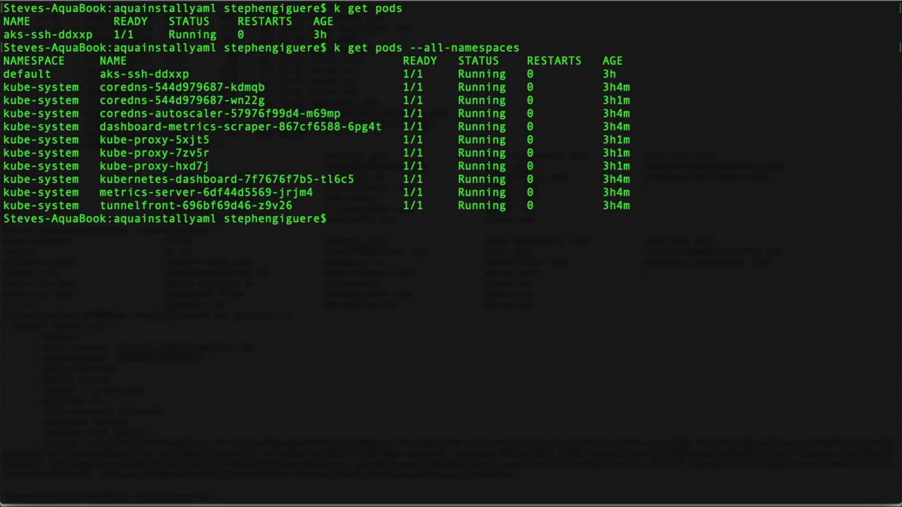
{"action": "mouse_move", "coordinate": [146, 175]}
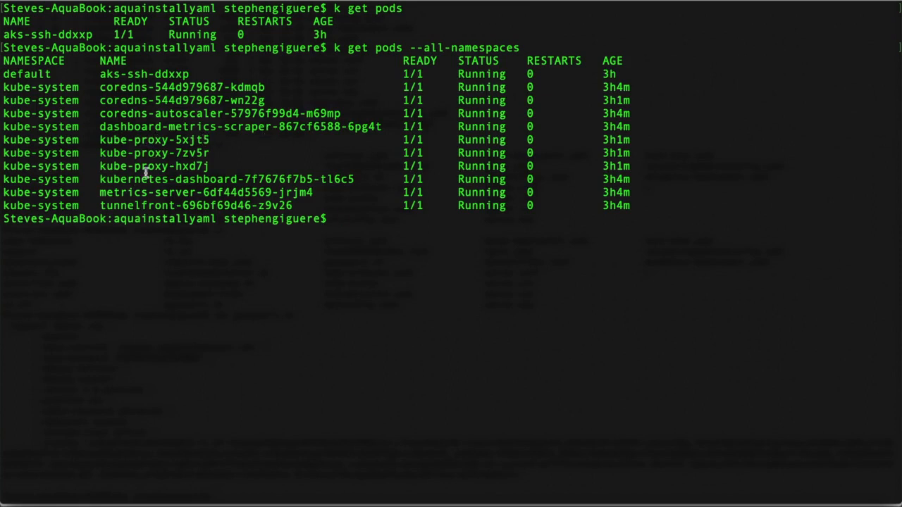
{"action": "mouse_move", "coordinate": [293, 175]}
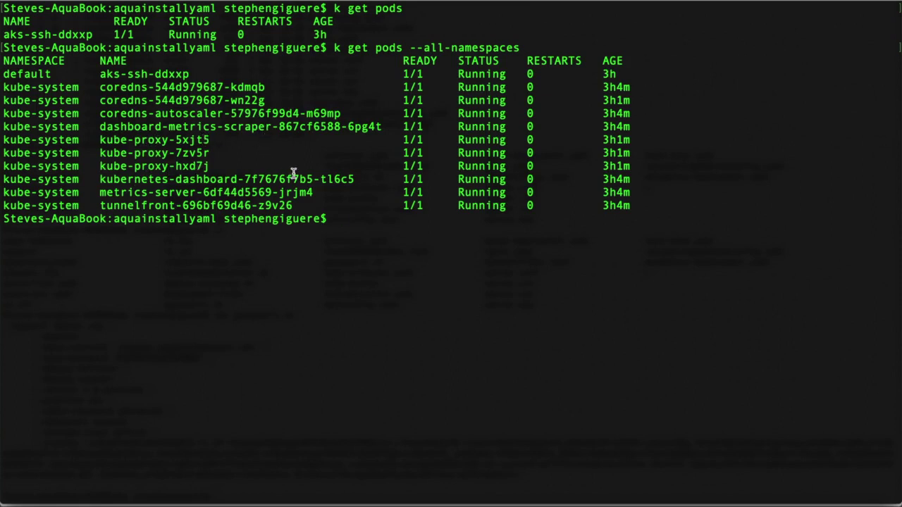
{"action": "mouse_move", "coordinate": [212, 167]}
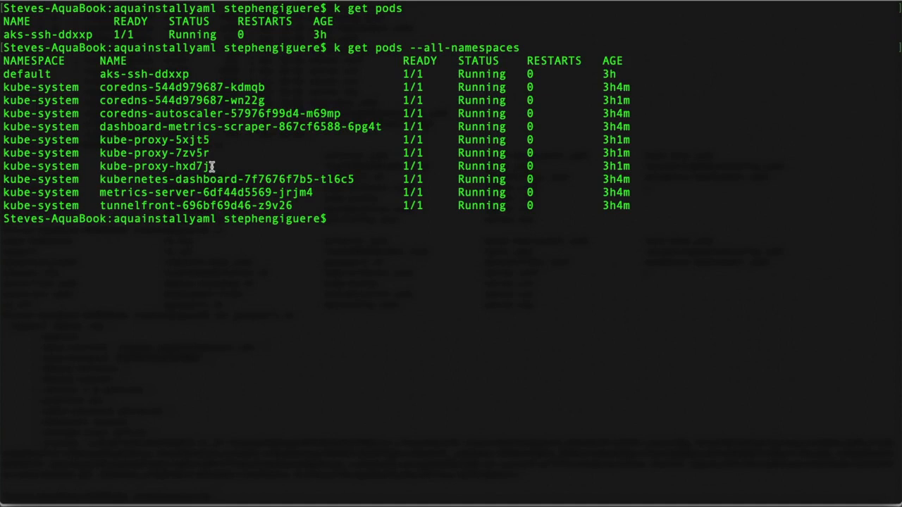
{"action": "mouse_move", "coordinate": [340, 122]}
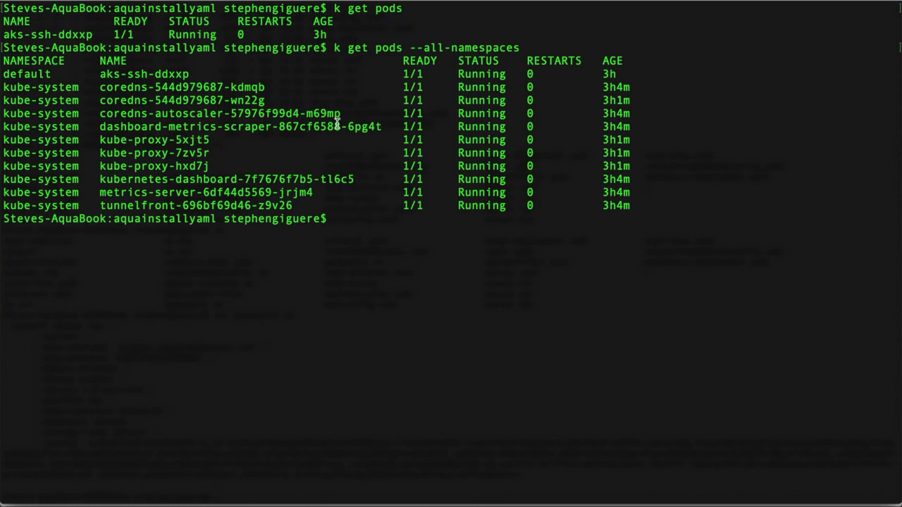
{"action": "mouse_move", "coordinate": [327, 200]}
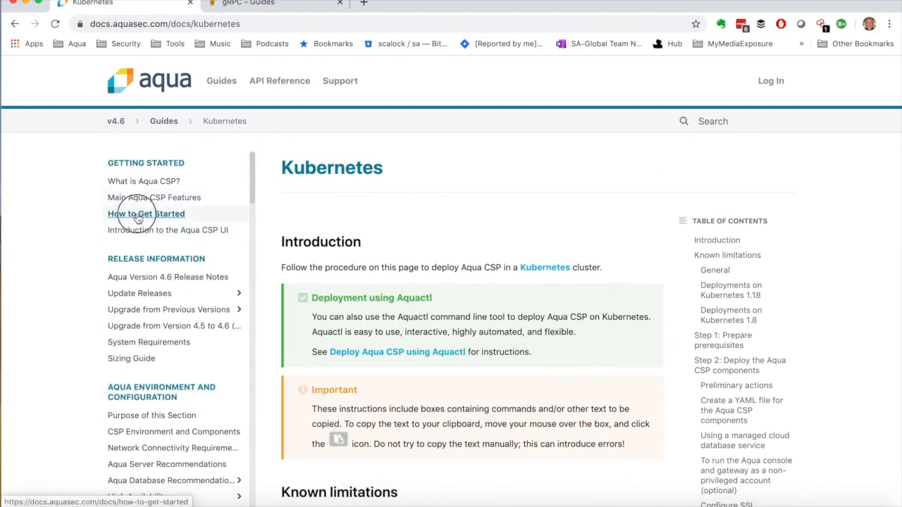
Go from the How to Get Started guide to the Deploying Aqua CSP overview
{"action": "left_click", "coordinate": [144, 214]}
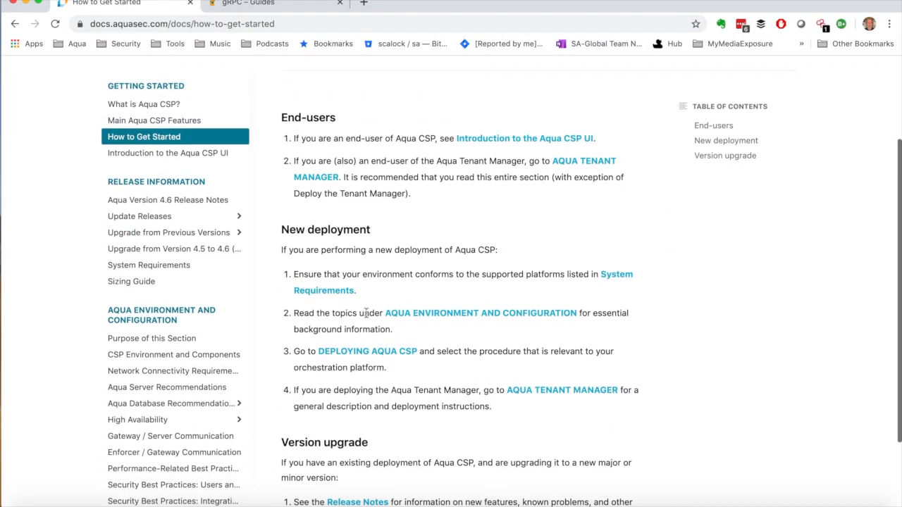
{"action": "mouse_move", "coordinate": [367, 351]}
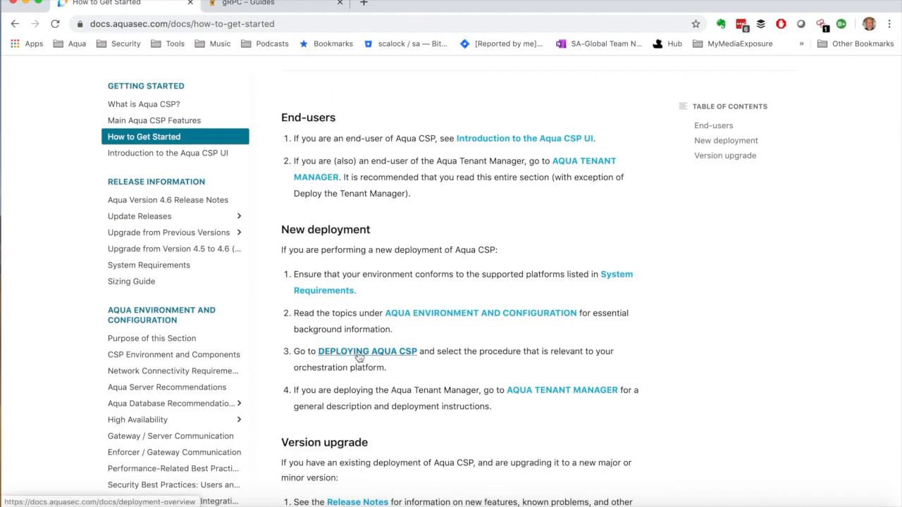
{"action": "left_click", "coordinate": [367, 351]}
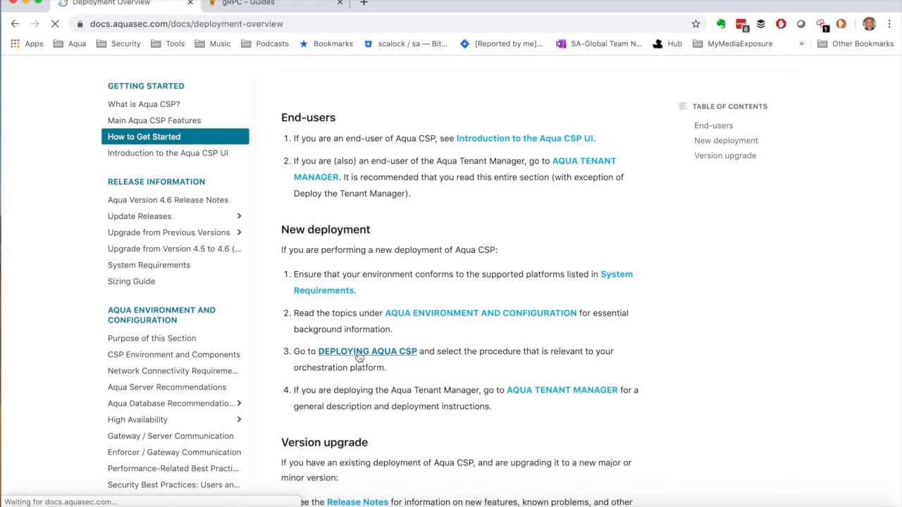
{"action": "left_click", "coordinate": [367, 352]}
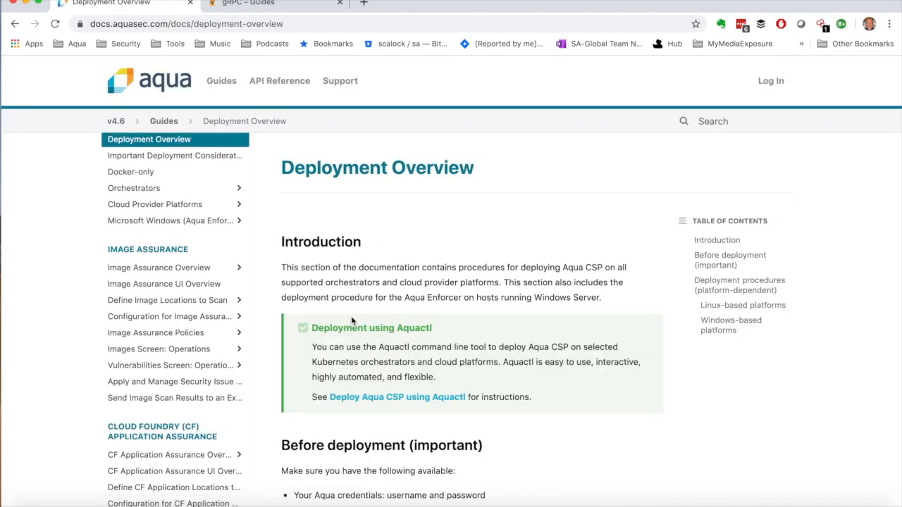
Reach the Linux-based platforms list and choose the Kubernetes deployment procedure
{"action": "scroll", "scroll_direction": "down", "scroll_amount": 3}
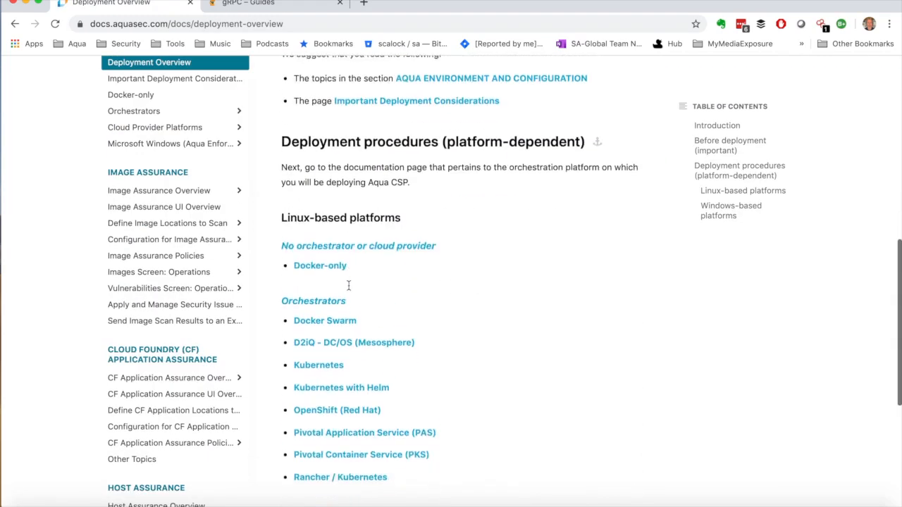
{"action": "scroll", "scroll_direction": "down", "scroll_amount": 3}
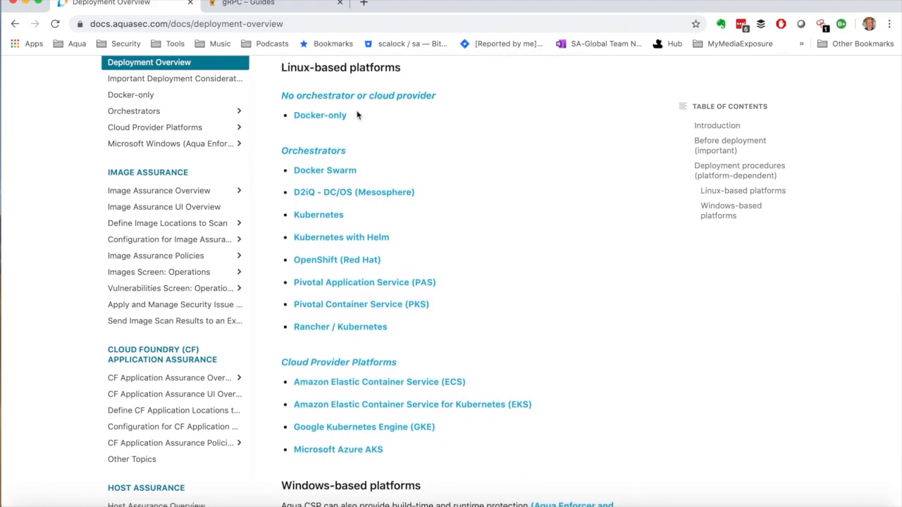
{"action": "mouse_move", "coordinate": [369, 170]}
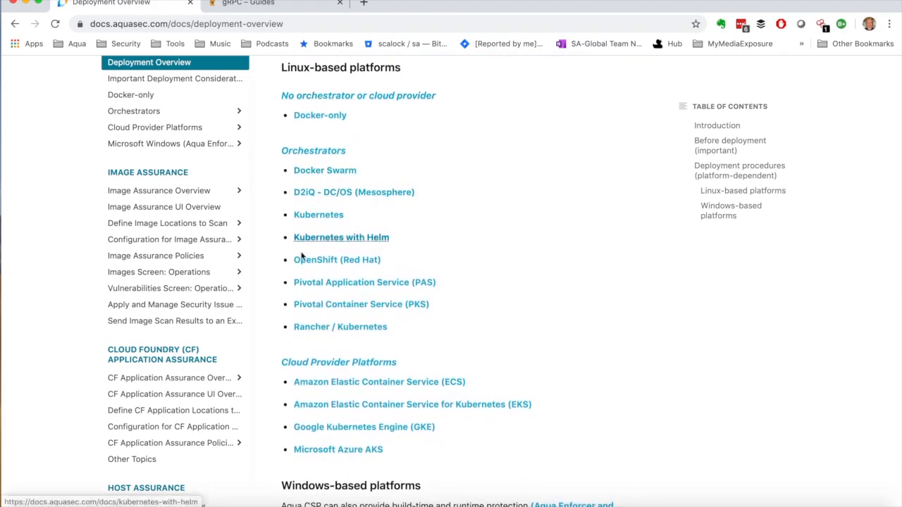
{"action": "mouse_move", "coordinate": [321, 248]}
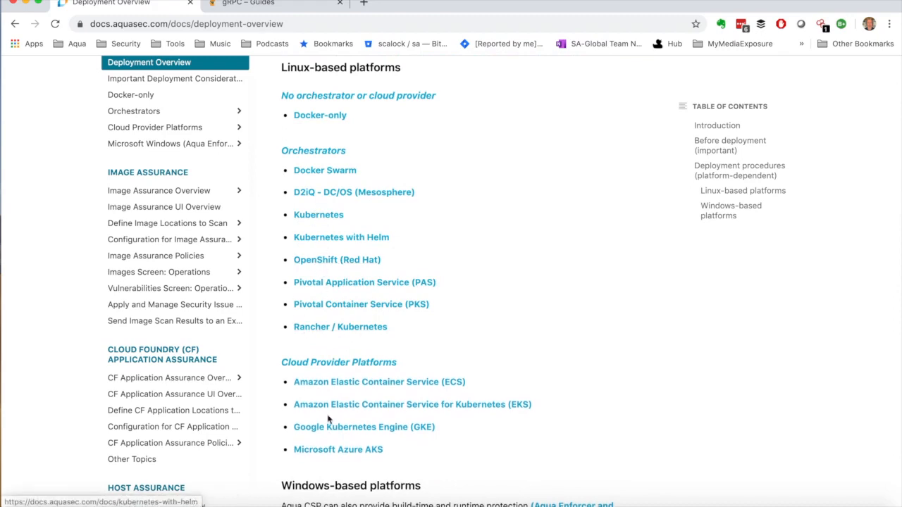
{"action": "mouse_move", "coordinate": [321, 226]}
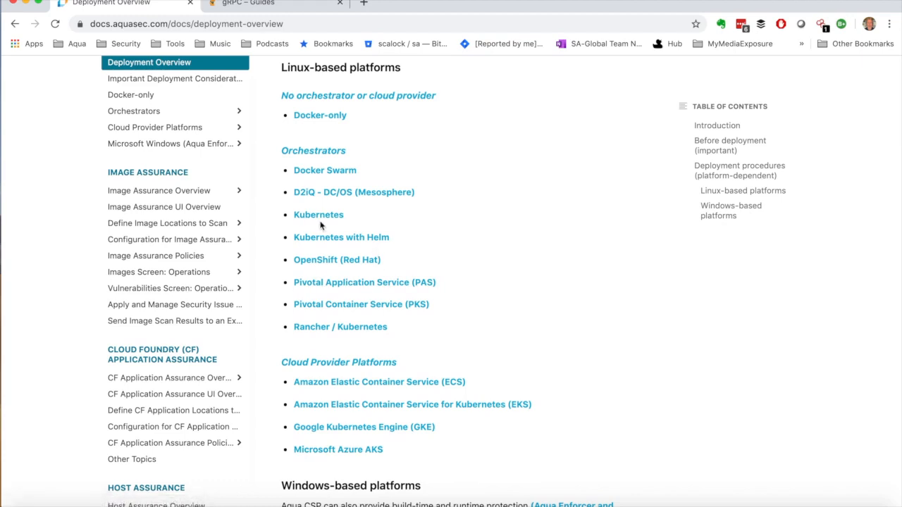
{"action": "left_click", "coordinate": [319, 214]}
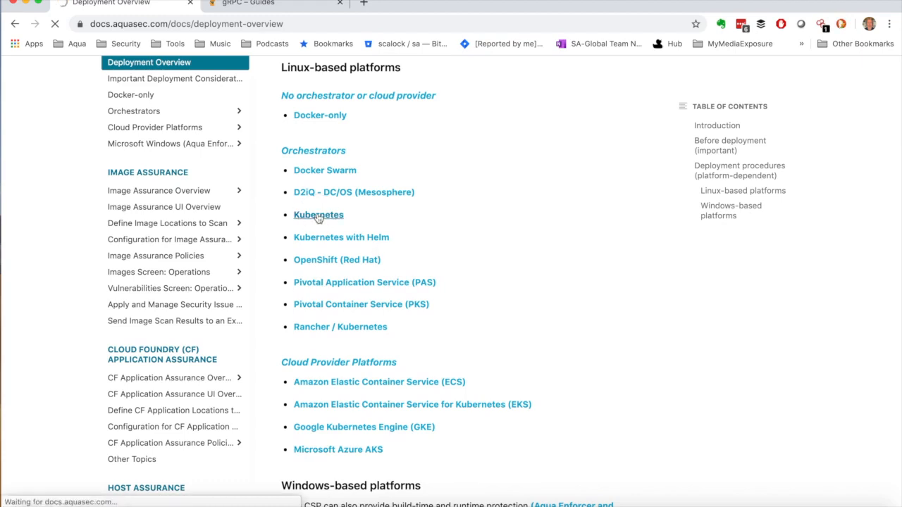
Bring the Kubernetes page to Step 2's preliminary aqua namespace and registry secret commands
{"action": "left_click", "coordinate": [318, 214]}
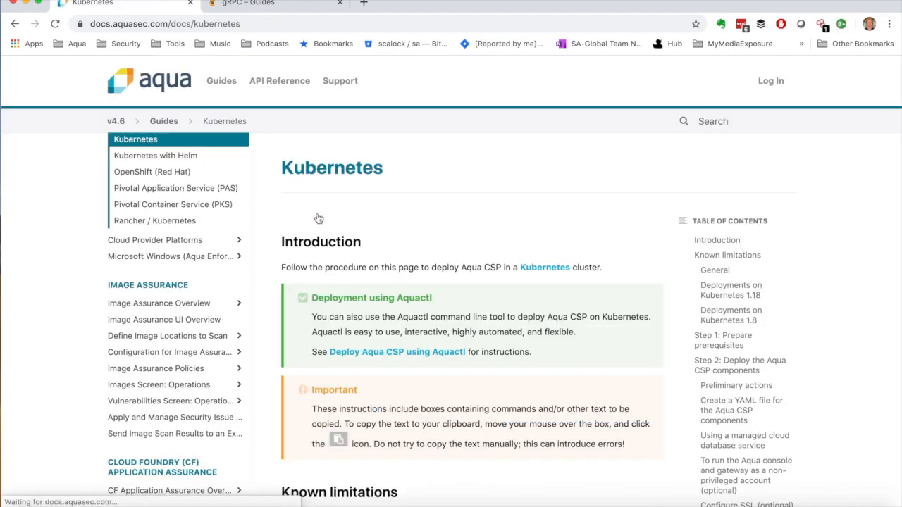
{"action": "scroll", "scroll_direction": "down", "scroll_amount": 3}
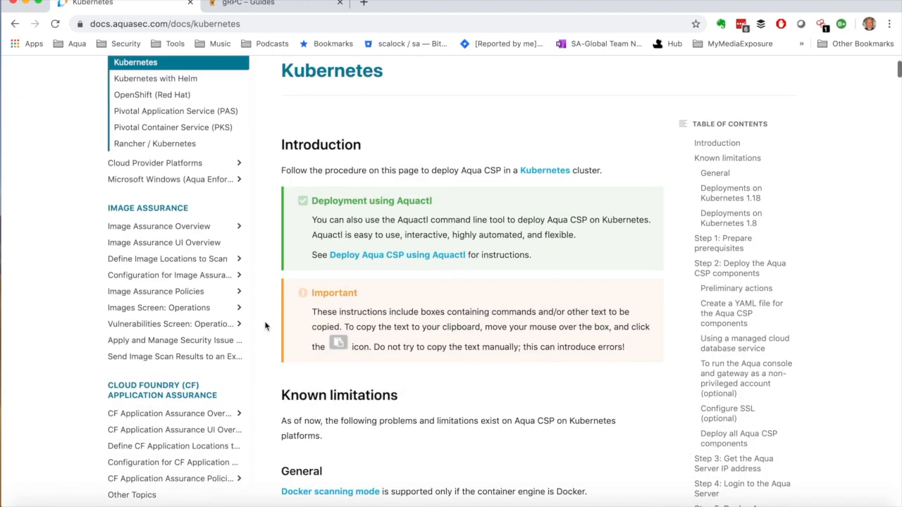
{"action": "scroll", "scroll_direction": "down", "scroll_amount": 3}
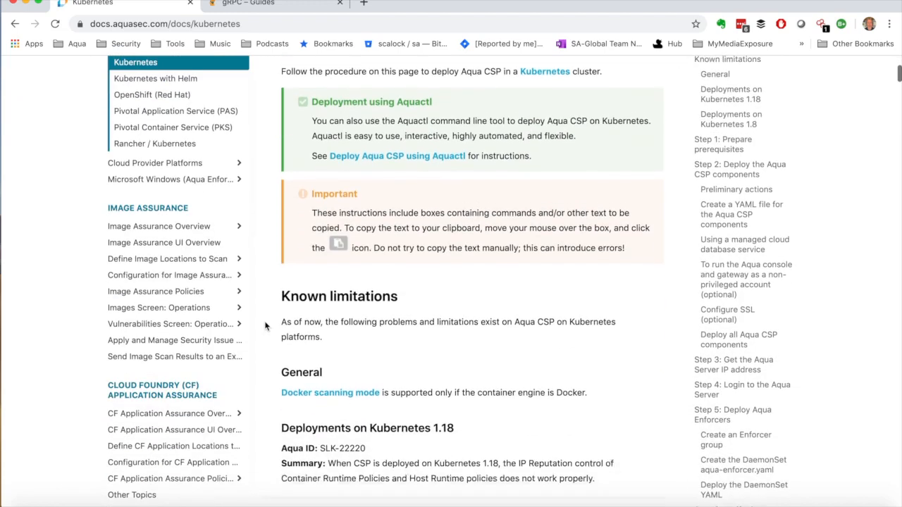
{"action": "scroll", "scroll_direction": "down", "scroll_amount": 3}
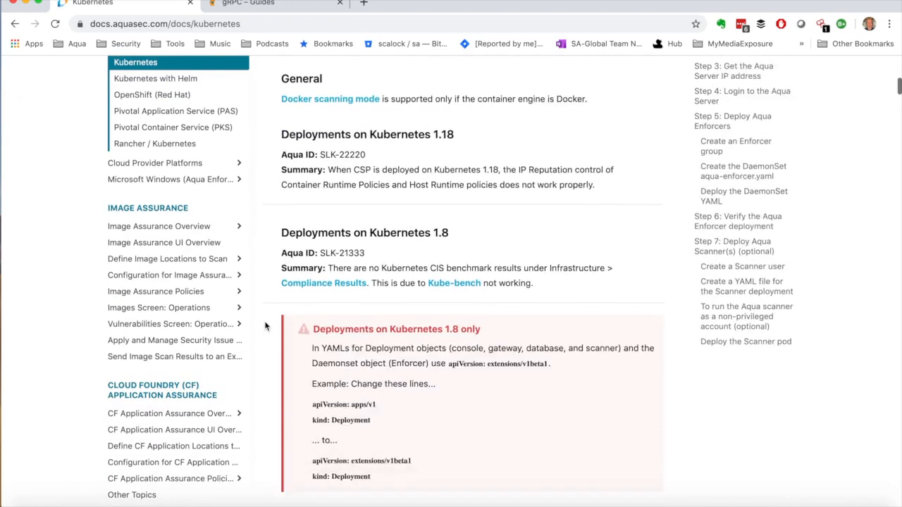
{"action": "scroll", "scroll_direction": "down", "scroll_amount": 3}
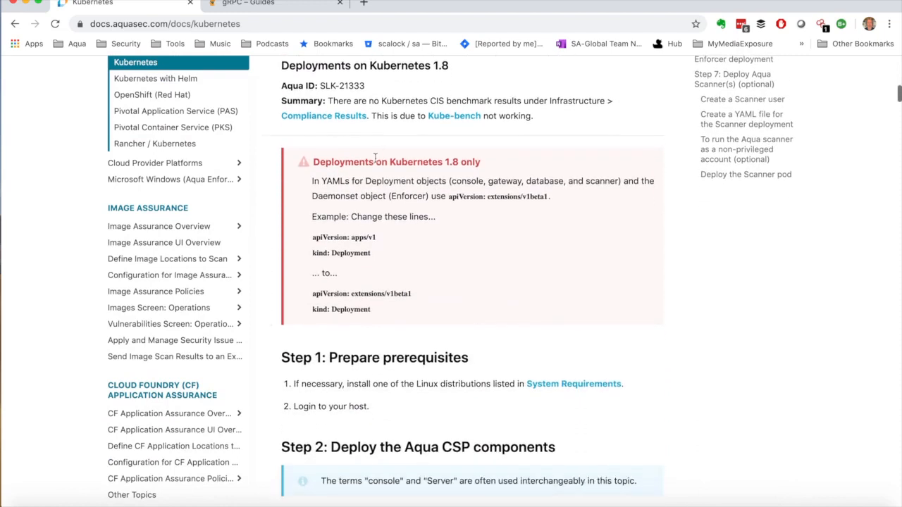
{"action": "scroll", "scroll_direction": "down", "scroll_amount": 3}
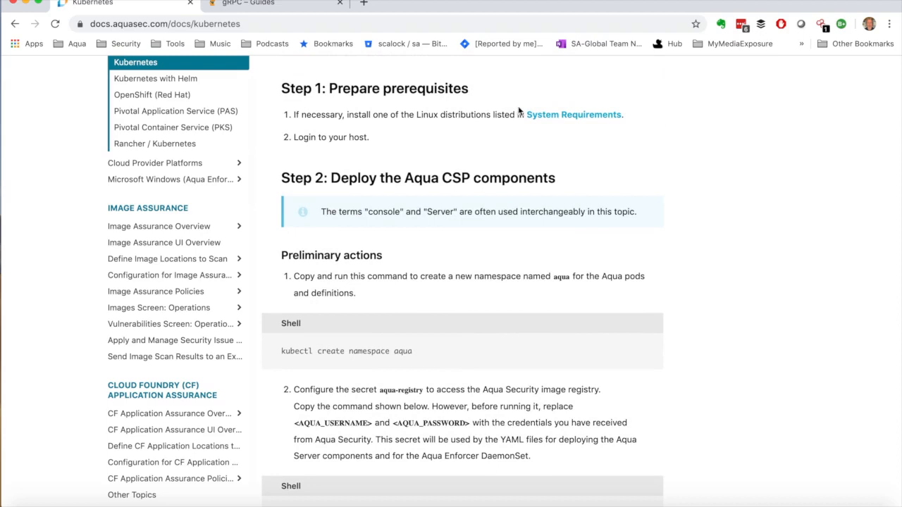
{"action": "mouse_move", "coordinate": [529, 139]}
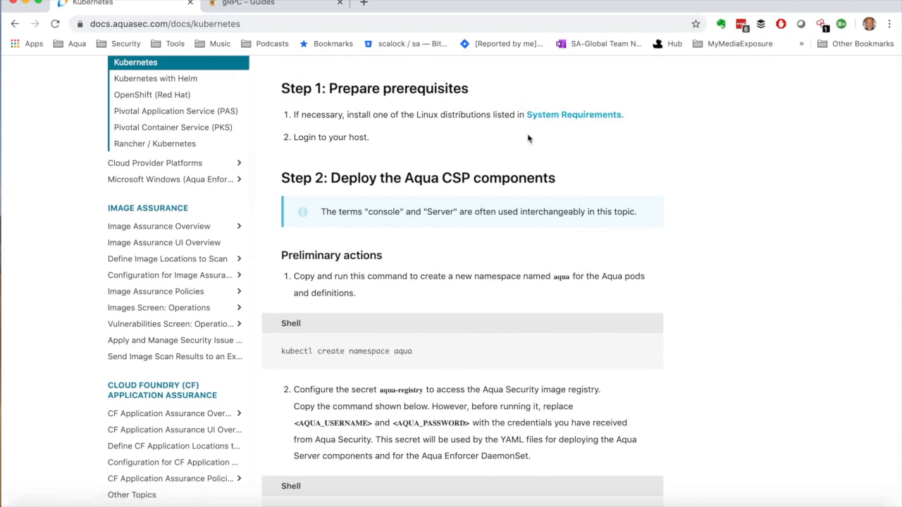
{"action": "scroll", "scroll_direction": "down", "scroll_amount": 3}
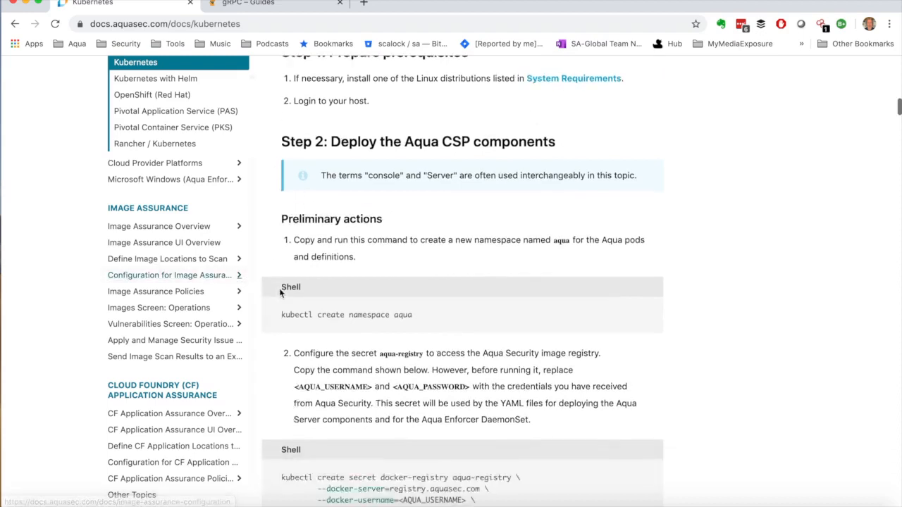
{"action": "scroll", "scroll_direction": "down", "scroll_amount": 3}
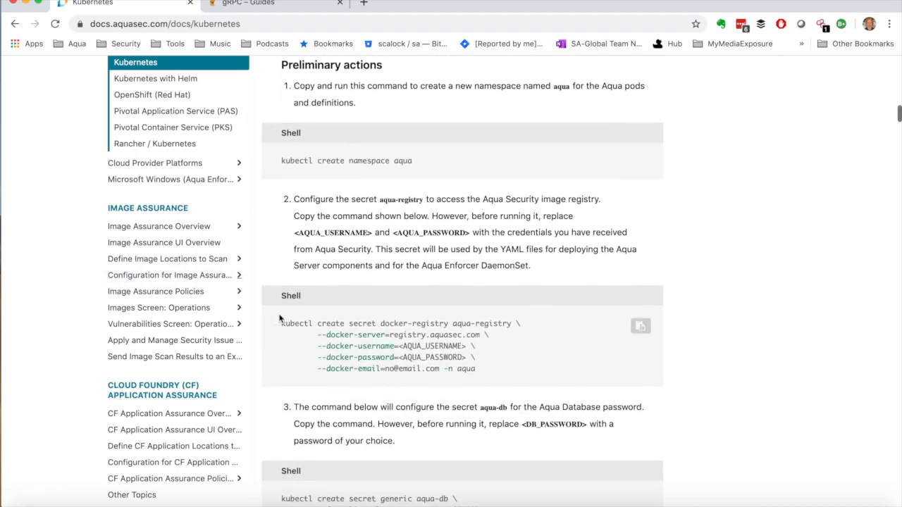
{"action": "mouse_move", "coordinate": [416, 169]}
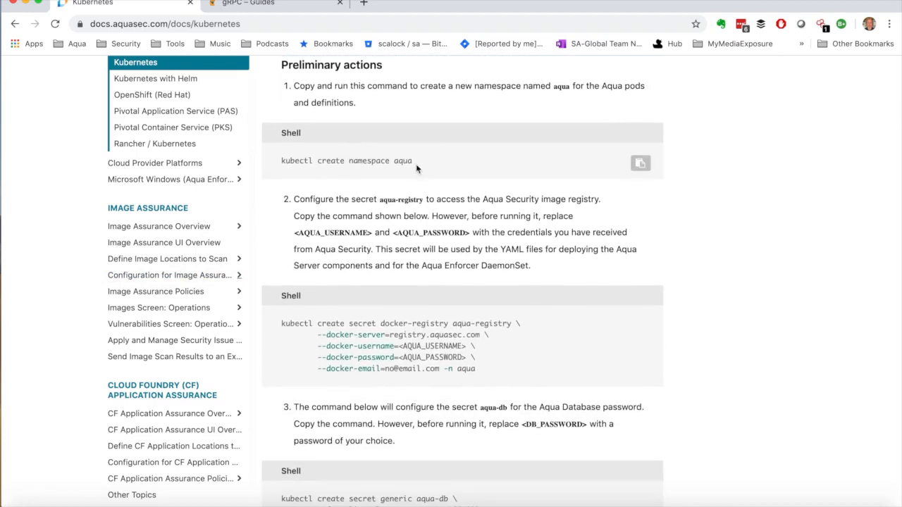
{"action": "mouse_move", "coordinate": [409, 164]}
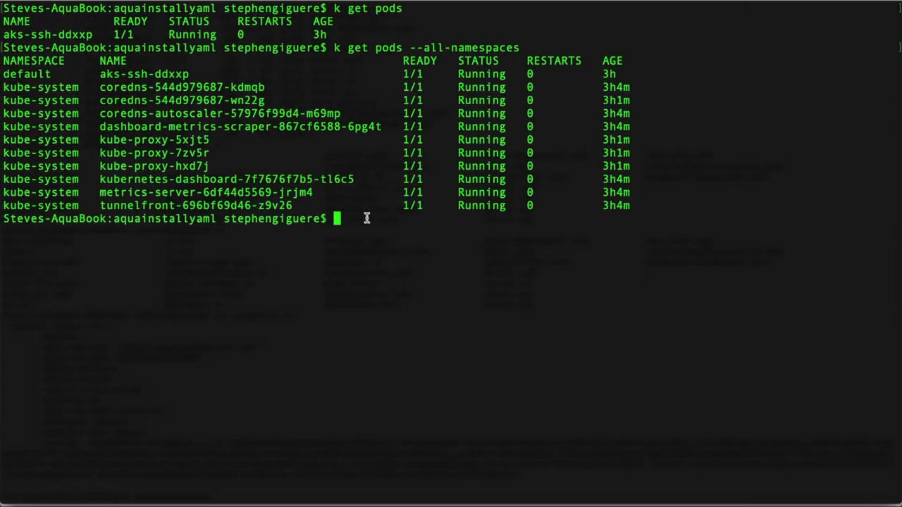
List the cluster namespaces showing aqua Active and the default secrets with k get secrets
{"action": "type", "text": "k get pods --all-namespaces"}
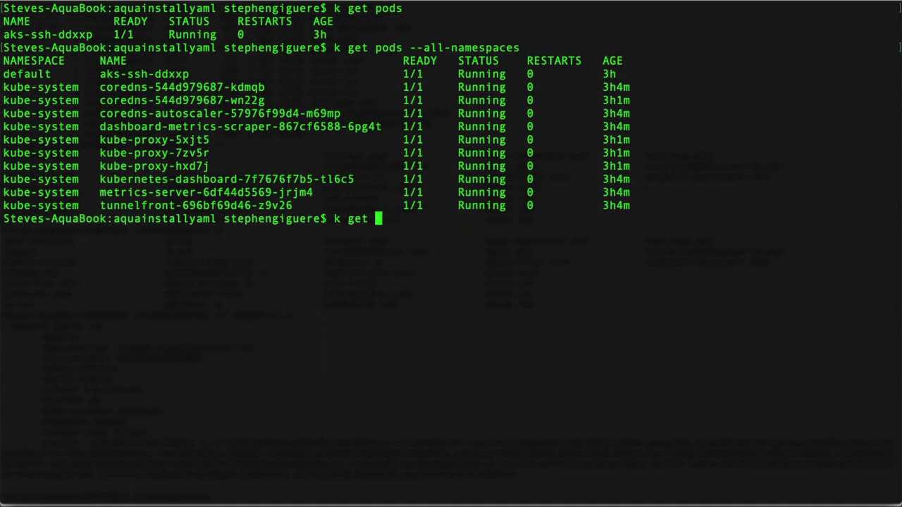
{"action": "type", "text": "namespaces"}
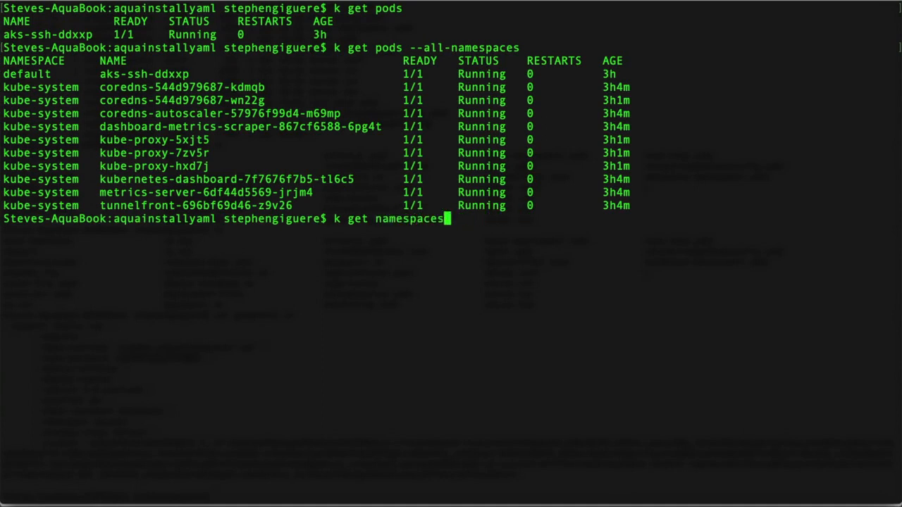
{"action": "key", "text": "Return"}
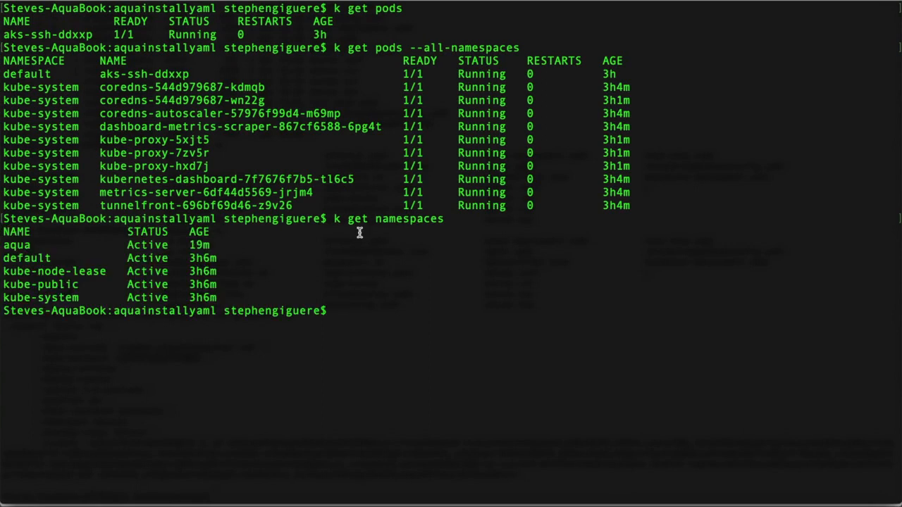
{"action": "type", "text": "k get namespace"}
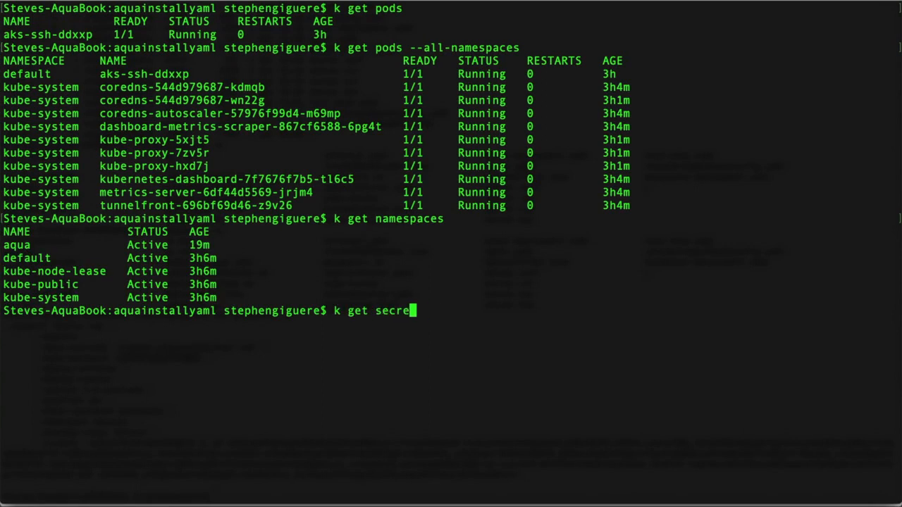
{"action": "key", "text": "Return"}
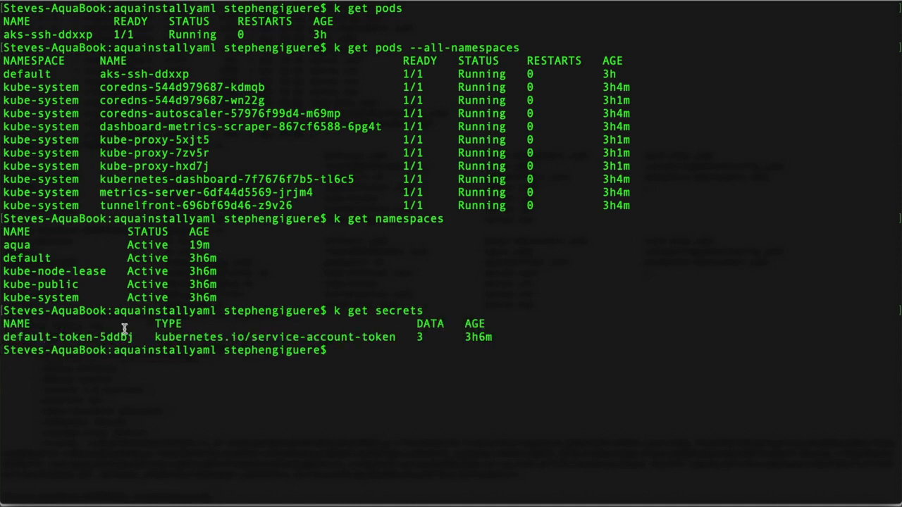
{"action": "type", "text": "k get secrets"}
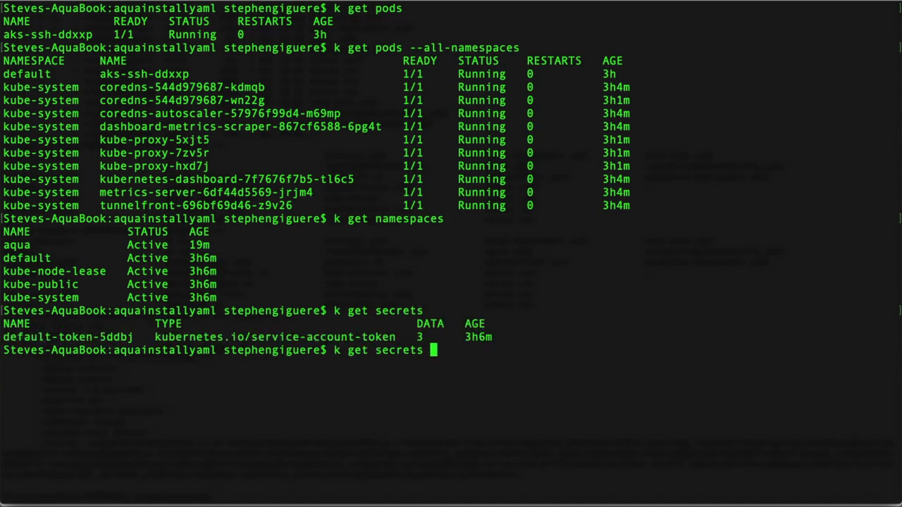
{"action": "key", "text": "Return"}
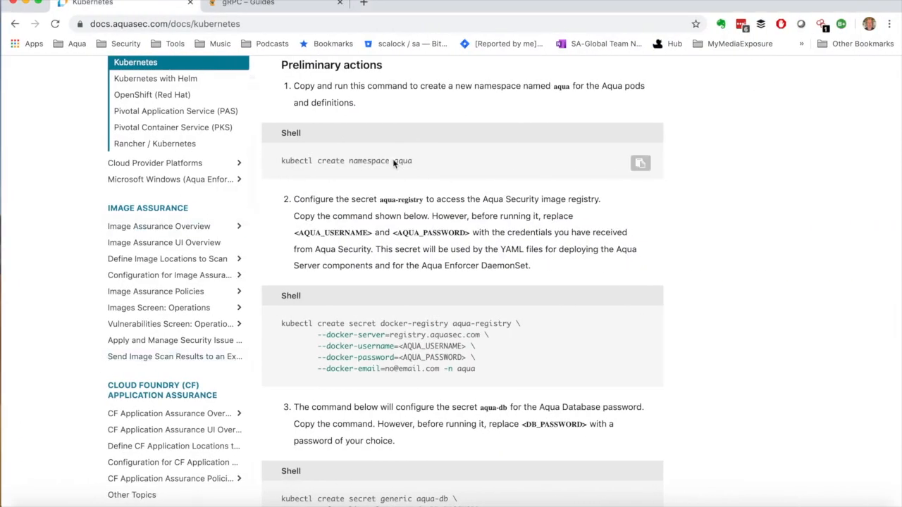
Review the registry and aqua-db secret commands in the deployment guide
{"action": "scroll", "scroll_direction": "down", "scroll_amount": 3}
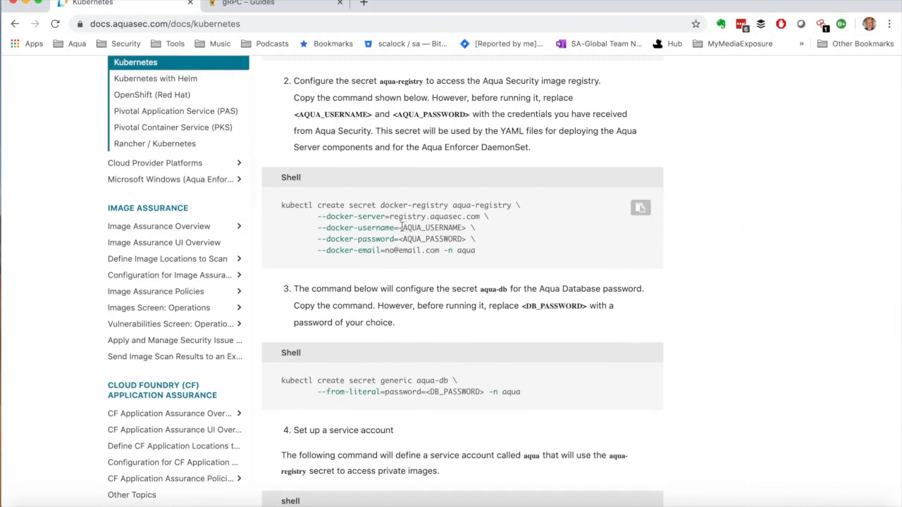
{"action": "mouse_move", "coordinate": [434, 239]}
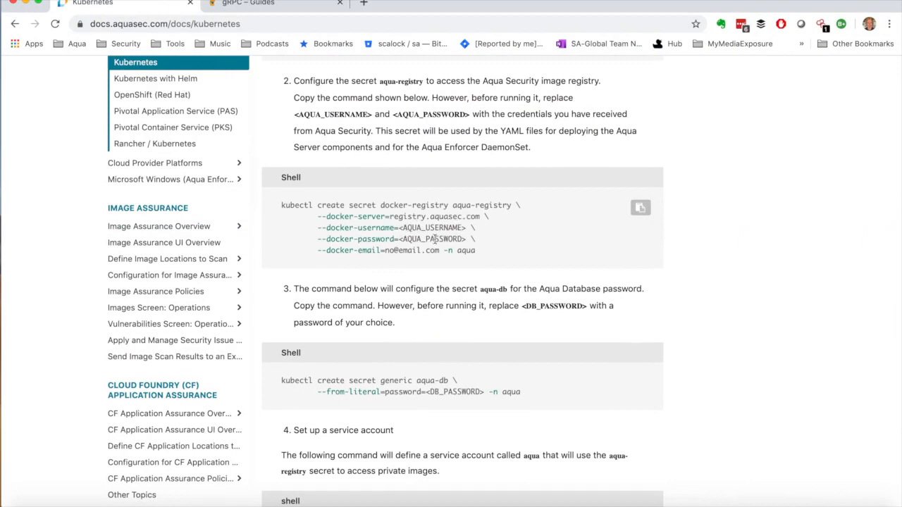
{"action": "mouse_move", "coordinate": [365, 232]}
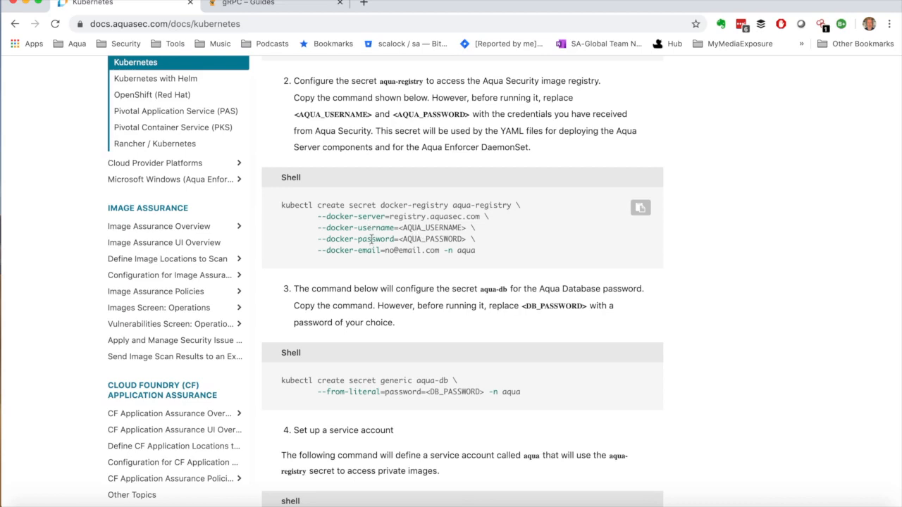
{"action": "mouse_move", "coordinate": [392, 217]}
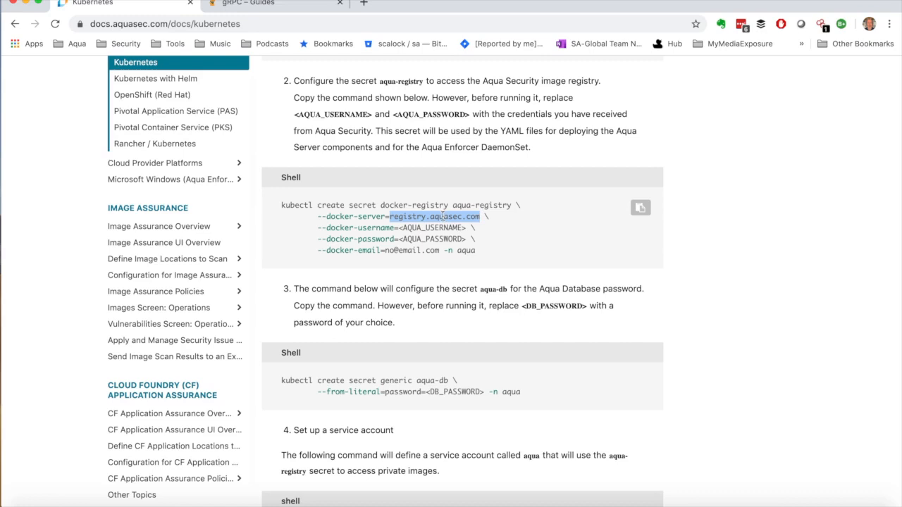
{"action": "mouse_move", "coordinate": [414, 234]}
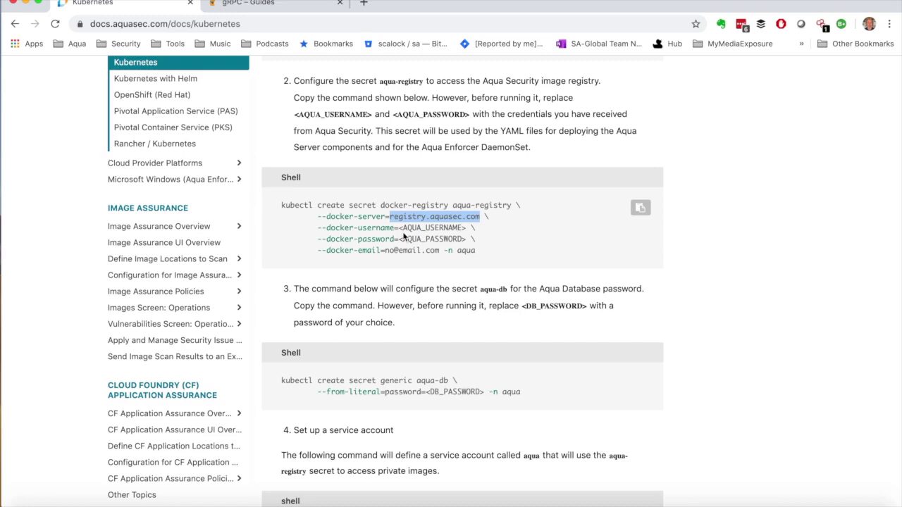
{"action": "mouse_move", "coordinate": [405, 283]}
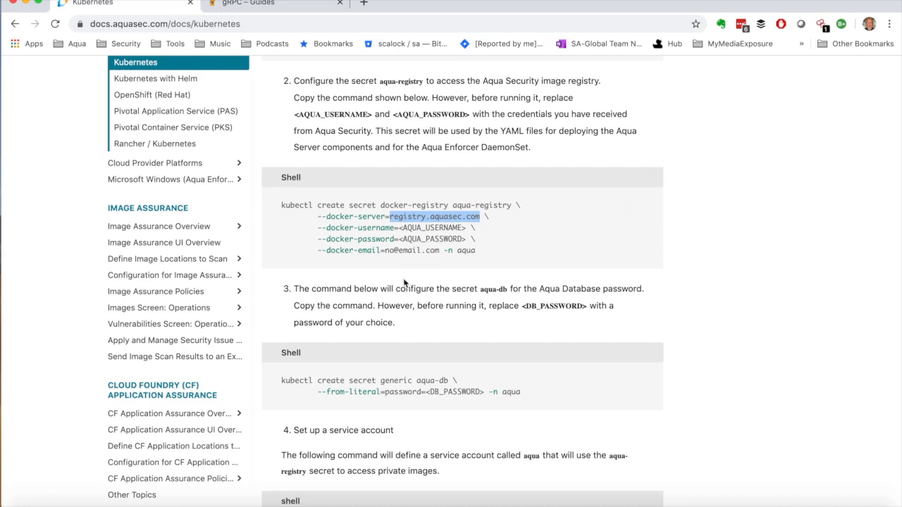
{"action": "mouse_move", "coordinate": [366, 214]}
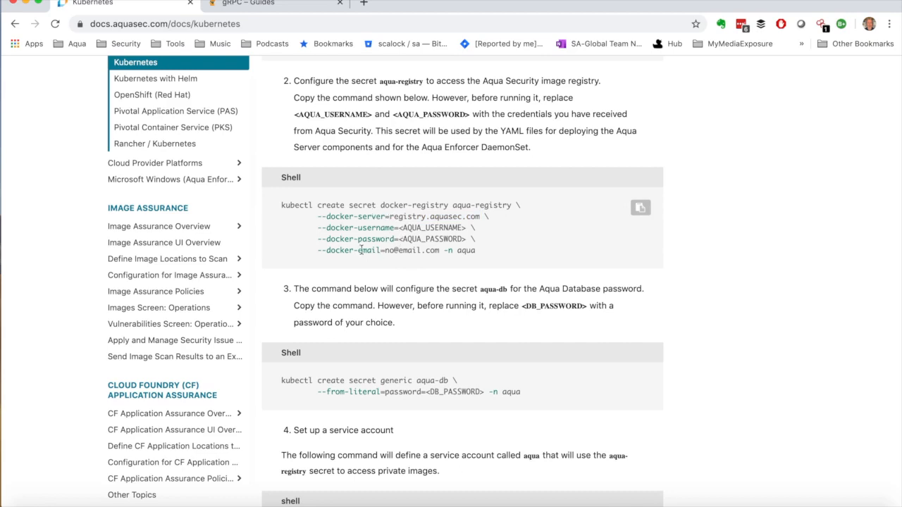
{"action": "scroll", "scroll_direction": "down", "scroll_amount": 3}
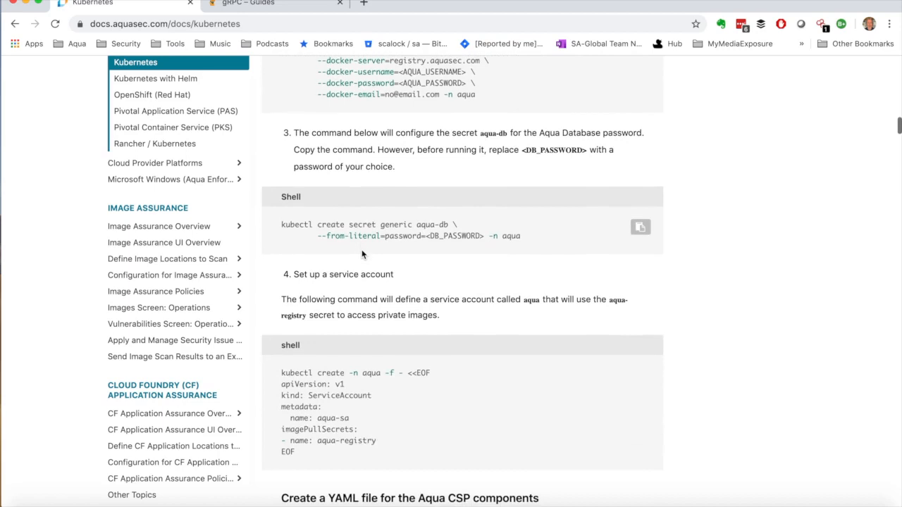
{"action": "scroll", "scroll_direction": "down", "scroll_amount": 3}
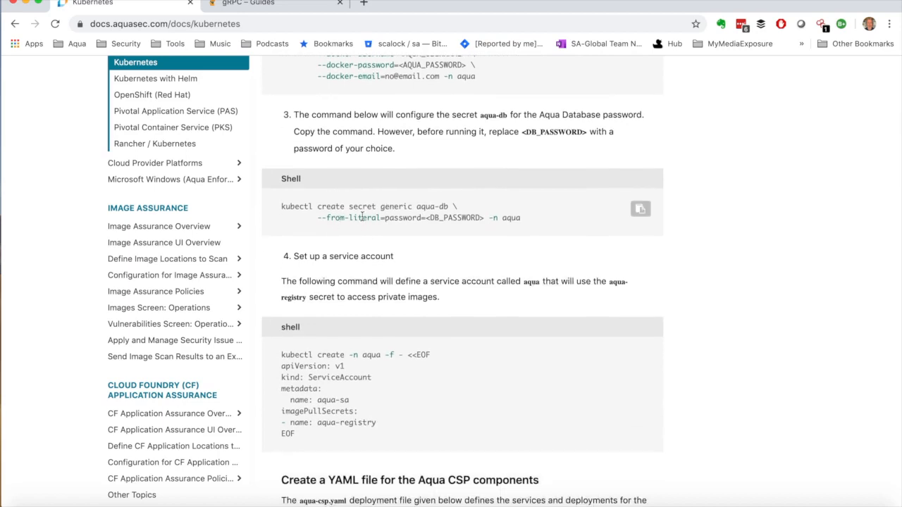
{"action": "mouse_move", "coordinate": [335, 202]}
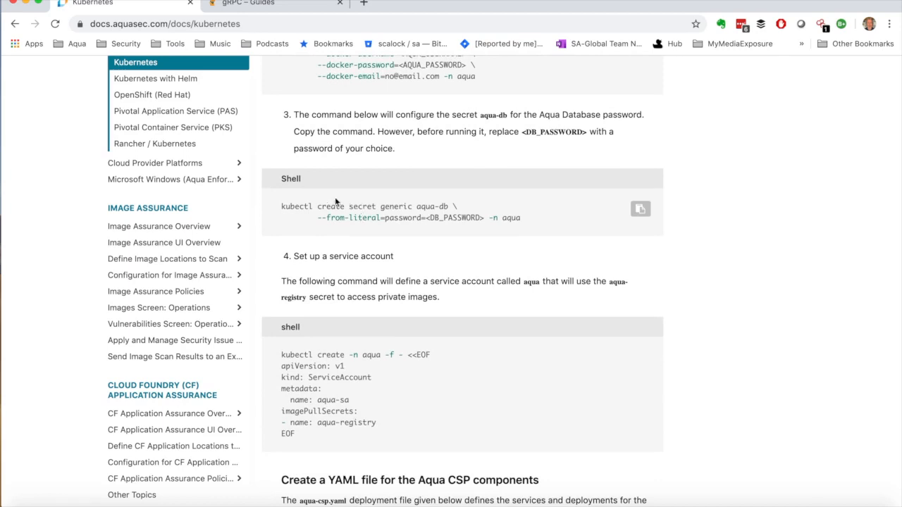
{"action": "mouse_move", "coordinate": [290, 205]}
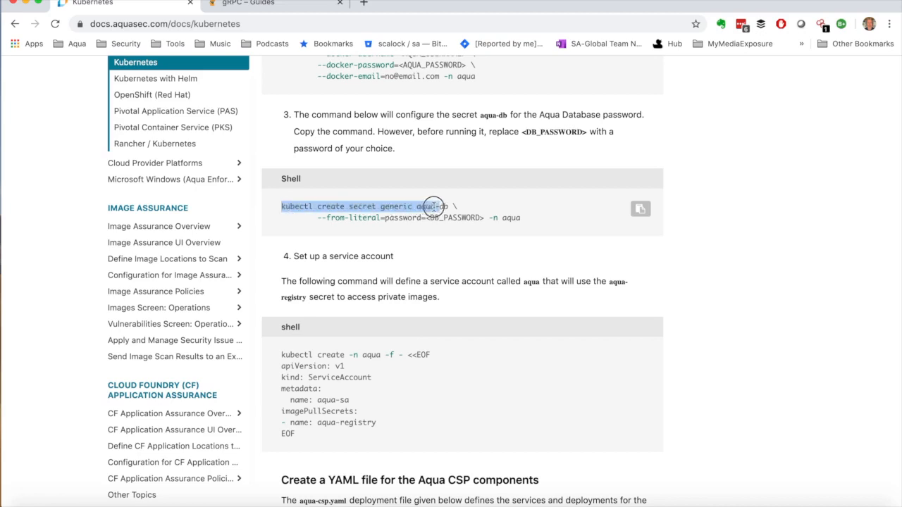
{"action": "mouse_move", "coordinate": [426, 232]}
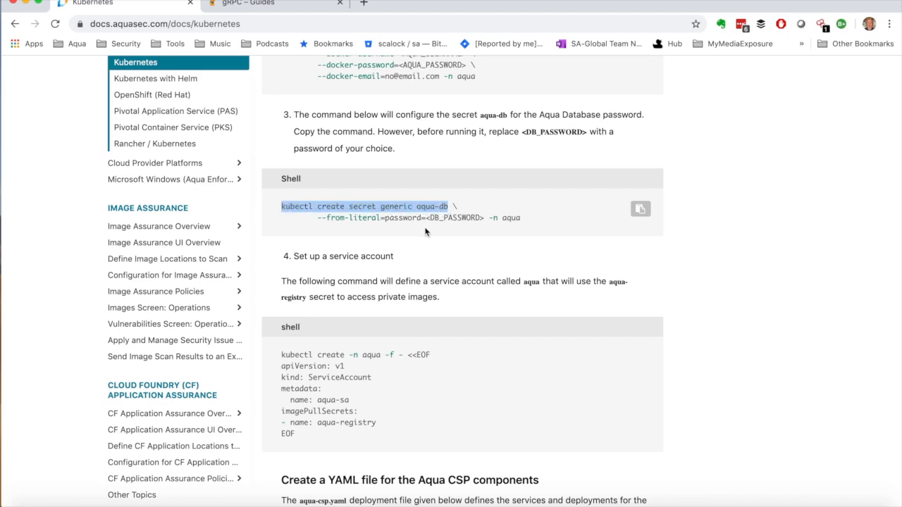
{"action": "mouse_move", "coordinate": [435, 234]}
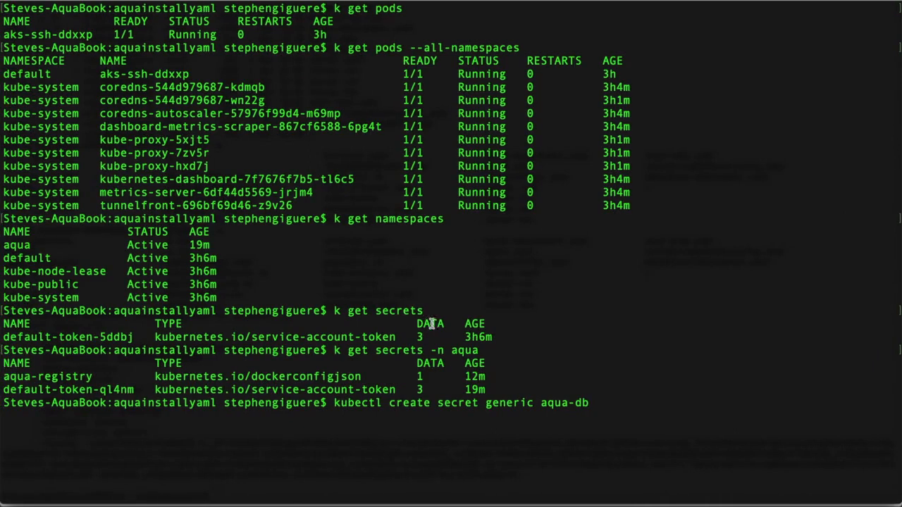
{"action": "type", "text": "--from-literal=password="}
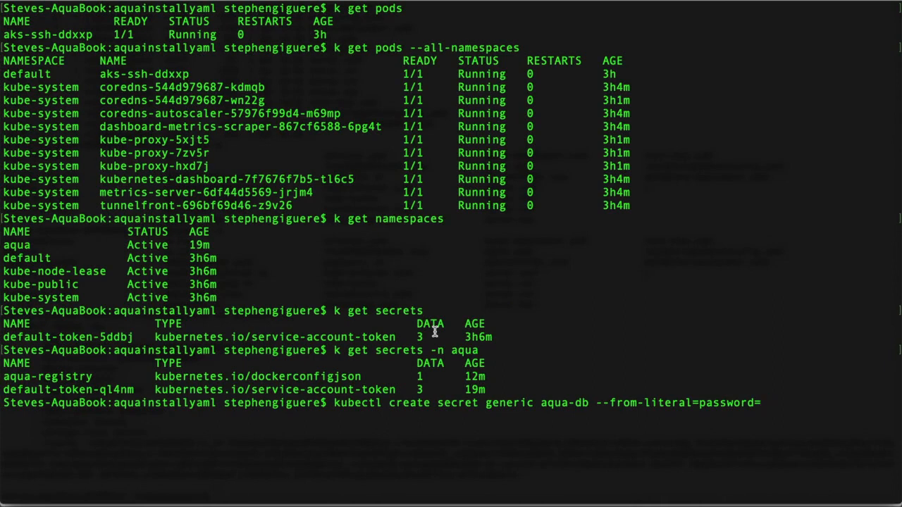
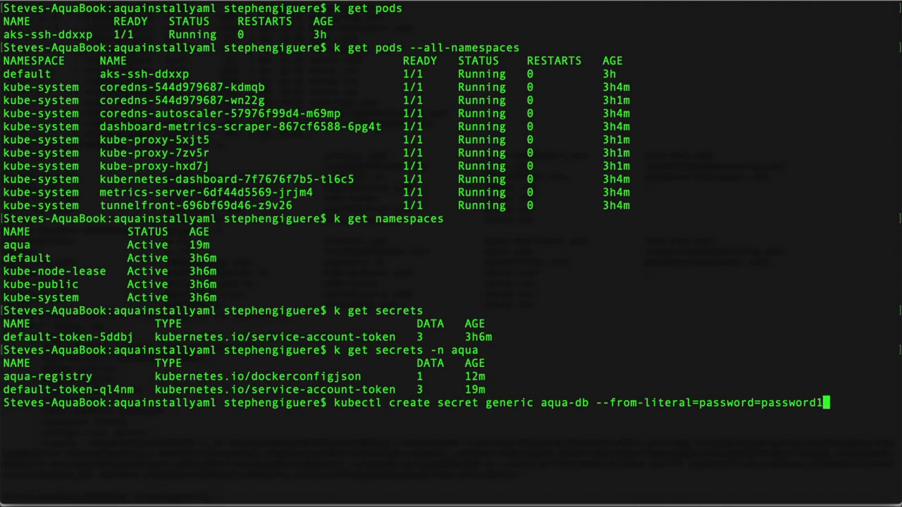
{"action": "mouse_move", "coordinate": [436, 325]}
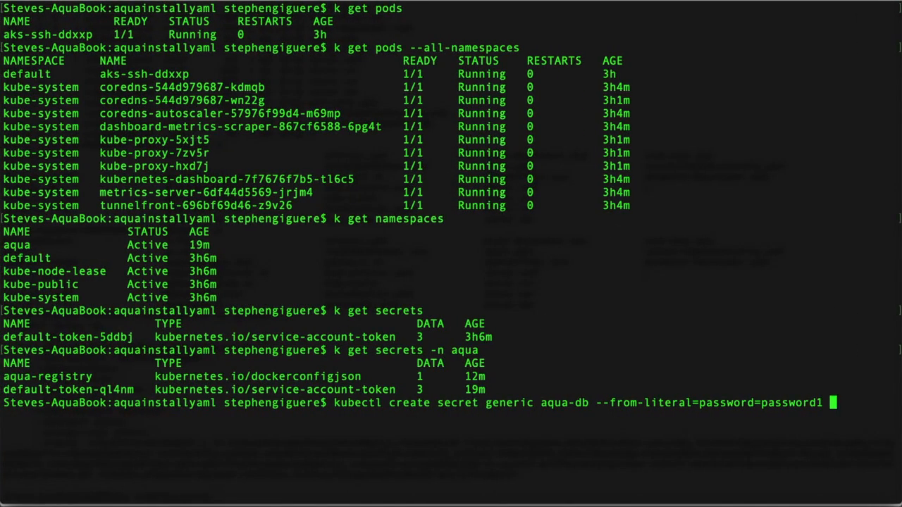
{"action": "key", "text": "Return"}
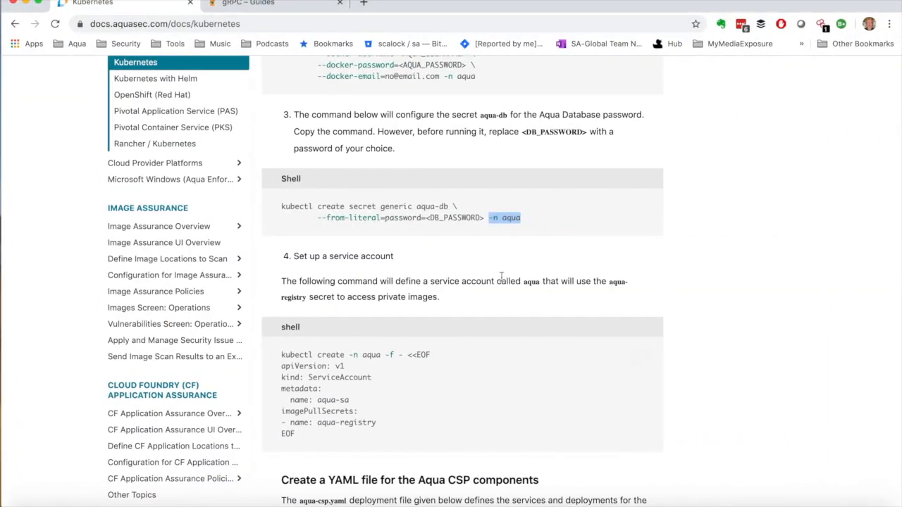
Copy the step 4 service-account creation command from the Kubernetes guide
{"action": "scroll", "scroll_direction": "down", "scroll_amount": 3}
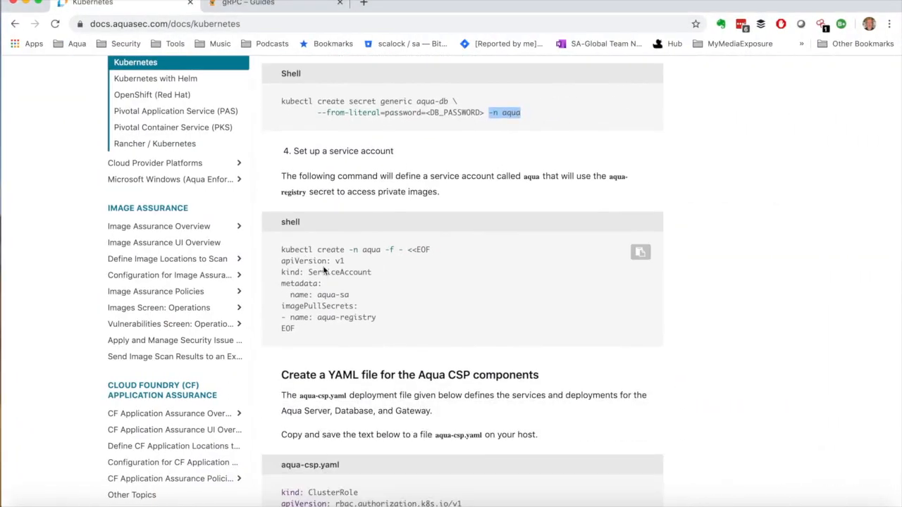
{"action": "scroll", "scroll_direction": "down", "scroll_amount": 3}
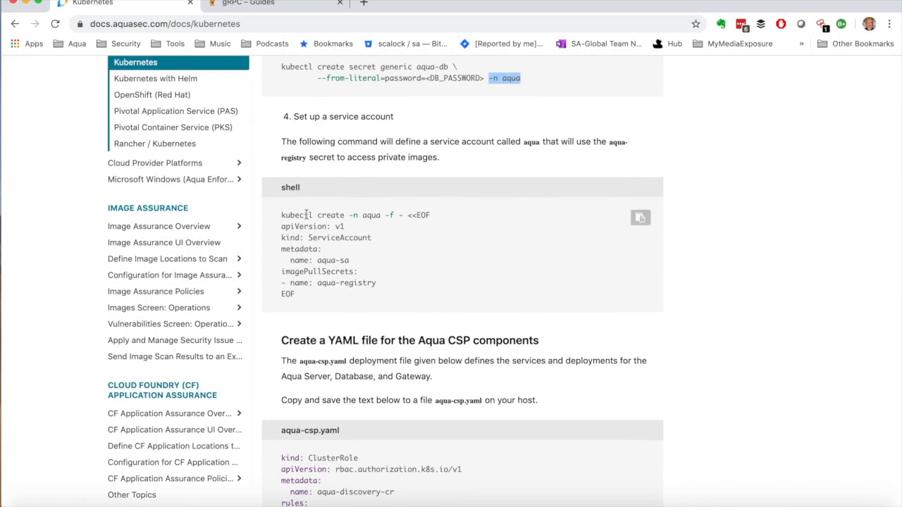
{"action": "mouse_move", "coordinate": [343, 228]}
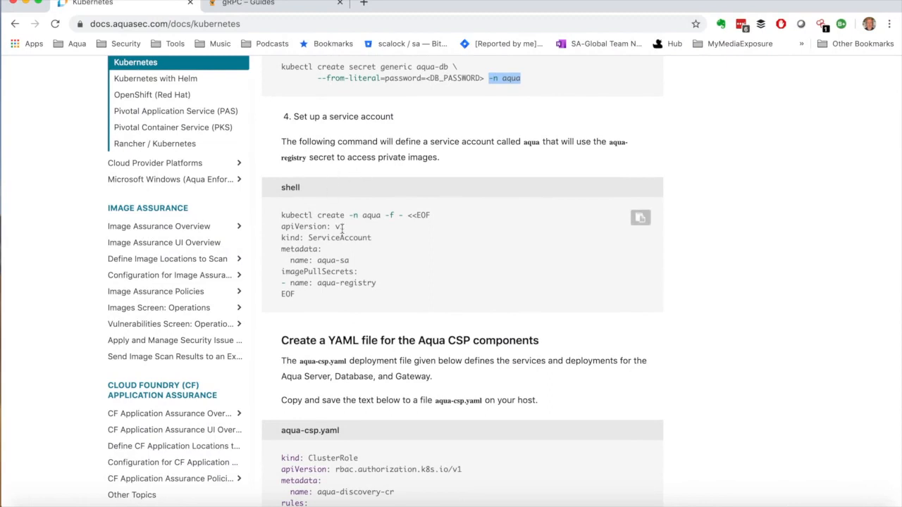
{"action": "mouse_move", "coordinate": [627, 186]}
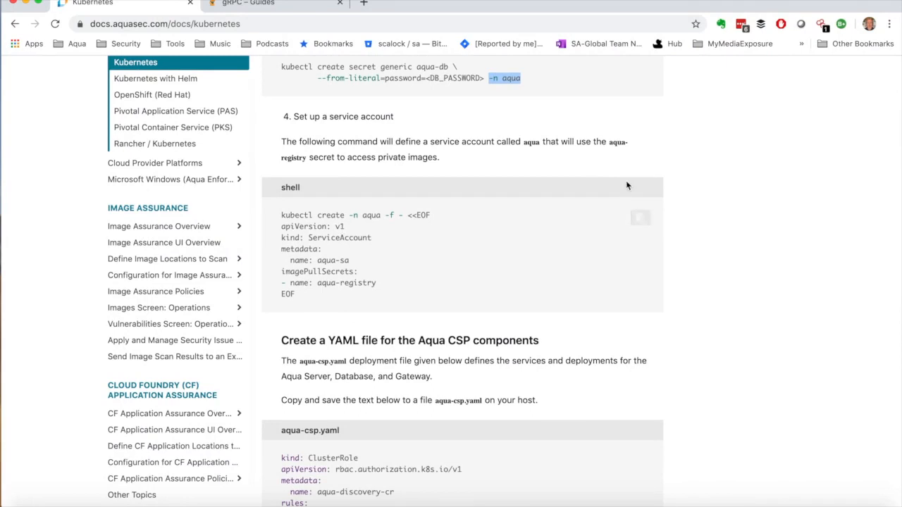
{"action": "left_click", "coordinate": [639, 217]}
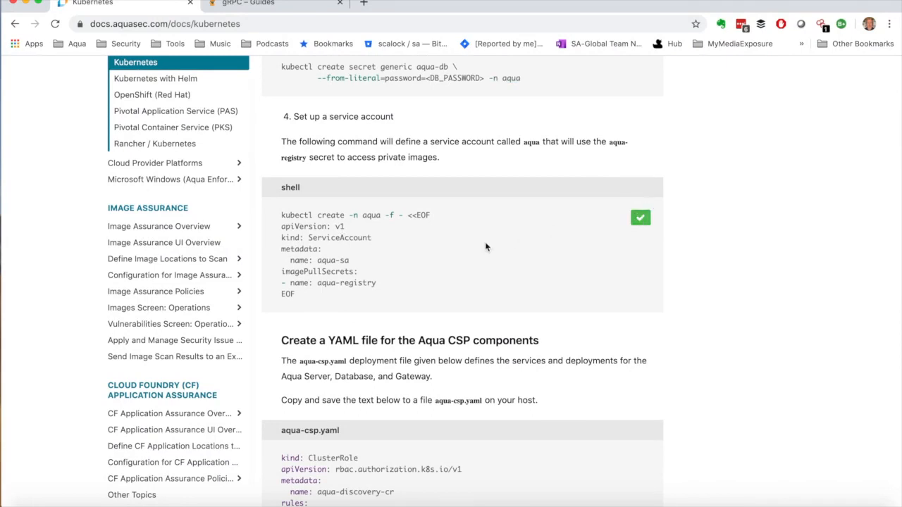
{"action": "mouse_move", "coordinate": [321, 299]}
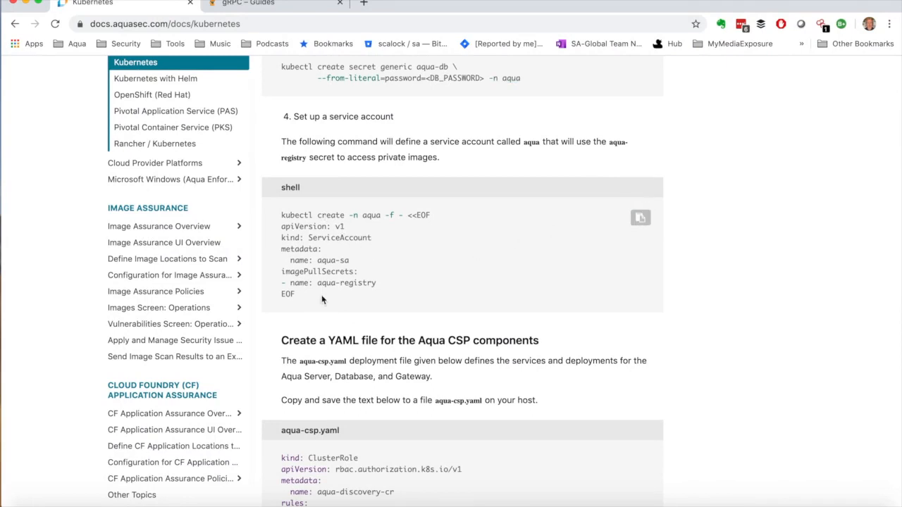
{"action": "scroll", "scroll_direction": "down", "scroll_amount": 3}
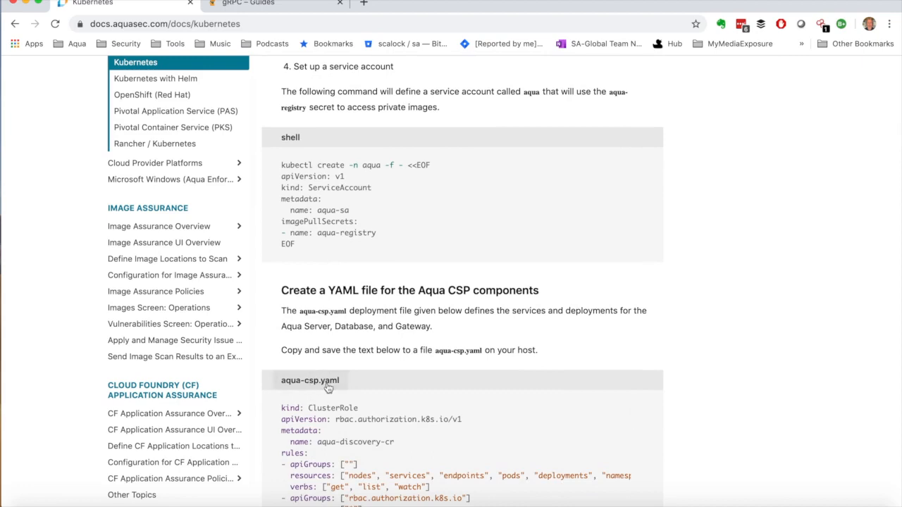
{"action": "scroll", "scroll_direction": "up", "scroll_amount": 3}
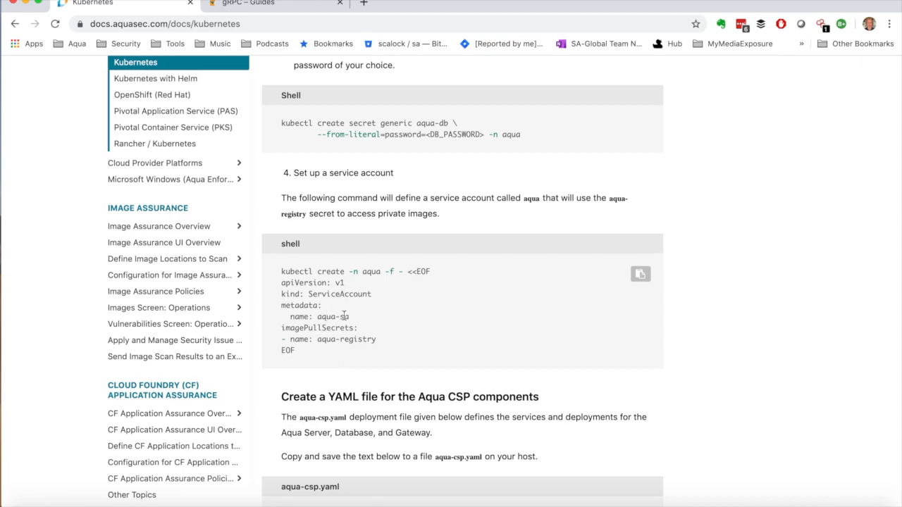
{"action": "mouse_move", "coordinate": [350, 340]}
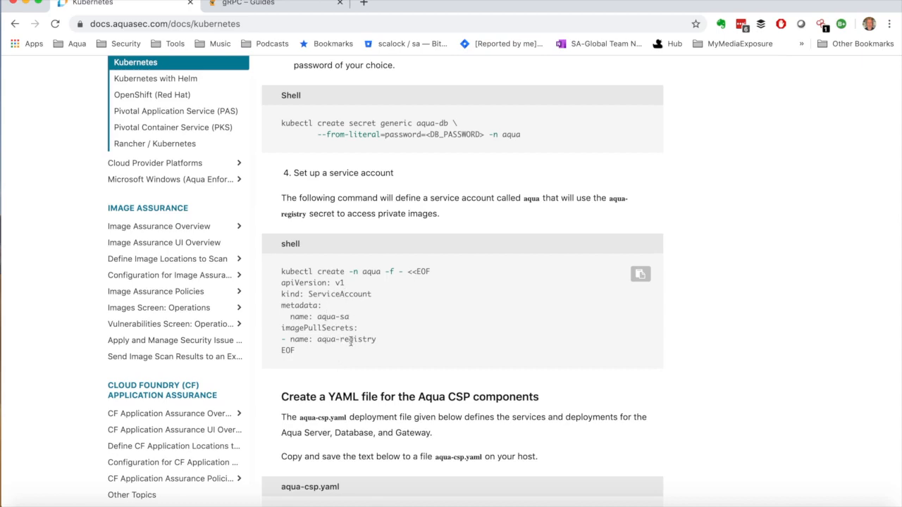
{"action": "left_click", "coordinate": [640, 273]}
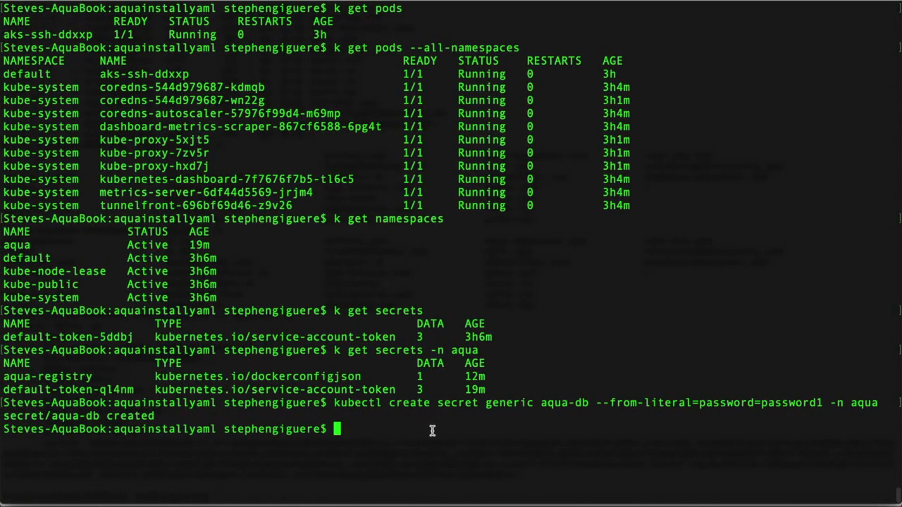
{"action": "key", "text": "Return"}
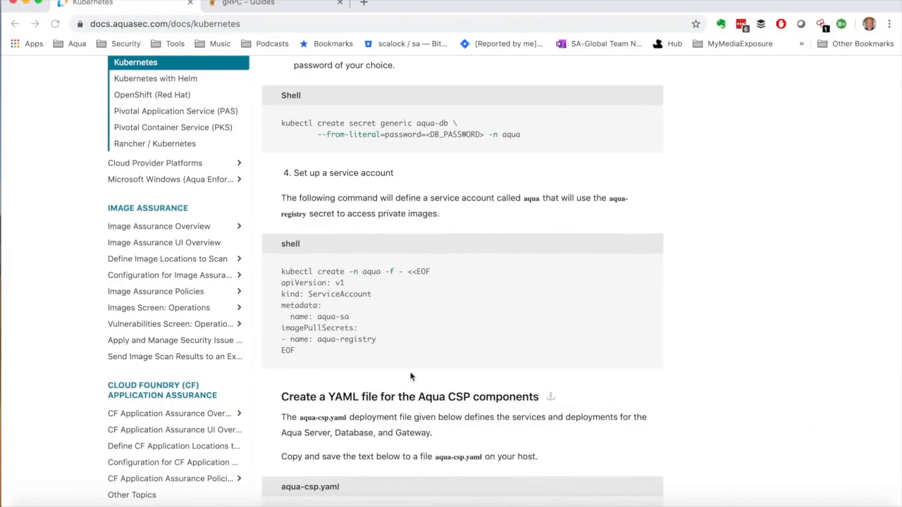
Review the aqua-csp.yaml contents in the guide and prepare vi aqua-csp.yaml in the terminal
{"action": "scroll", "scroll_direction": "down", "scroll_amount": 3}
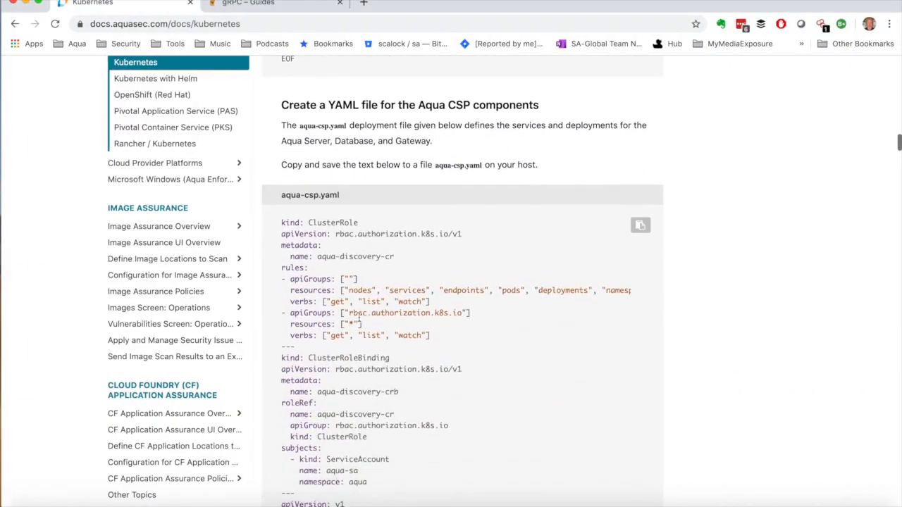
{"action": "scroll", "scroll_direction": "down", "scroll_amount": 3}
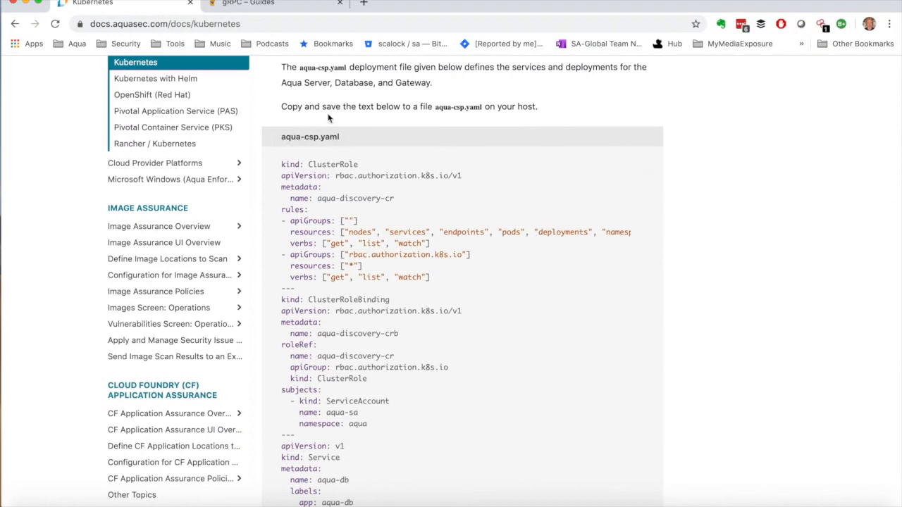
{"action": "scroll", "scroll_direction": "up", "scroll_amount": 3}
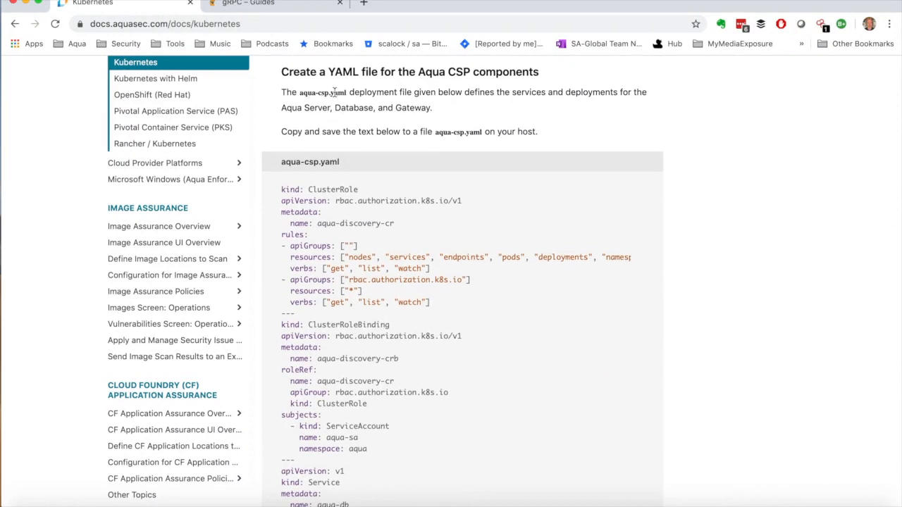
{"action": "scroll", "scroll_direction": "down", "scroll_amount": 3}
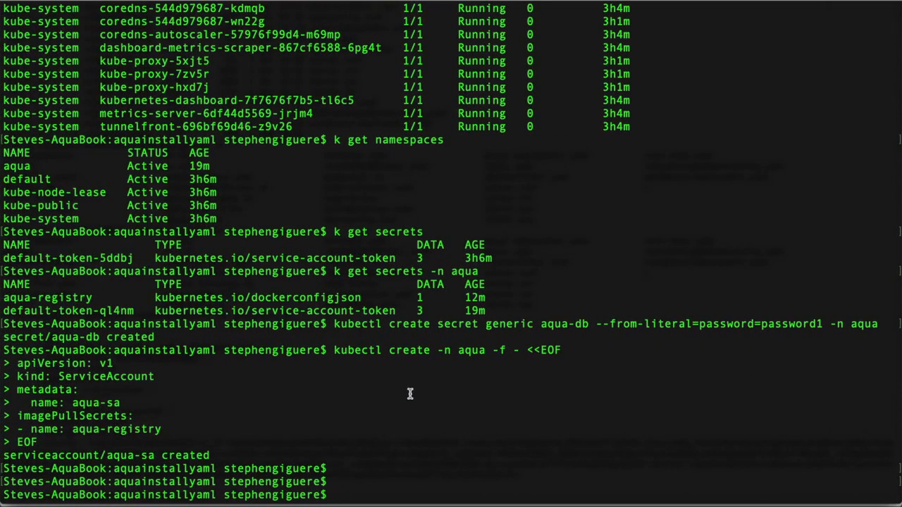
{"action": "type", "text": "vi aqua"}
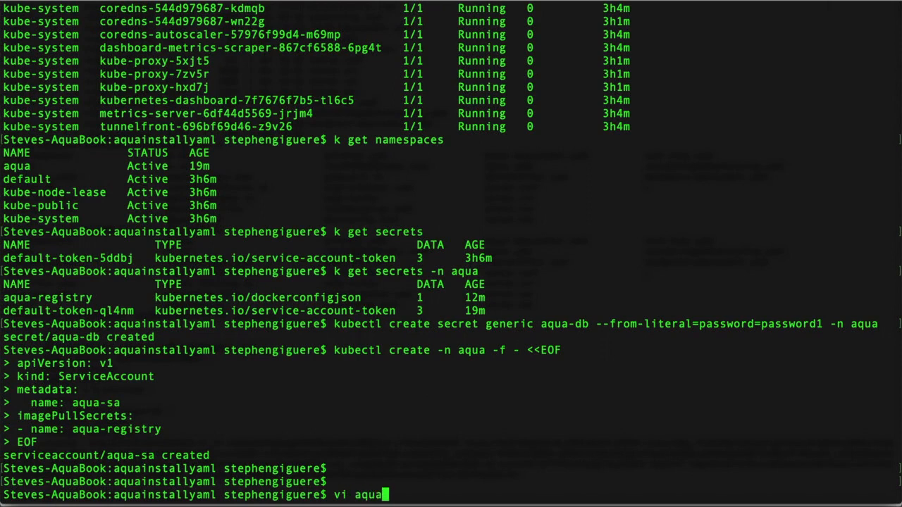
{"action": "type", "text": "-csp."}
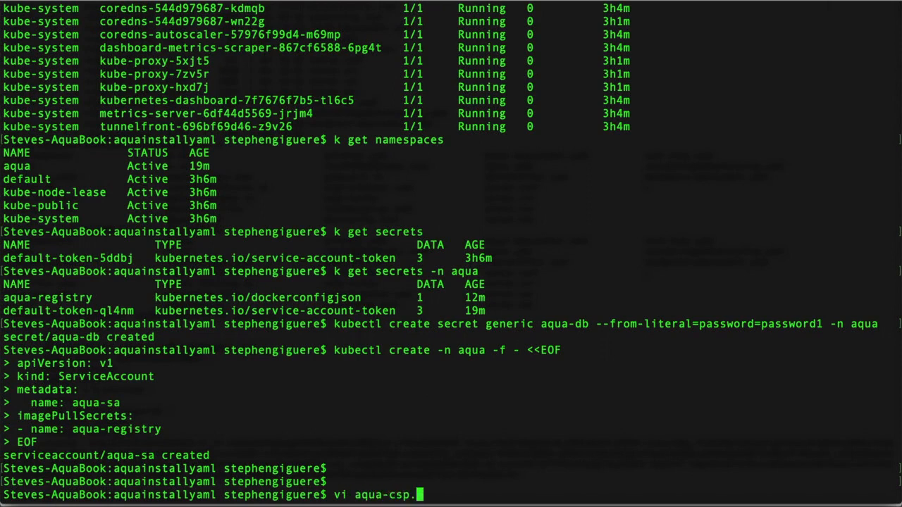
{"action": "type", "text": "yaml"}
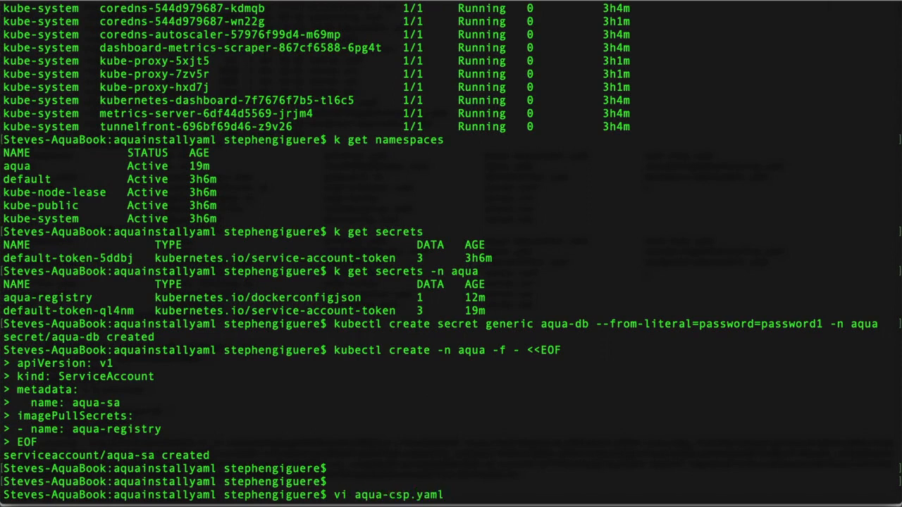
Paste the Aqua CSP manifests into aqua-csp.yaml in vi and review the ClusterRoleBinding and aqua-db sections
{"action": "key", "text": "Return"}
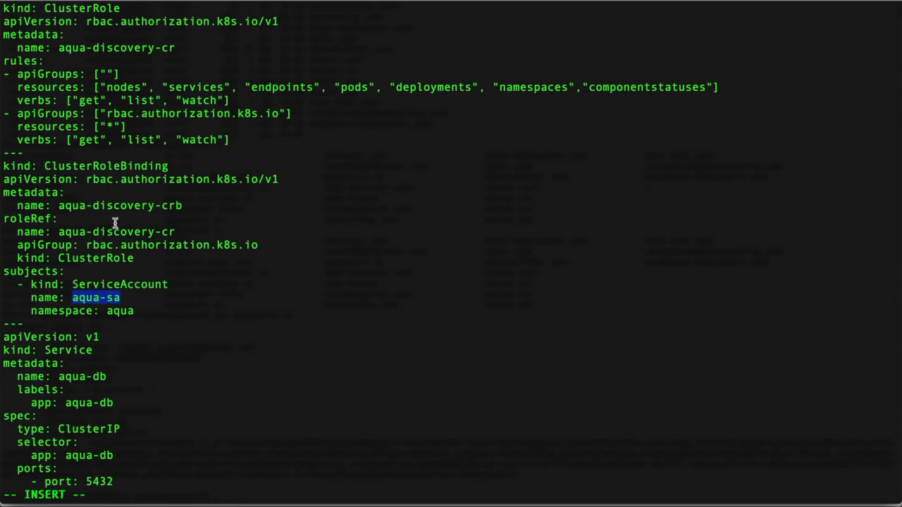
{"action": "mouse_move", "coordinate": [113, 198]}
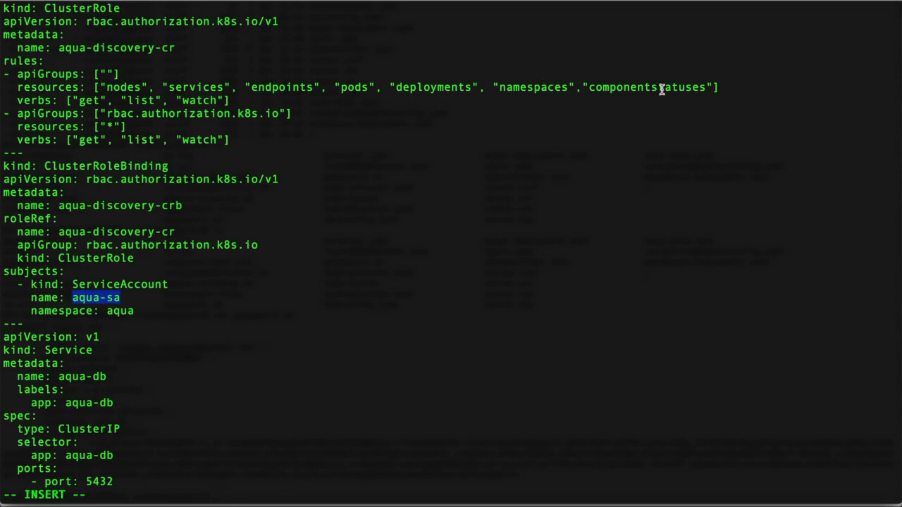
{"action": "mouse_move", "coordinate": [115, 252]}
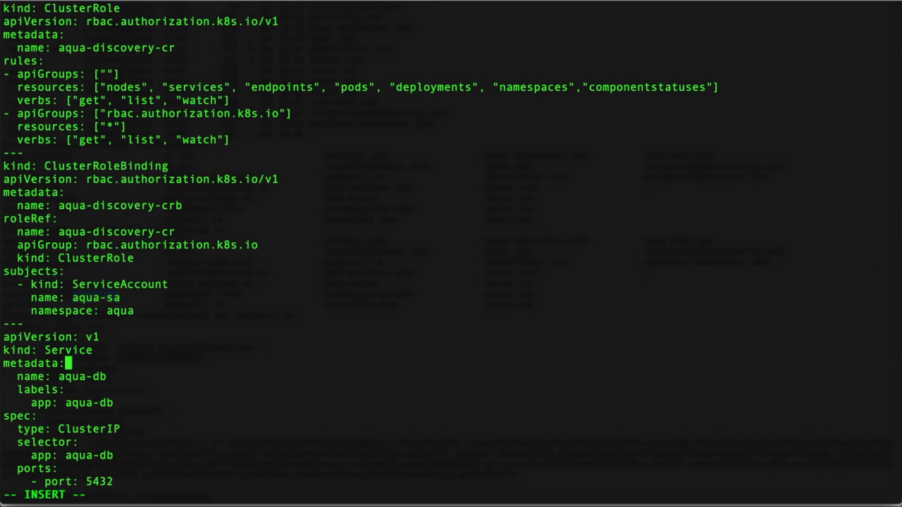
{"action": "scroll", "scroll_direction": "down", "scroll_amount": 3}
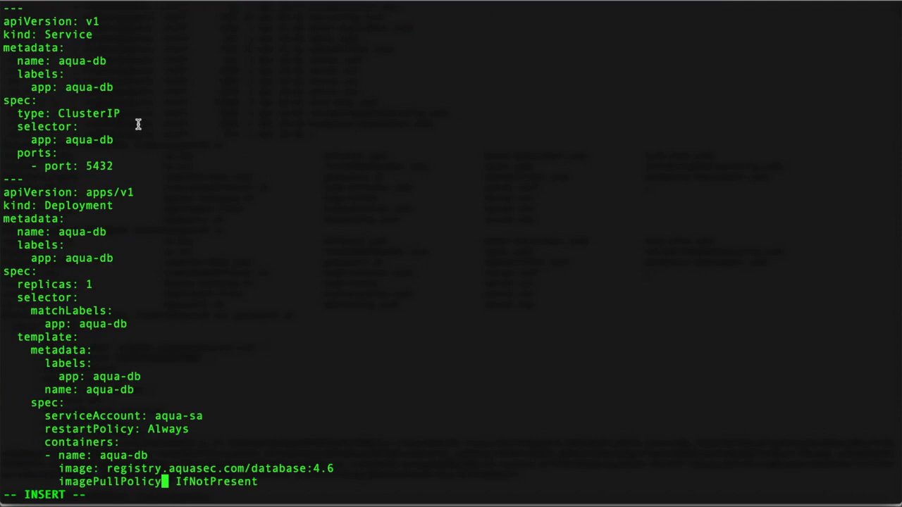
{"action": "mouse_move", "coordinate": [110, 62]}
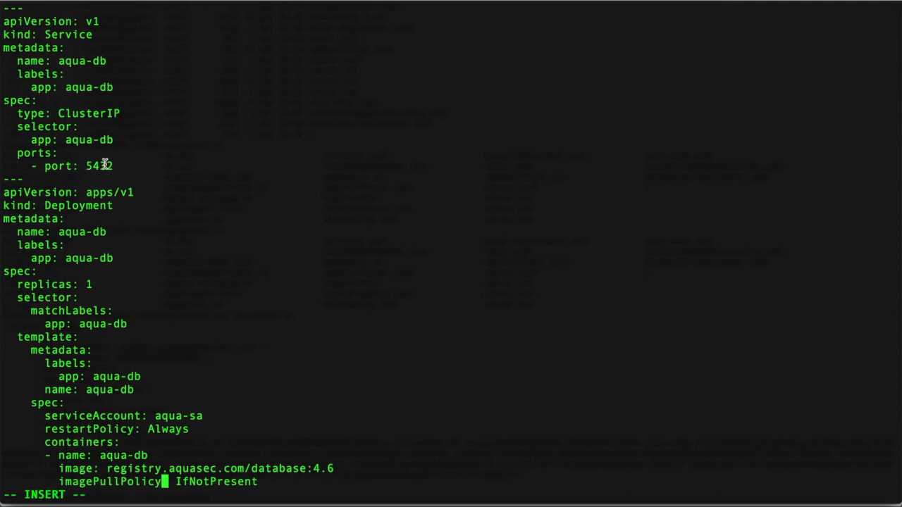
{"action": "scroll", "scroll_direction": "down", "scroll_amount": 3}
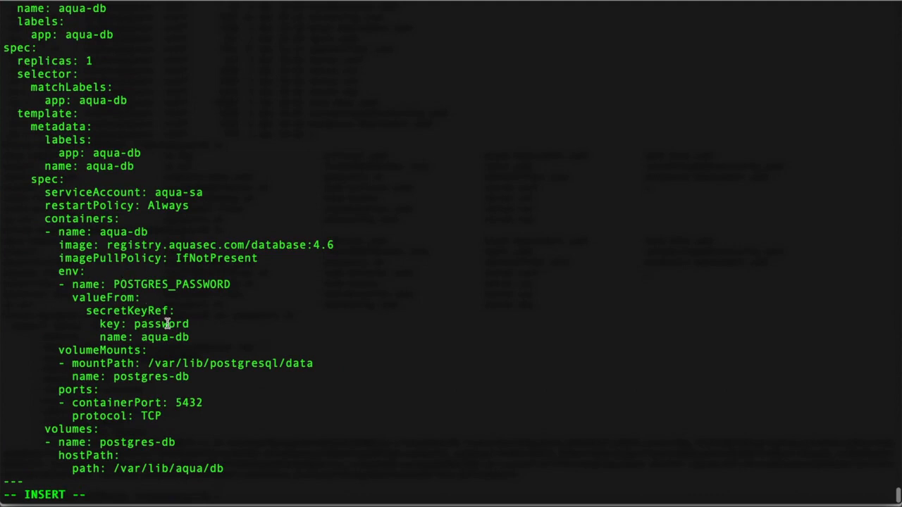
{"action": "mouse_move", "coordinate": [87, 296]}
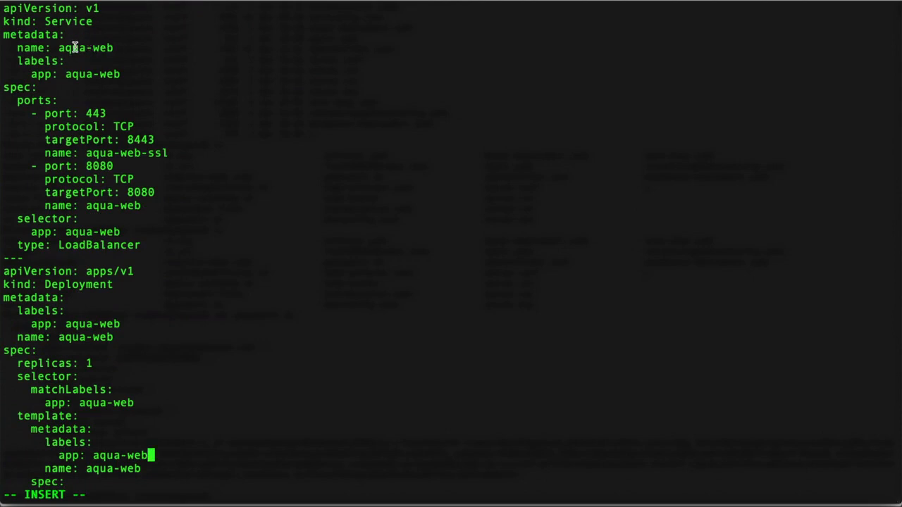
{"action": "mouse_move", "coordinate": [76, 67]}
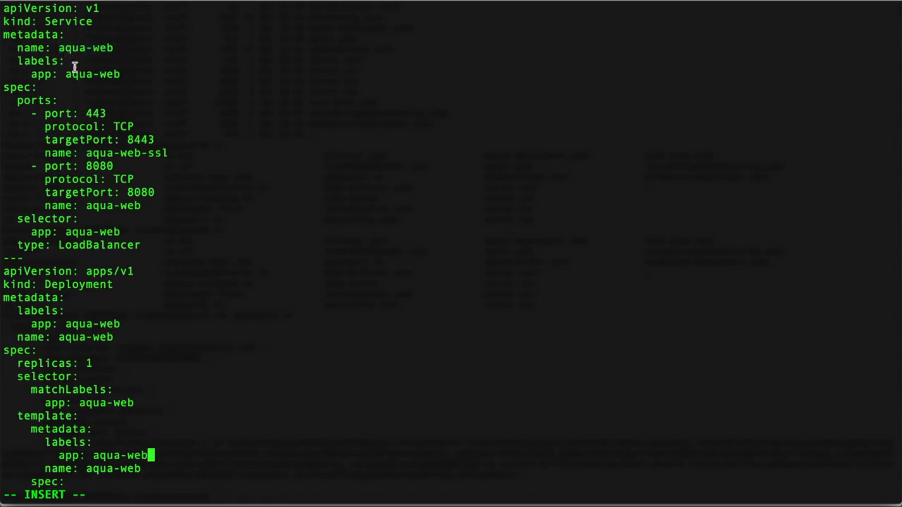
Go through the aqua-web deployment and aqua-gateway service, deployment and cluster role manifests
{"action": "scroll", "scroll_direction": "down", "scroll_amount": 3}
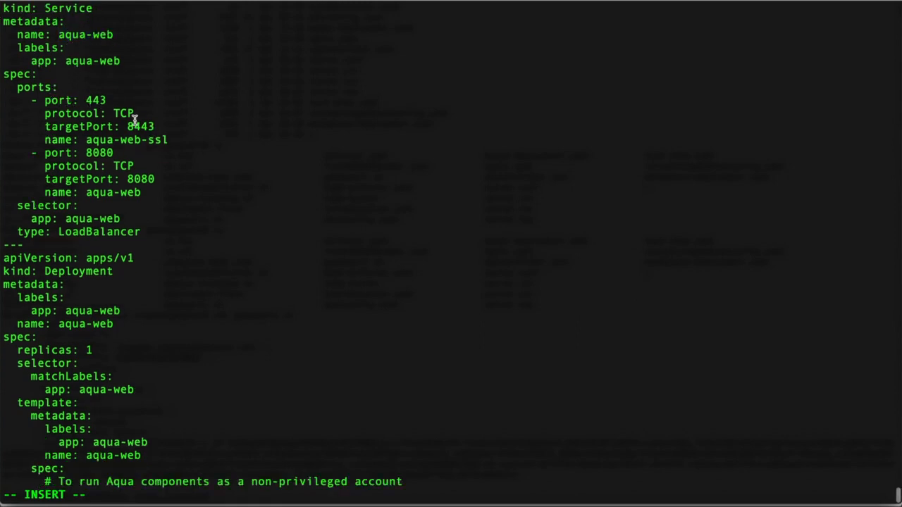
{"action": "mouse_move", "coordinate": [146, 183]}
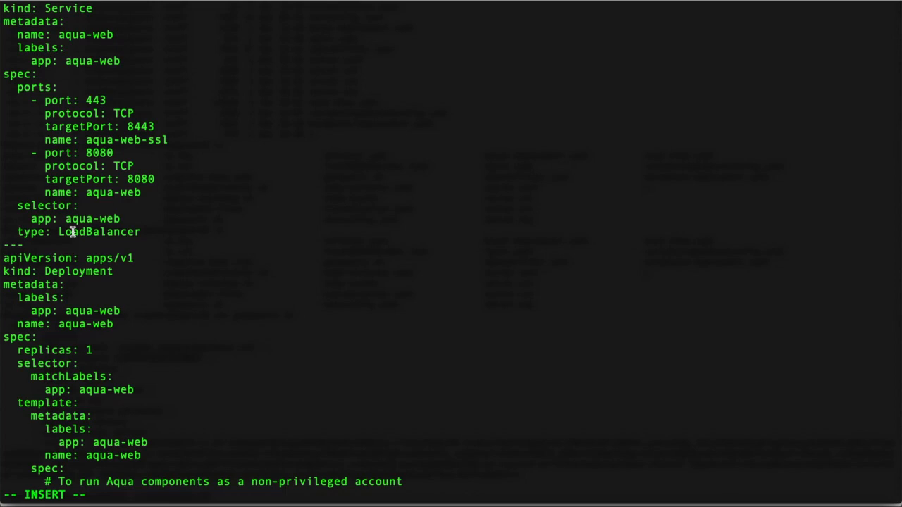
{"action": "mouse_move", "coordinate": [71, 257]}
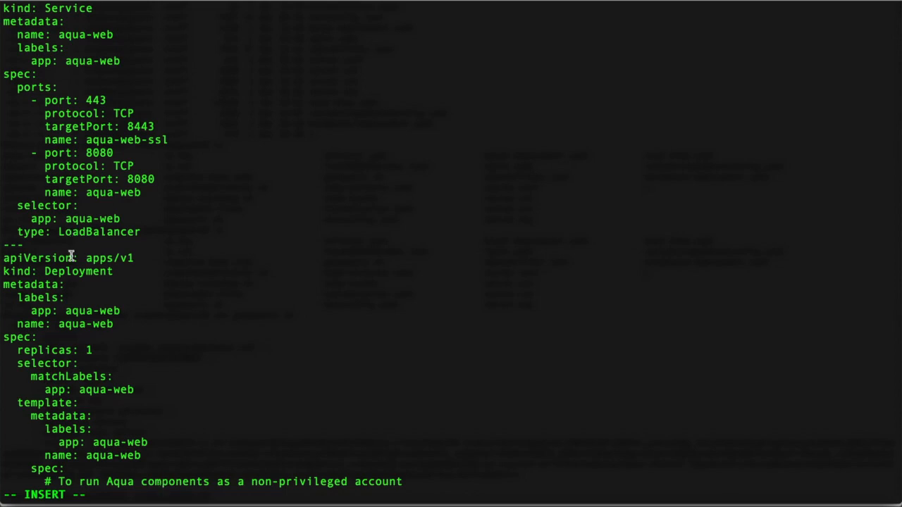
{"action": "scroll", "scroll_direction": "down", "scroll_amount": 3}
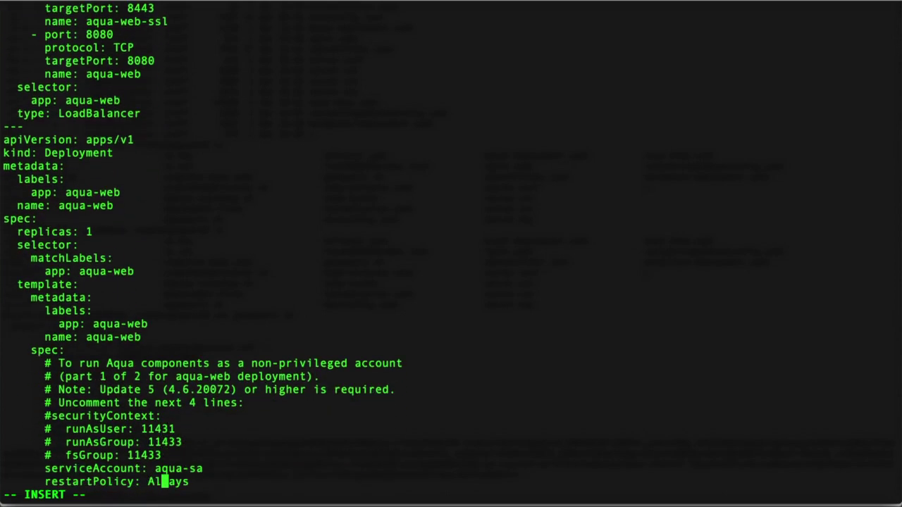
{"action": "scroll", "scroll_direction": "down", "scroll_amount": 3}
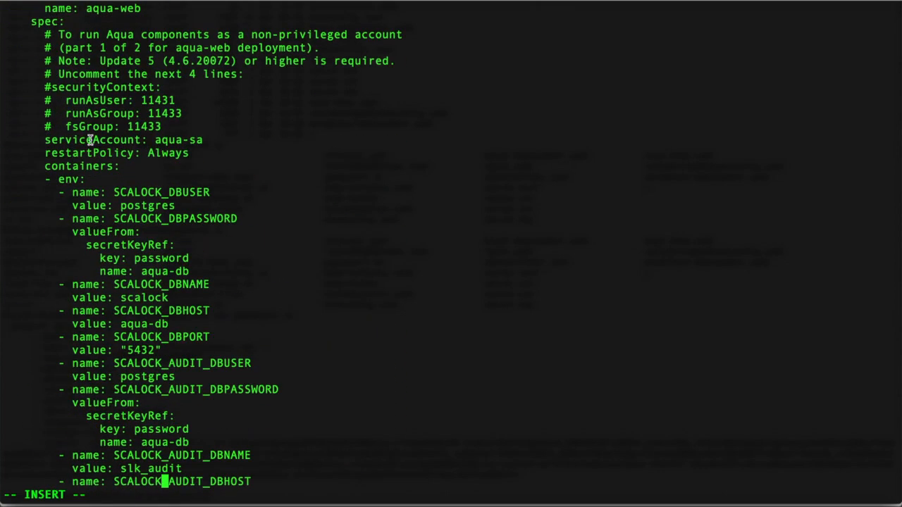
{"action": "scroll", "scroll_direction": "down", "scroll_amount": 3}
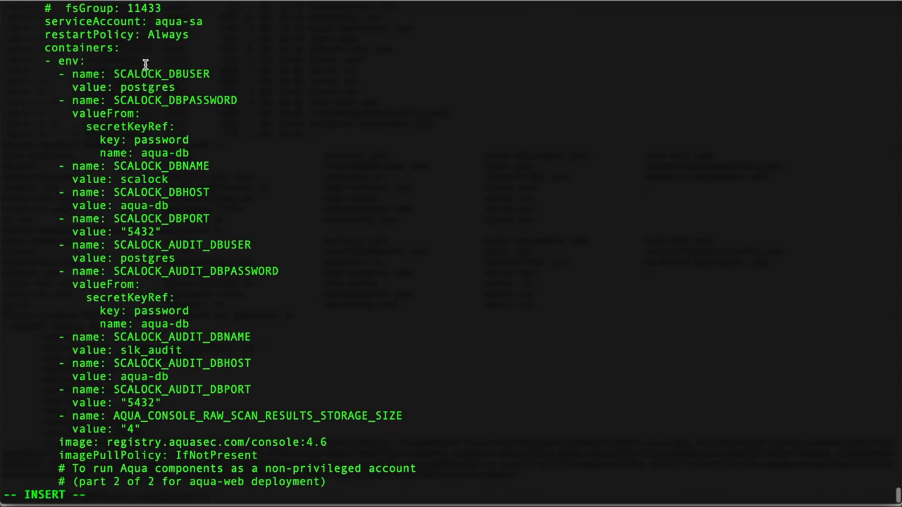
{"action": "mouse_move", "coordinate": [177, 80]}
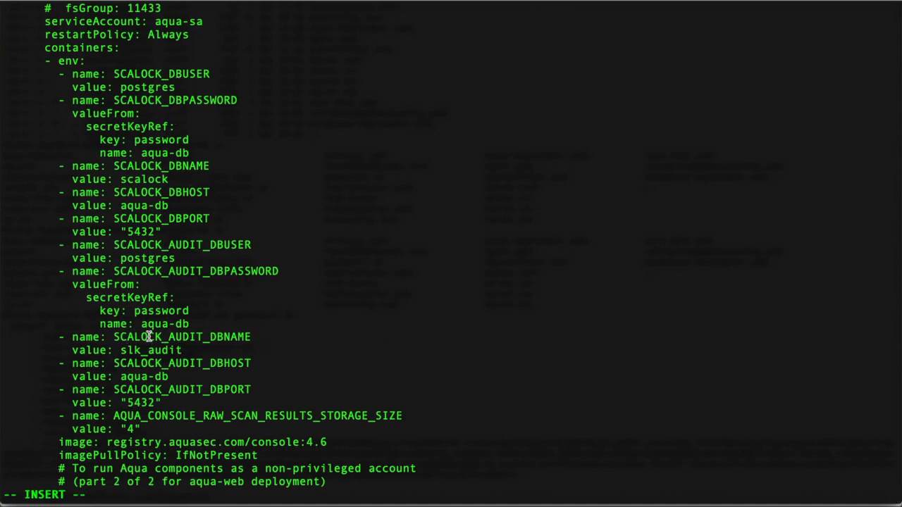
{"action": "scroll", "scroll_direction": "down", "scroll_amount": 3}
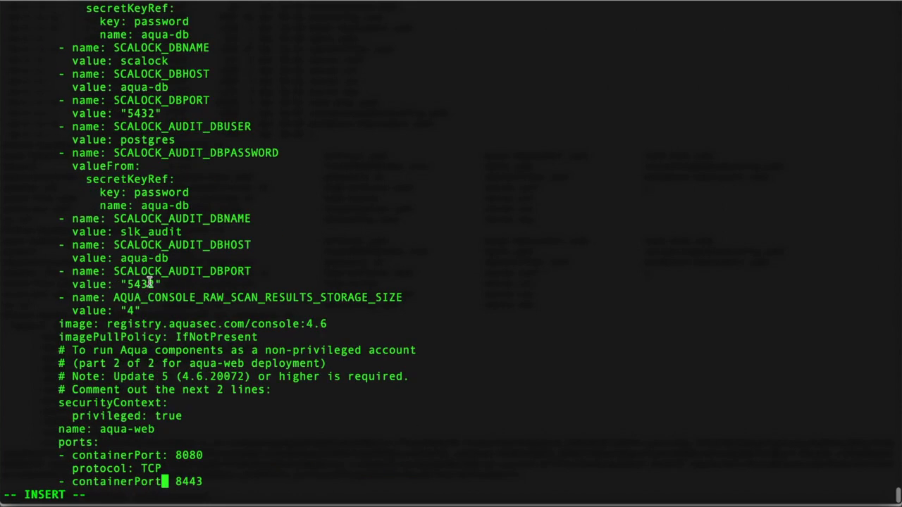
{"action": "mouse_move", "coordinate": [181, 218]}
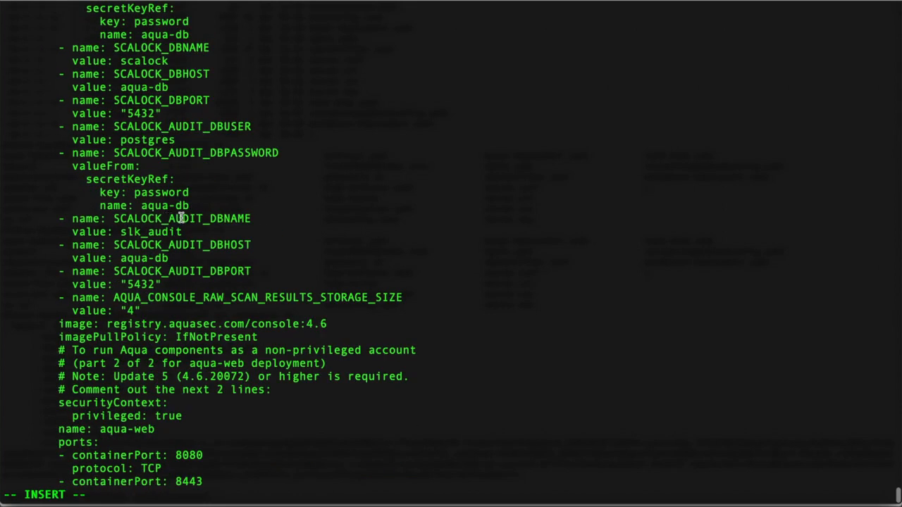
{"action": "mouse_move", "coordinate": [141, 98]}
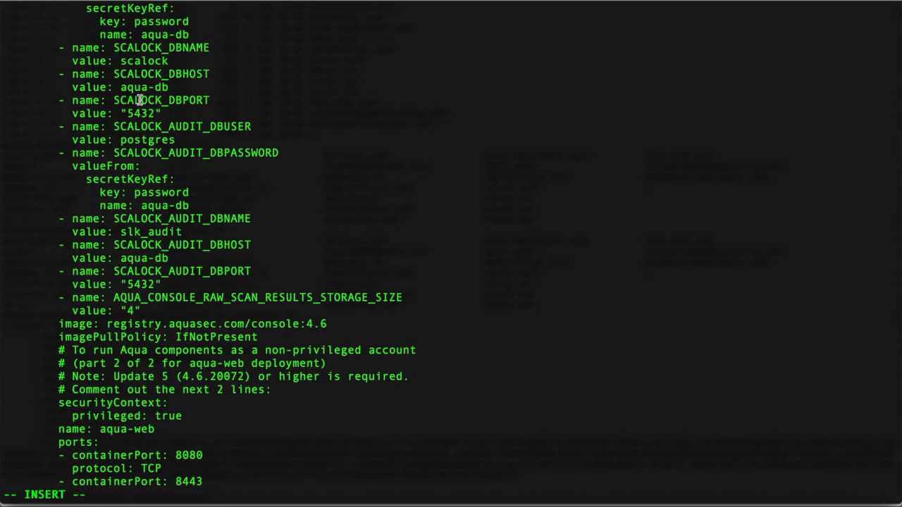
{"action": "scroll", "scroll_direction": "down", "scroll_amount": 3}
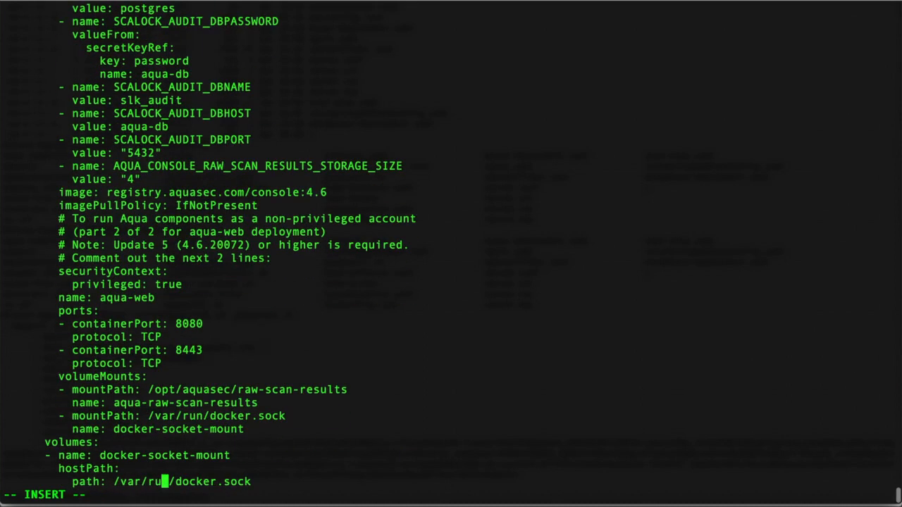
{"action": "scroll", "scroll_direction": "down", "scroll_amount": 3}
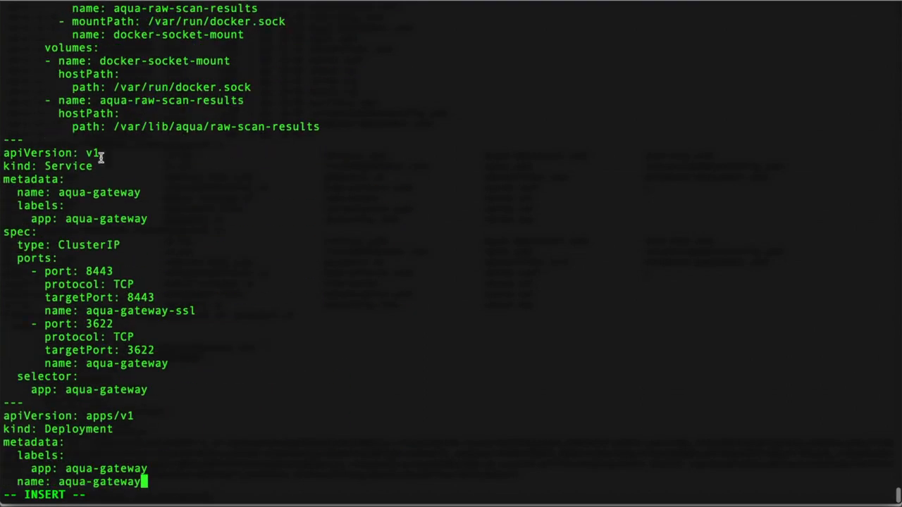
{"action": "scroll", "scroll_direction": "down", "scroll_amount": 3}
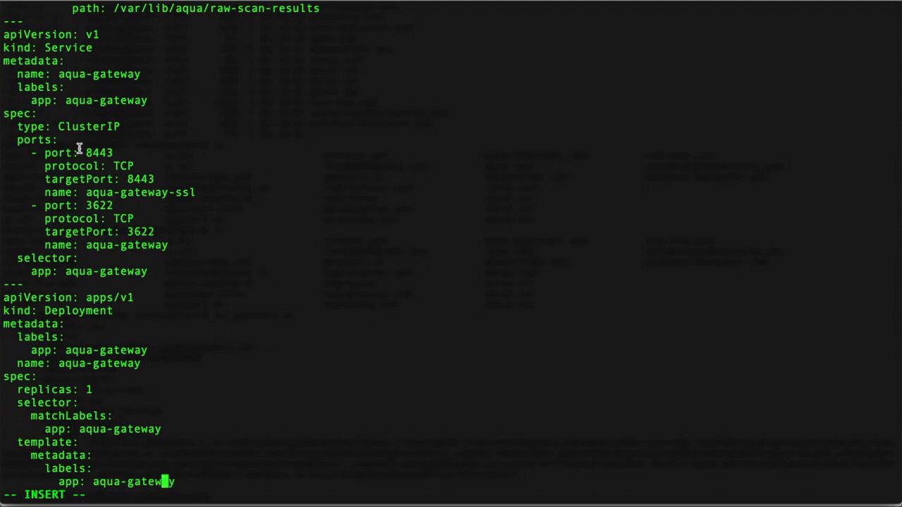
{"action": "mouse_move", "coordinate": [76, 177]}
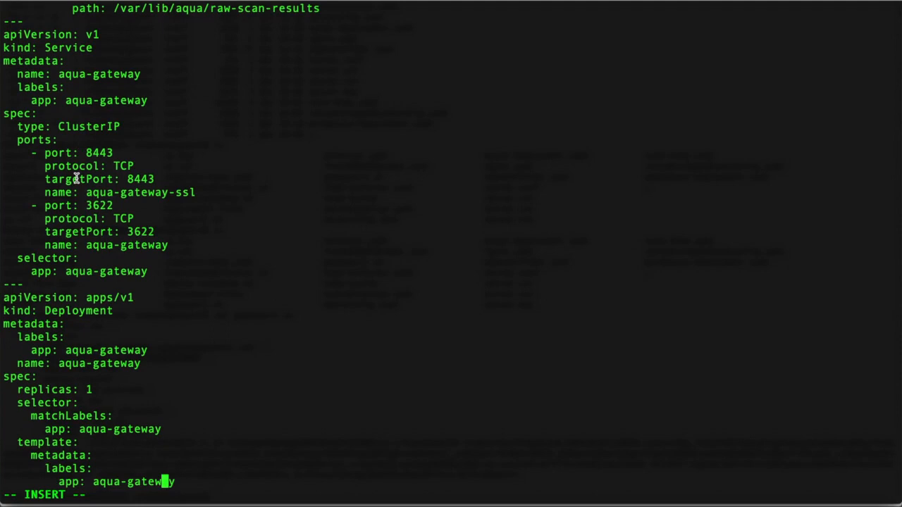
{"action": "mouse_move", "coordinate": [76, 178]}
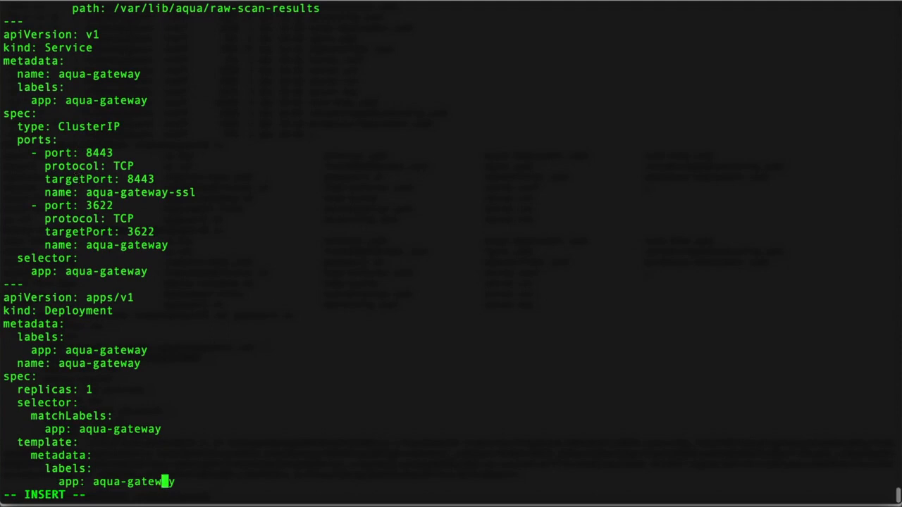
{"action": "scroll", "scroll_direction": "down", "scroll_amount": 3}
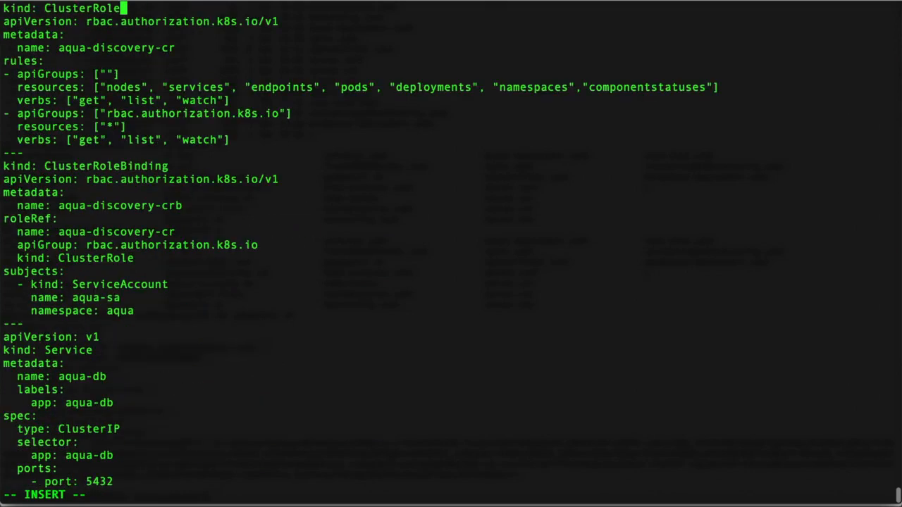
Save aqua-csp.yaml with :wq and leave the editor
{"action": "type", "text": ":"}
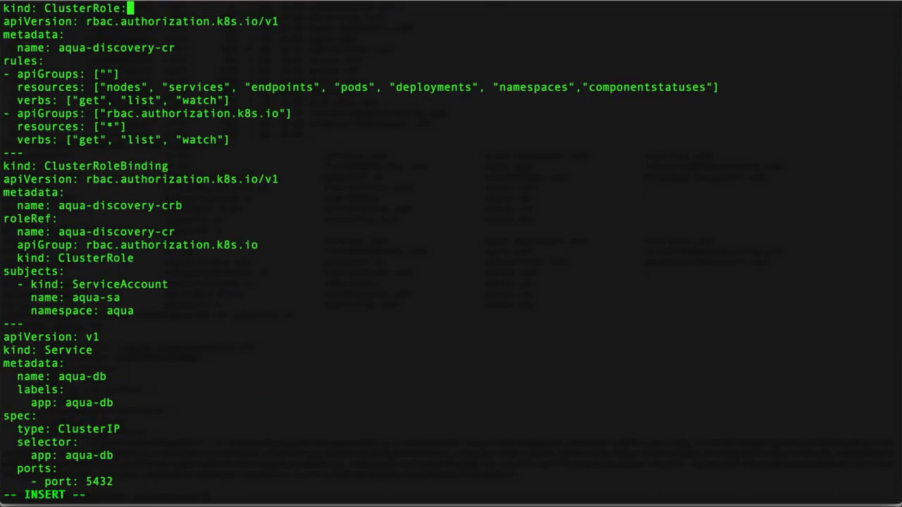
{"action": "key", "text": "Escape"}
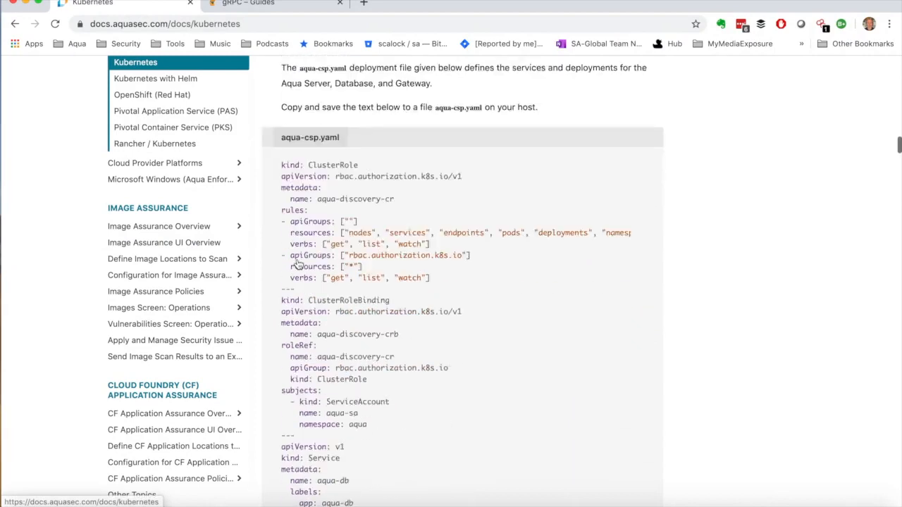
Reach 'Deploy all Aqua CSP components' to create the services and deployments with kubectl create -f aqua-csp.yaml -n aqua
{"action": "scroll", "scroll_direction": "down", "scroll_amount": 3}
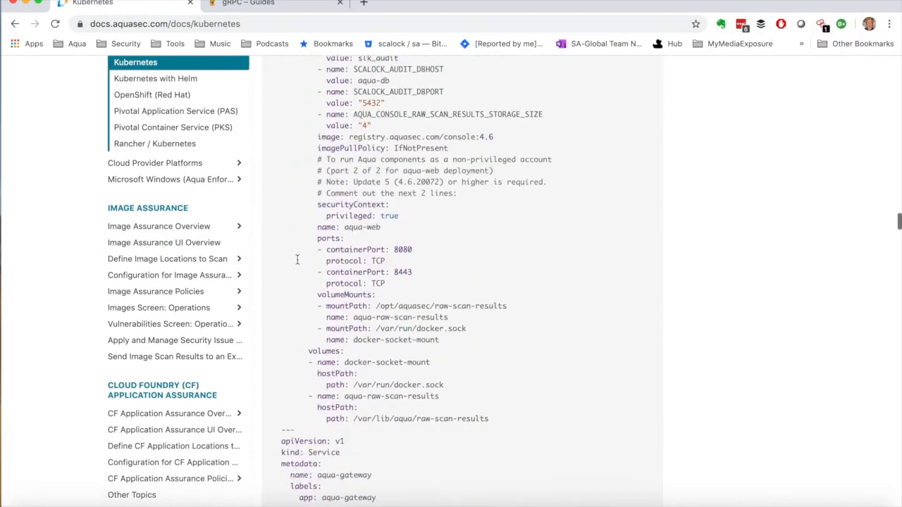
{"action": "scroll", "scroll_direction": "up", "scroll_amount": 3}
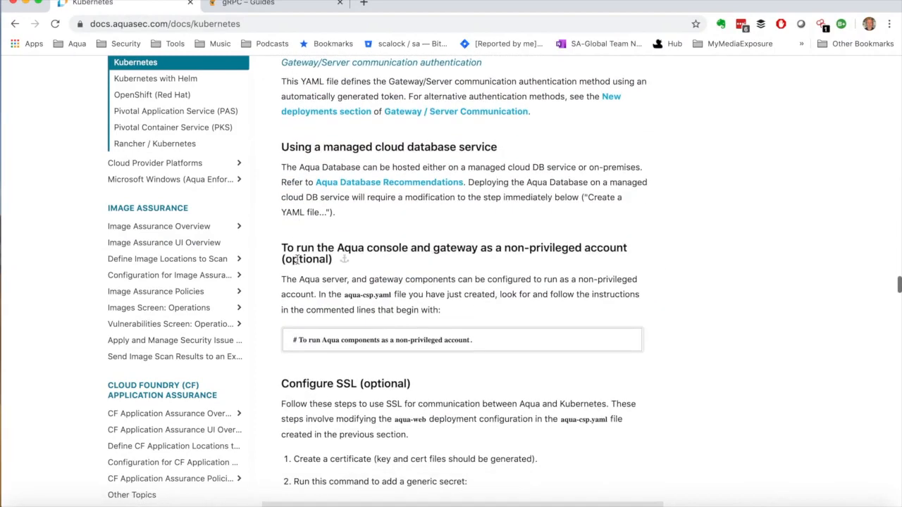
{"action": "scroll", "scroll_direction": "down", "scroll_amount": 3}
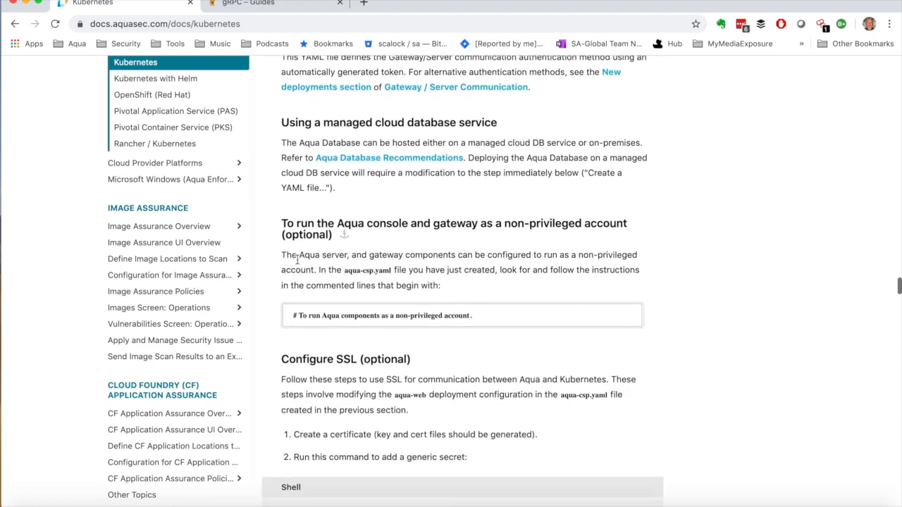
{"action": "scroll", "scroll_direction": "down", "scroll_amount": 3}
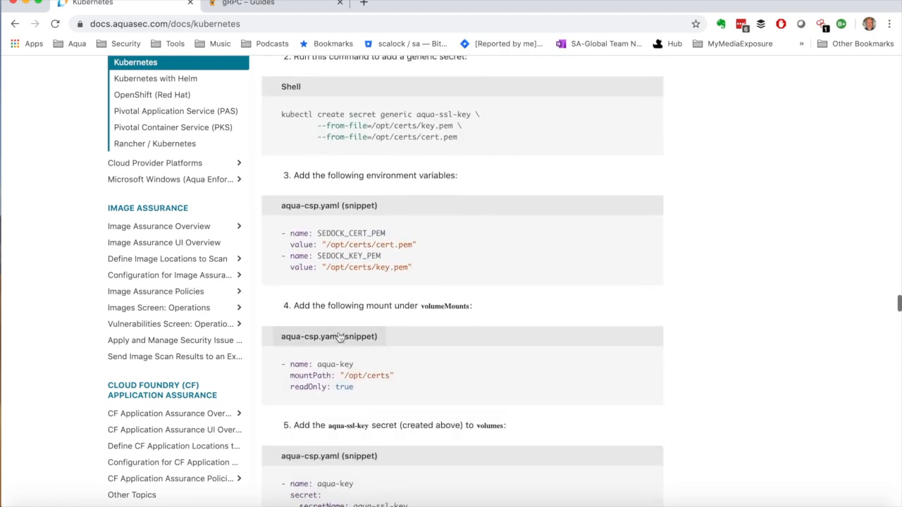
{"action": "scroll", "scroll_direction": "down", "scroll_amount": 3}
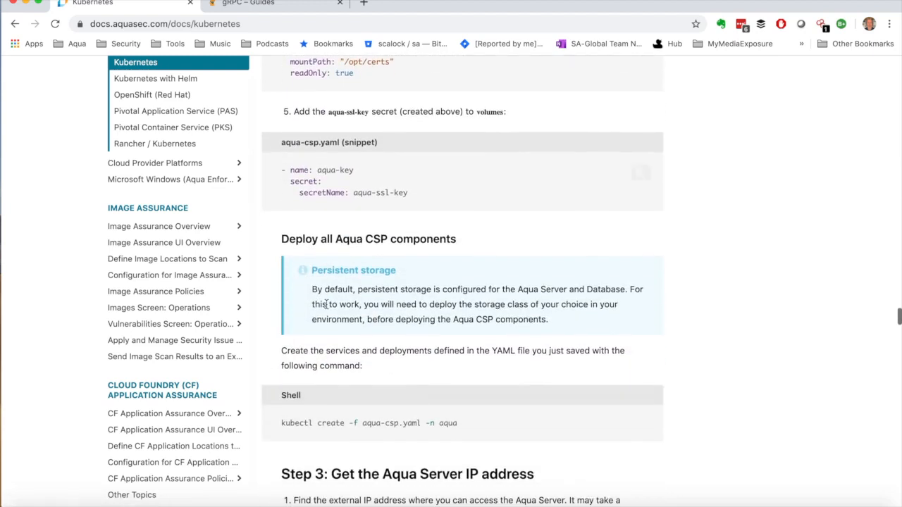
{"action": "scroll", "scroll_direction": "down", "scroll_amount": 3}
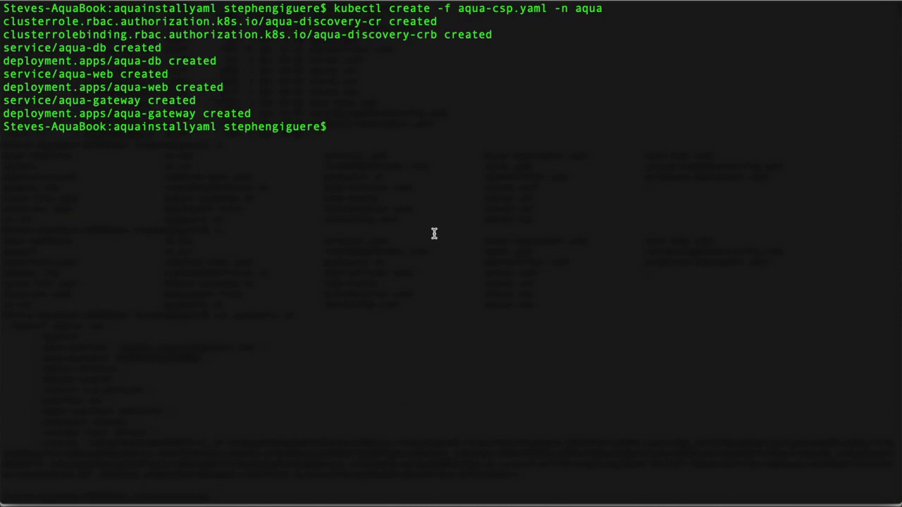
Run k get pods -n aqua until aqua-db, aqua-gateway and aqua-web show 1/1 Running
{"action": "key", "text": "Return"}
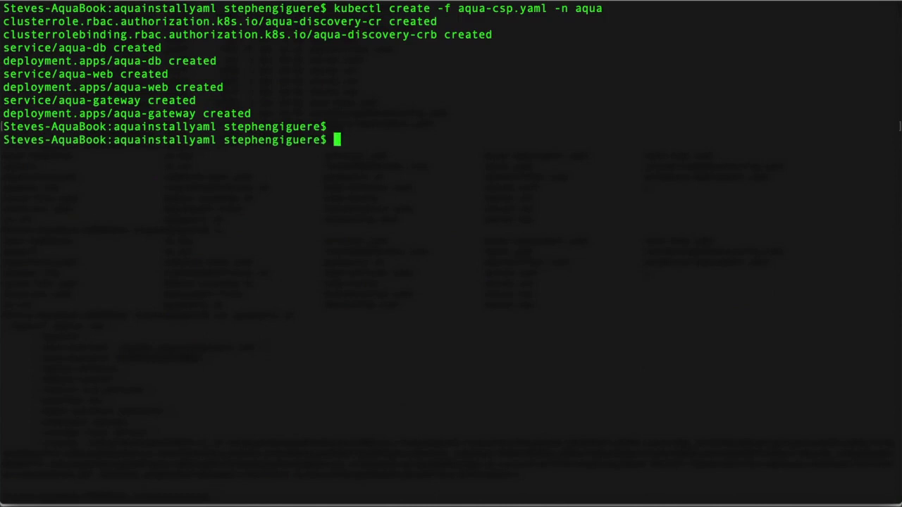
{"action": "type", "text": "k"}
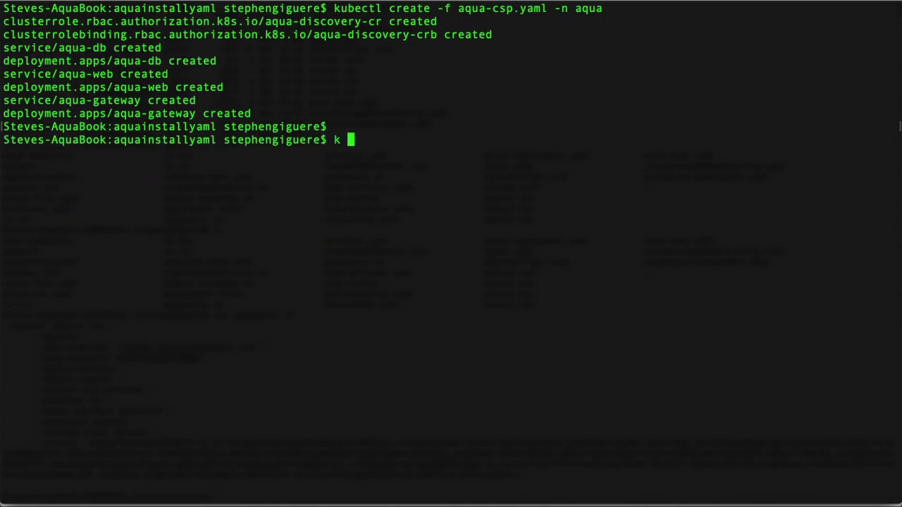
{"action": "type", "text": "get pods"}
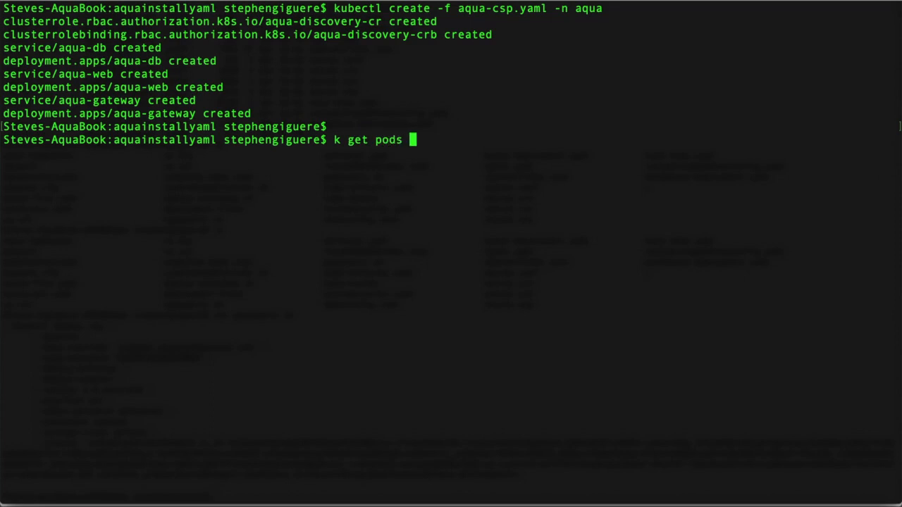
{"action": "type", "text": "-n aqua"}
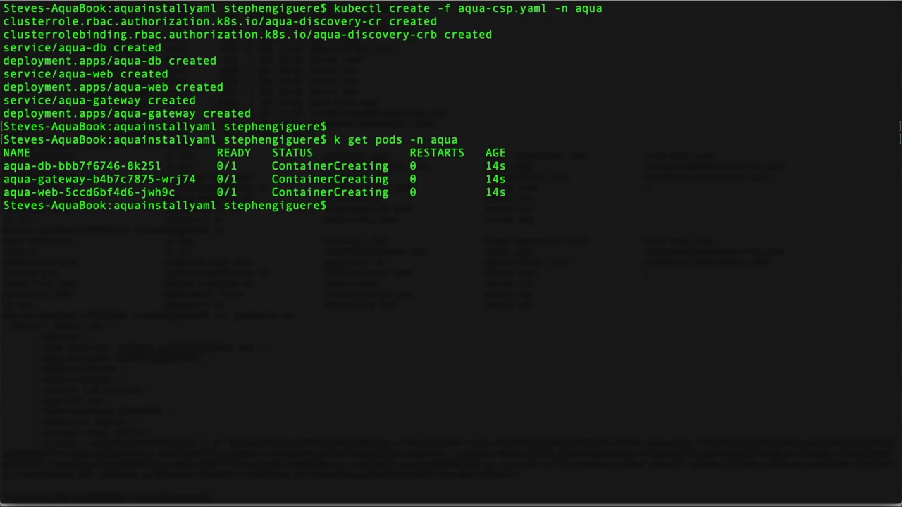
{"action": "key", "text": "Return"}
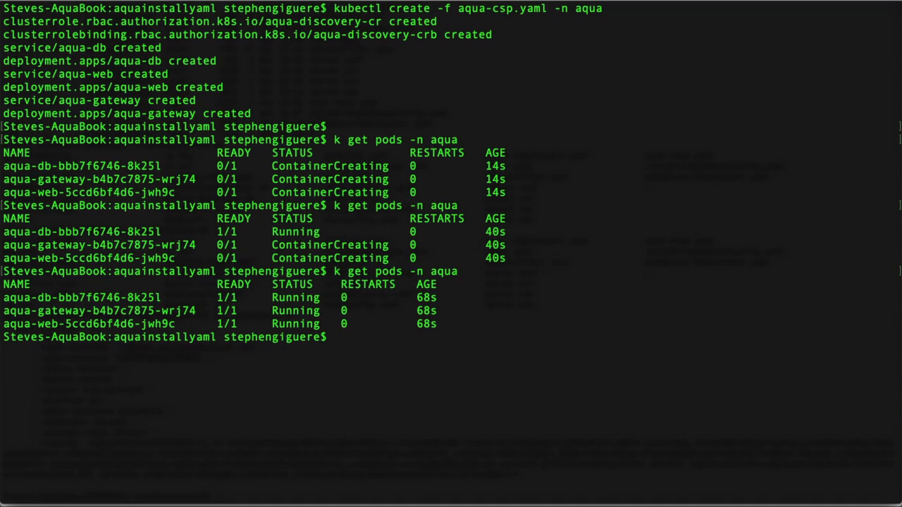
{"action": "mouse_move", "coordinate": [355, 229]}
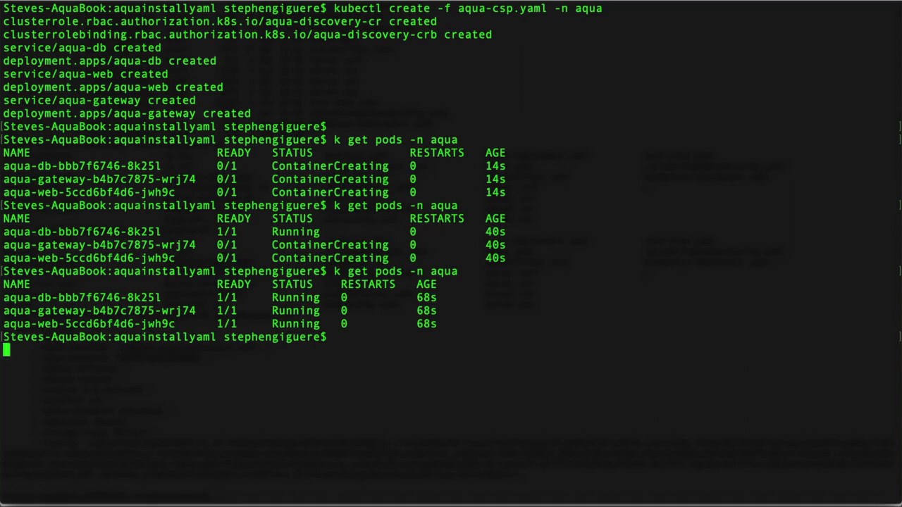
{"action": "key", "text": "Return"}
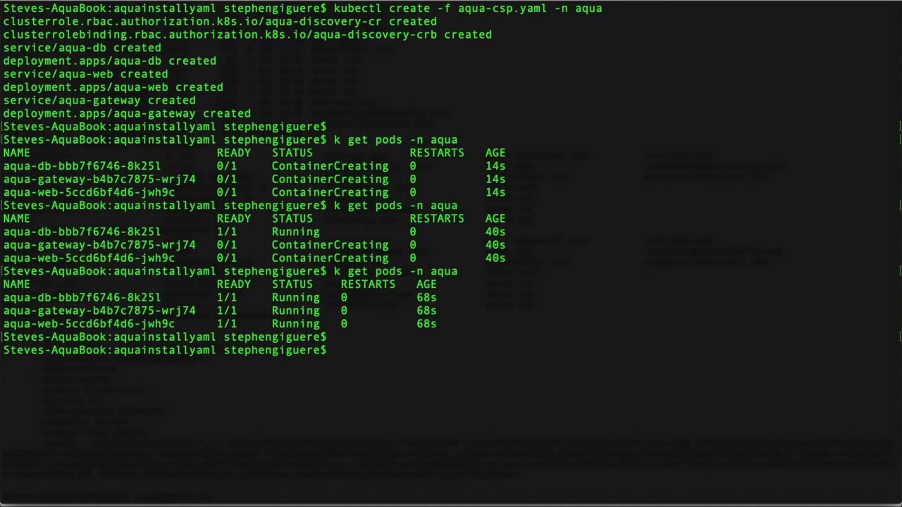
{"action": "mouse_move", "coordinate": [373, 250]}
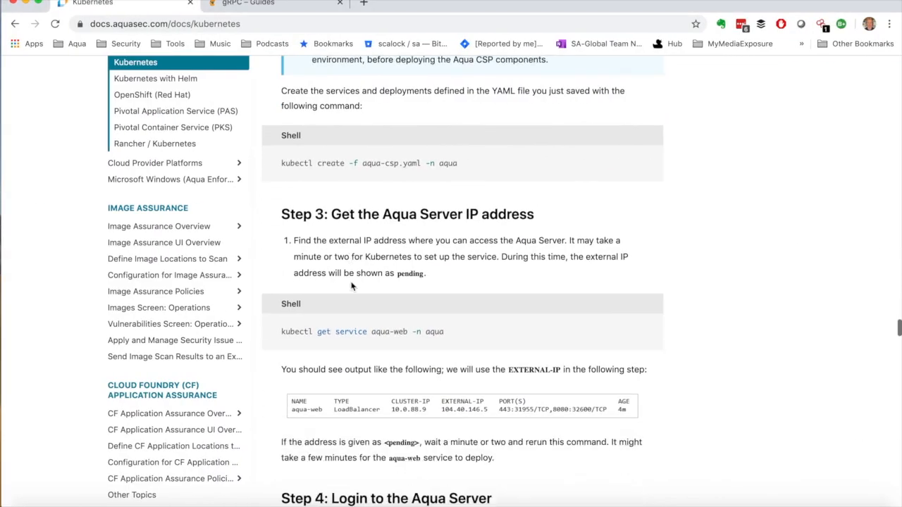
Locate the aqua-scanner.yaml (baseline) block in the guide and copy its contents
{"action": "scroll", "scroll_direction": "down", "scroll_amount": 3}
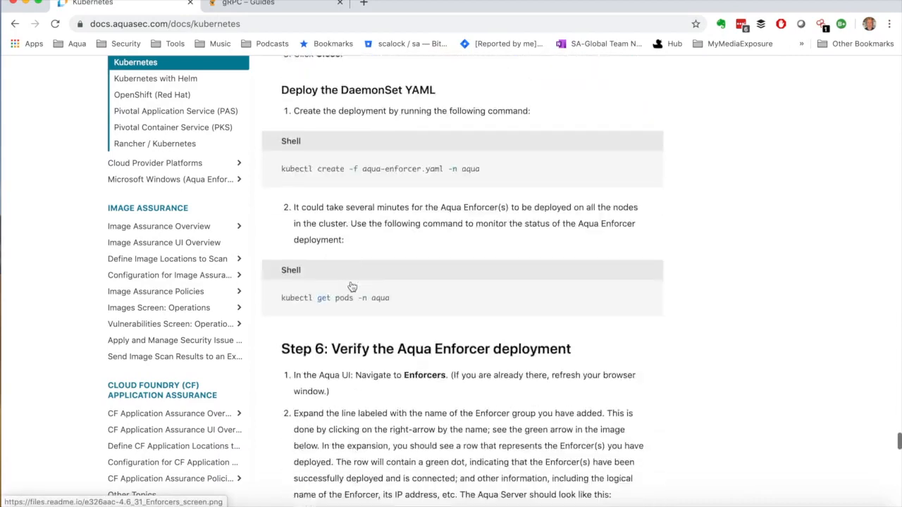
{"action": "scroll", "scroll_direction": "up", "scroll_amount": 3}
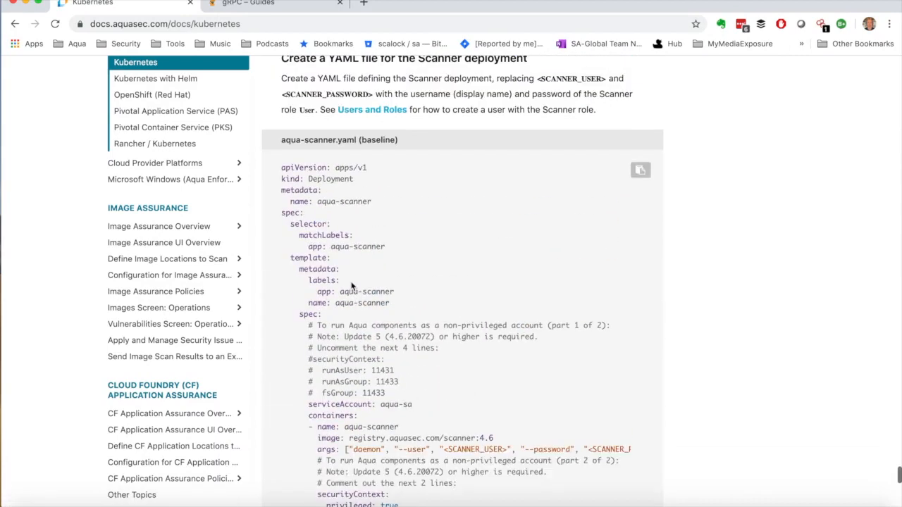
{"action": "scroll", "scroll_direction": "up", "scroll_amount": 3}
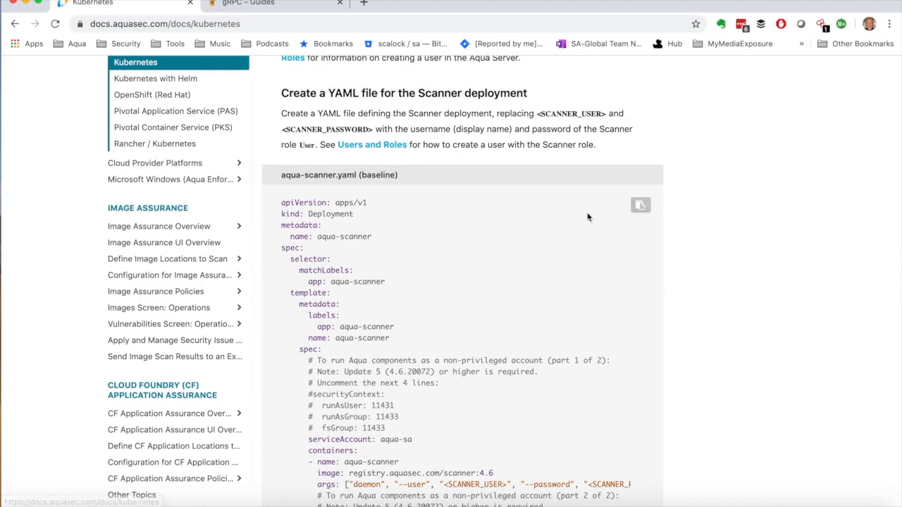
{"action": "left_click", "coordinate": [640, 204]}
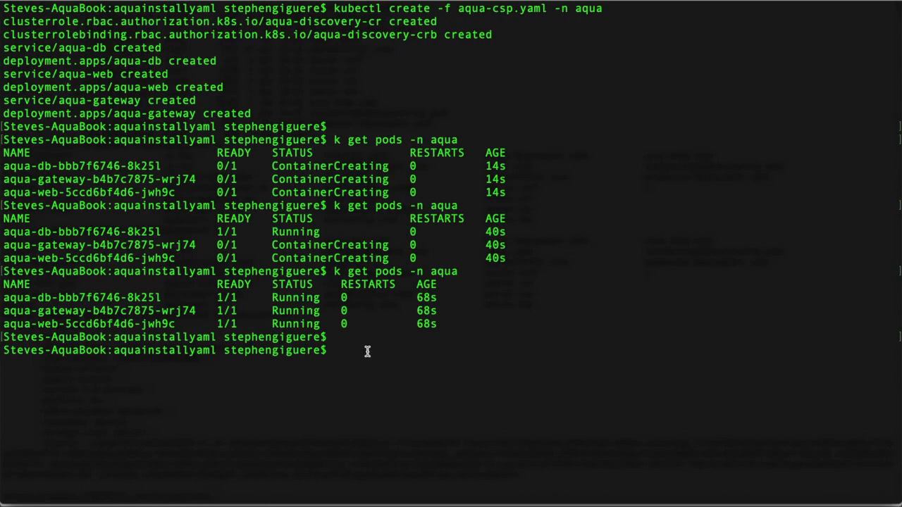
{"action": "mouse_move", "coordinate": [360, 356]}
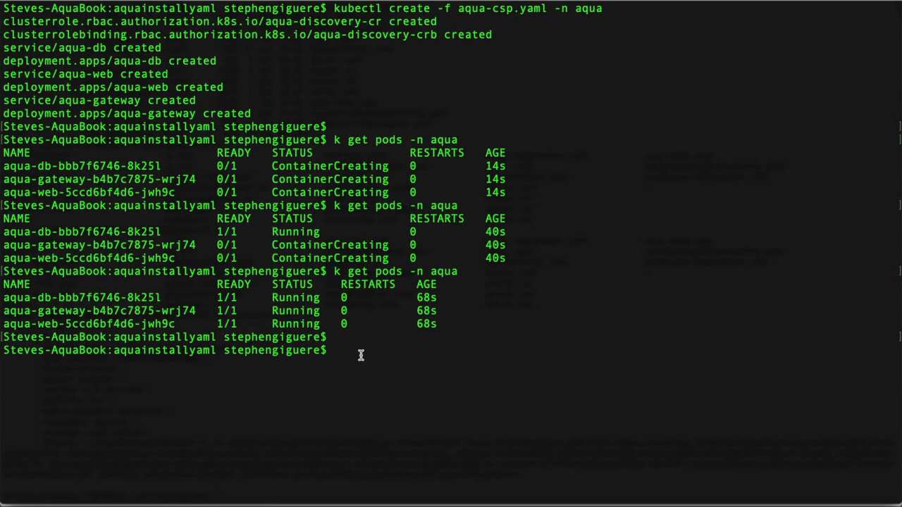
Review the aqua-scanner.yaml deployment manifest in vi and quit without changes
{"action": "type", "text": "vi aqua"}
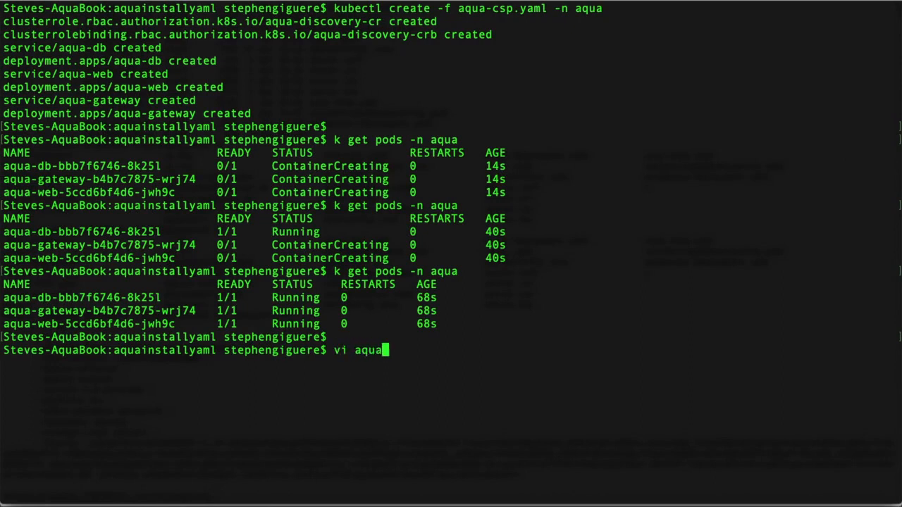
{"action": "type", "text": "-scanner."}
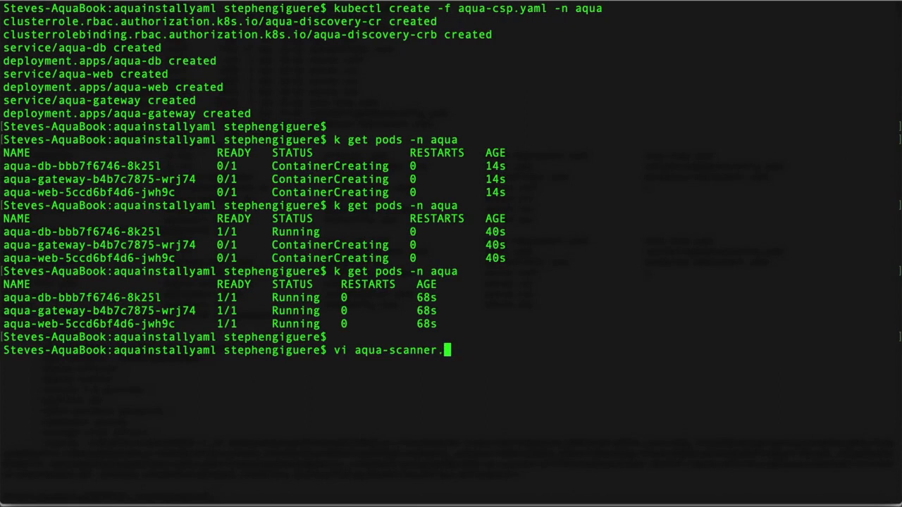
{"action": "key", "text": "Return"}
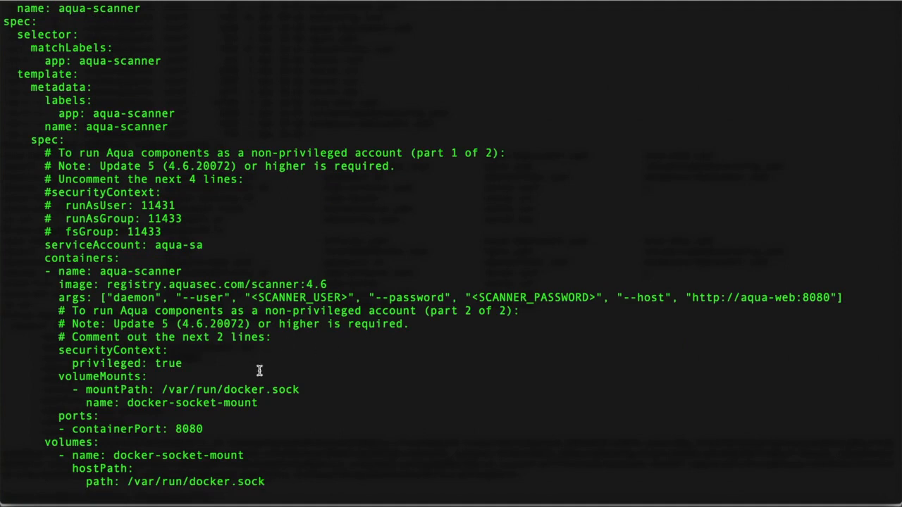
{"action": "mouse_move", "coordinate": [79, 197]}
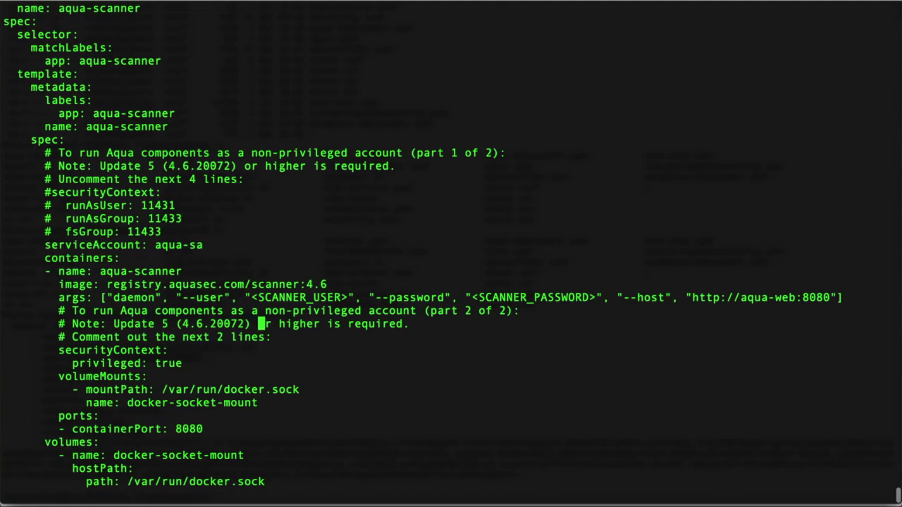
{"action": "scroll", "scroll_direction": "up", "scroll_amount": 3}
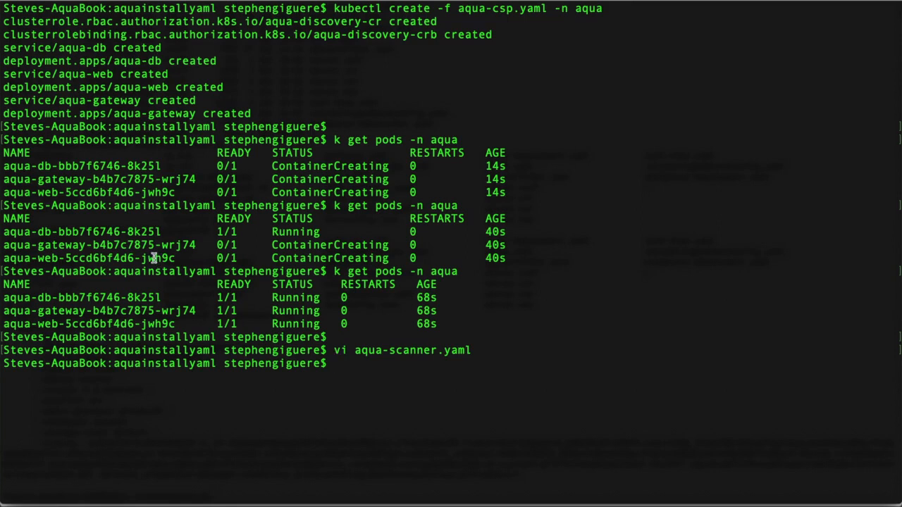
{"action": "key", "text": "Return"}
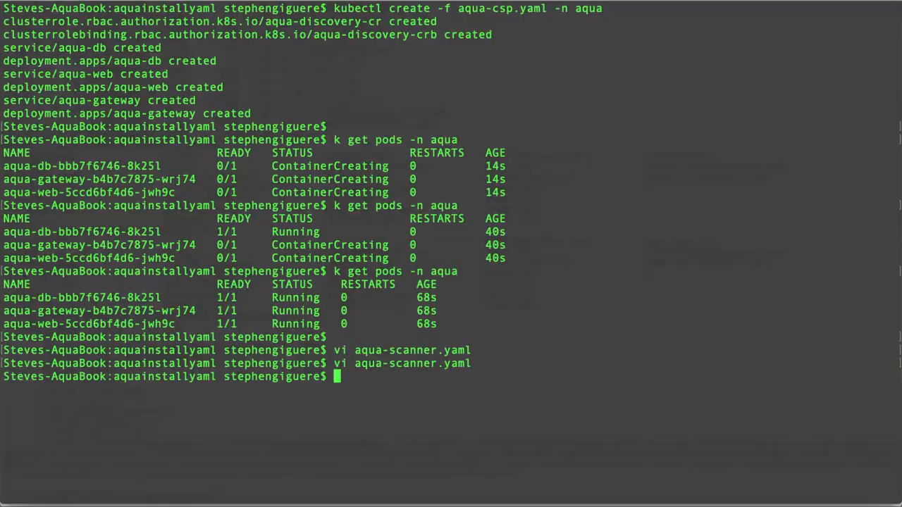
Prepare the k get all -n aqua command at the prompt
{"action": "type", "text": "k get all -n aqua"}
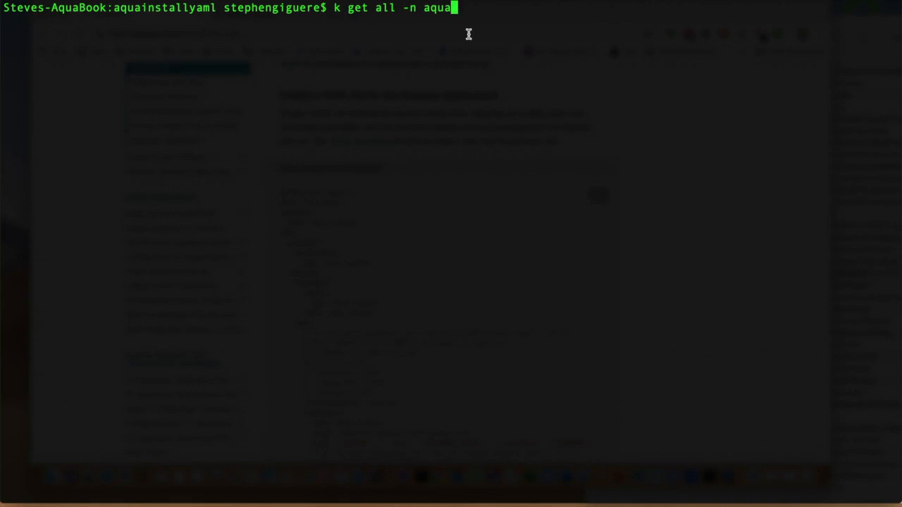
List all aqua namespace resources and copy the aqua-web LoadBalancer external IP 51.105.239.93
{"action": "key", "text": "Return"}
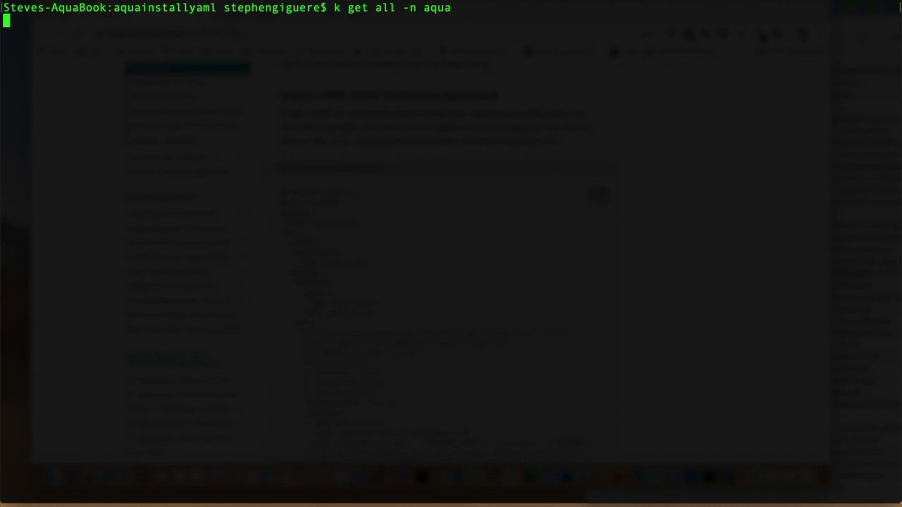
{"action": "key", "text": "Return"}
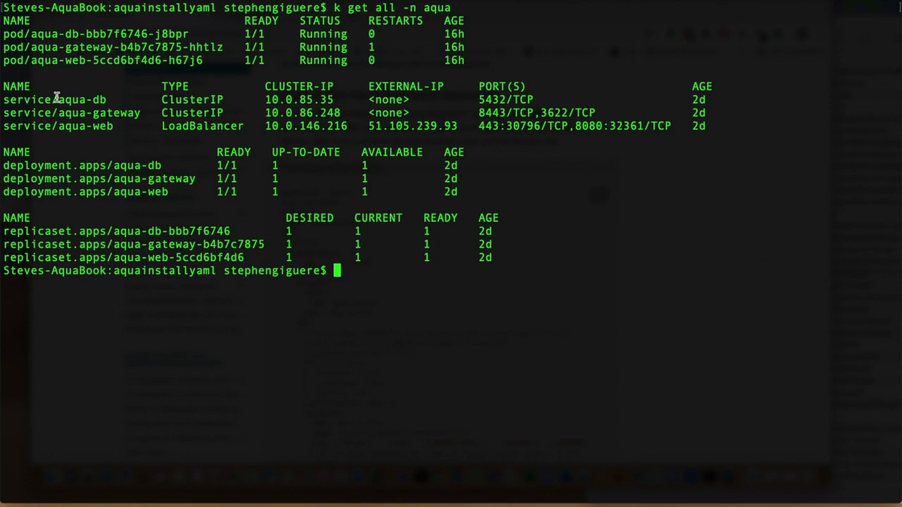
{"action": "mouse_move", "coordinate": [100, 127]}
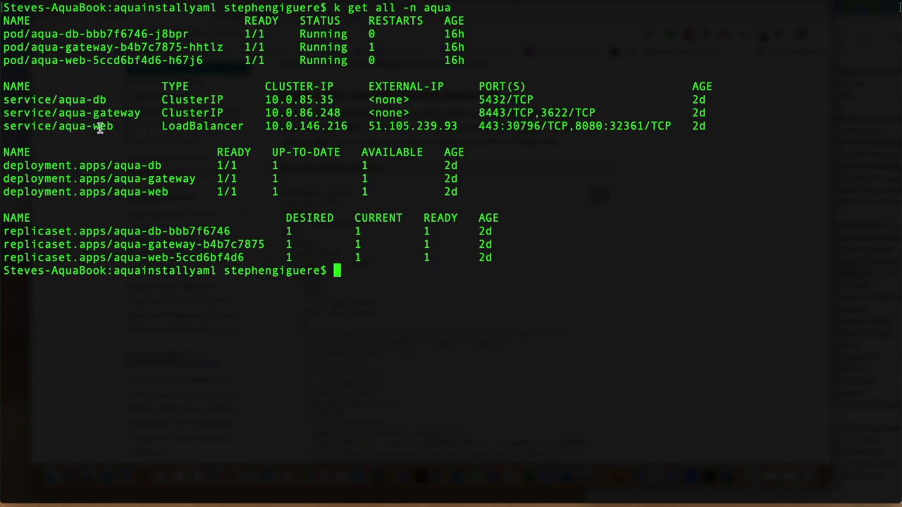
{"action": "double_click", "coordinate": [203, 125]}
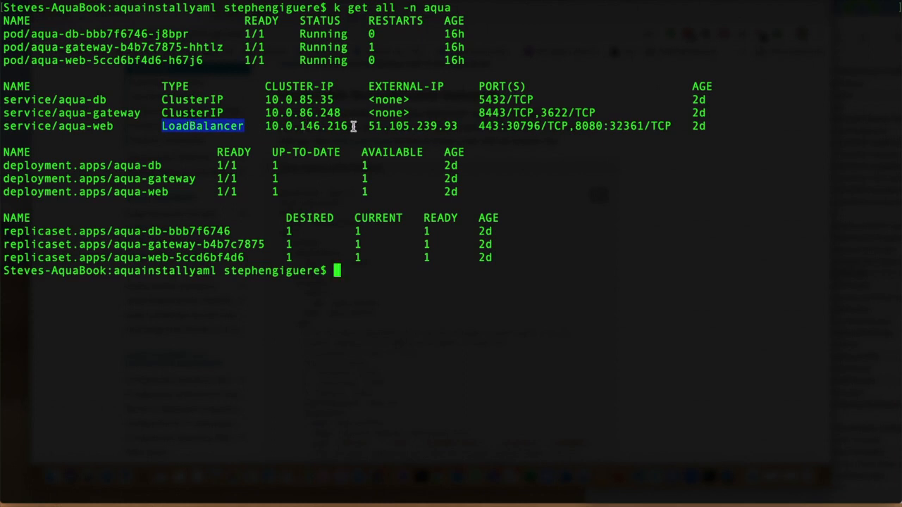
{"action": "double_click", "coordinate": [412, 126]}
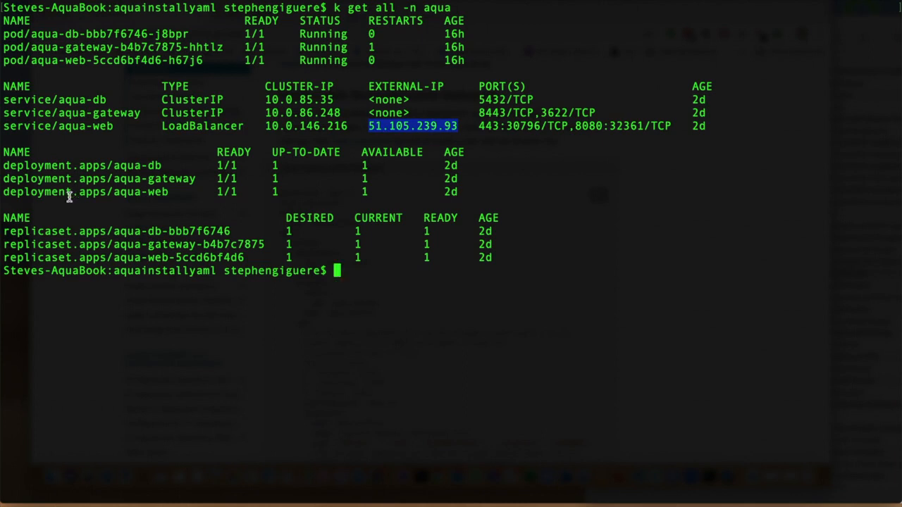
{"action": "mouse_move", "coordinate": [134, 238]}
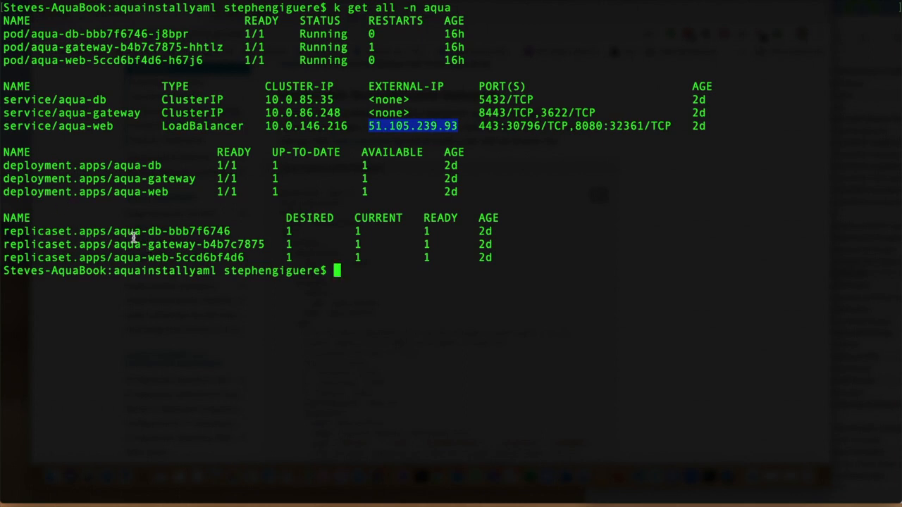
{"action": "mouse_move", "coordinate": [356, 254]}
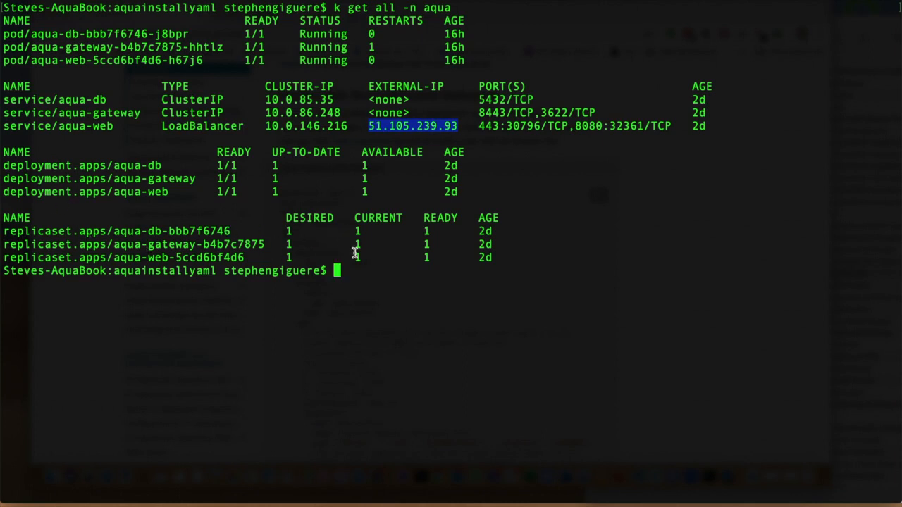
{"action": "mouse_move", "coordinate": [330, 259]}
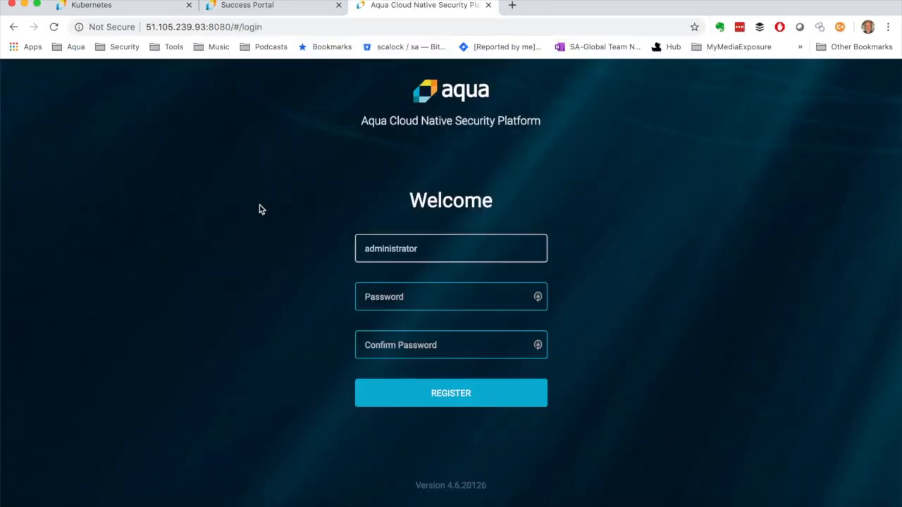
Register the administrator account and accept the Aqua license to reach the empty dashboard
{"action": "left_click", "coordinate": [451, 296]}
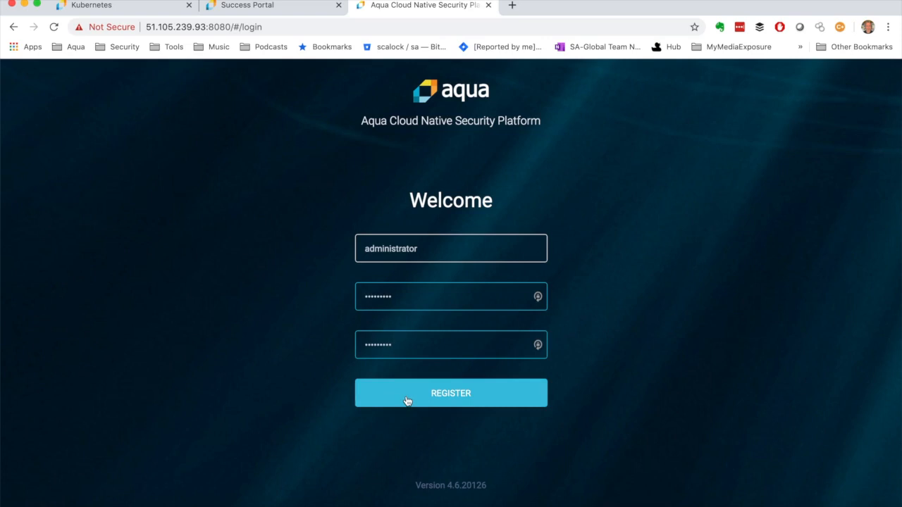
{"action": "left_click", "coordinate": [451, 393]}
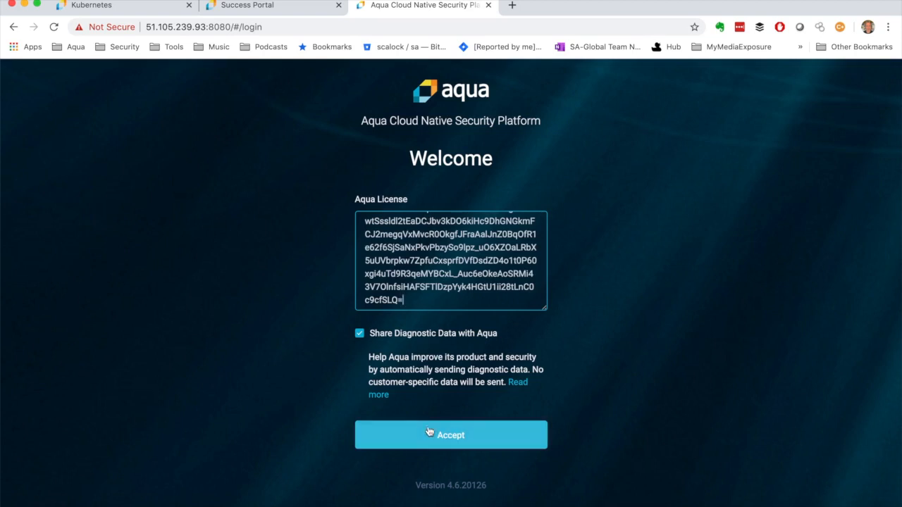
{"action": "left_click", "coordinate": [451, 434]}
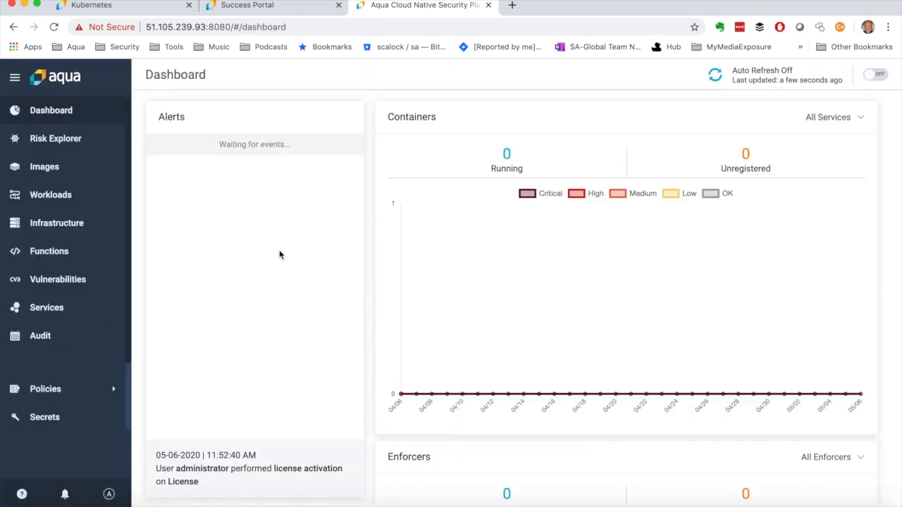
{"action": "mouse_move", "coordinate": [270, 234]}
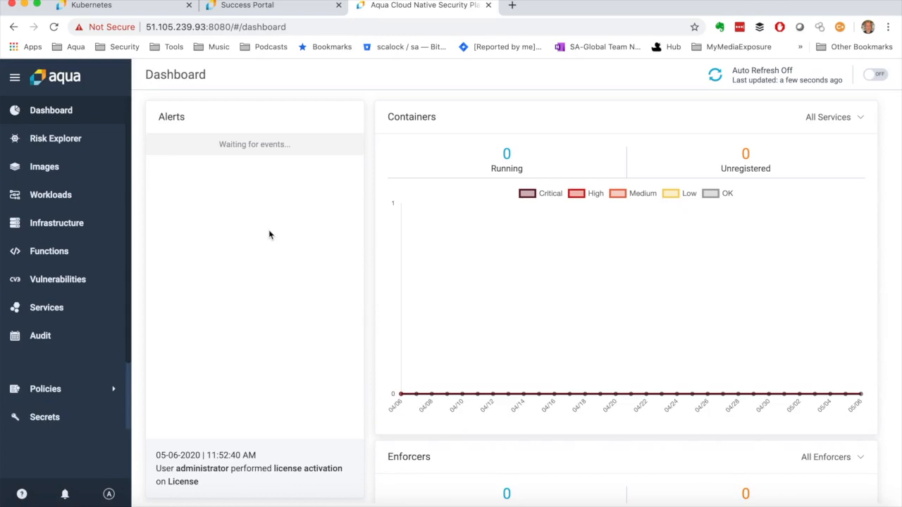
{"action": "mouse_move", "coordinate": [51, 110]}
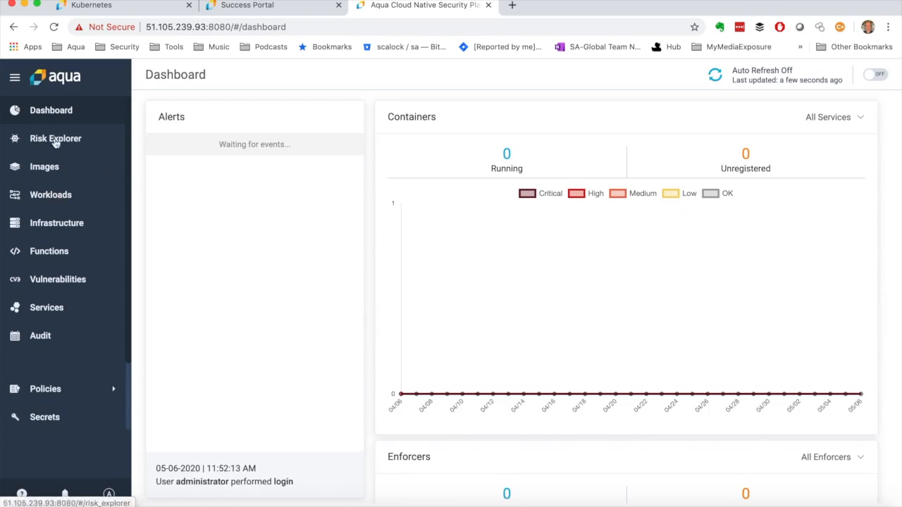
{"action": "scroll", "scroll_direction": "down", "scroll_amount": 3}
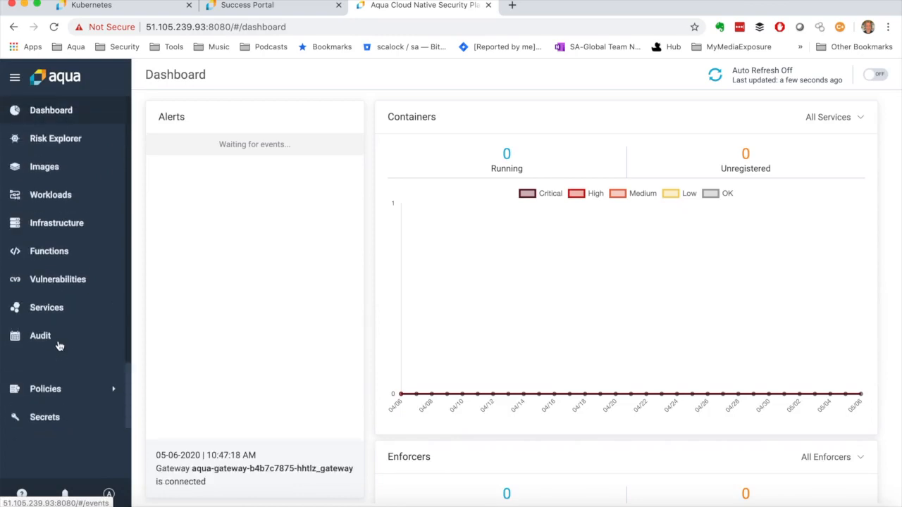
{"action": "mouse_move", "coordinate": [85, 275]}
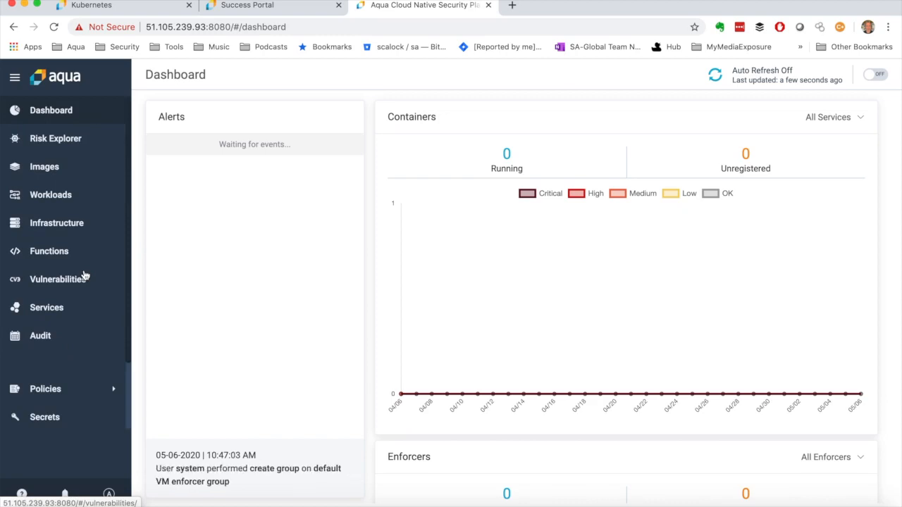
{"action": "mouse_move", "coordinate": [157, 268]}
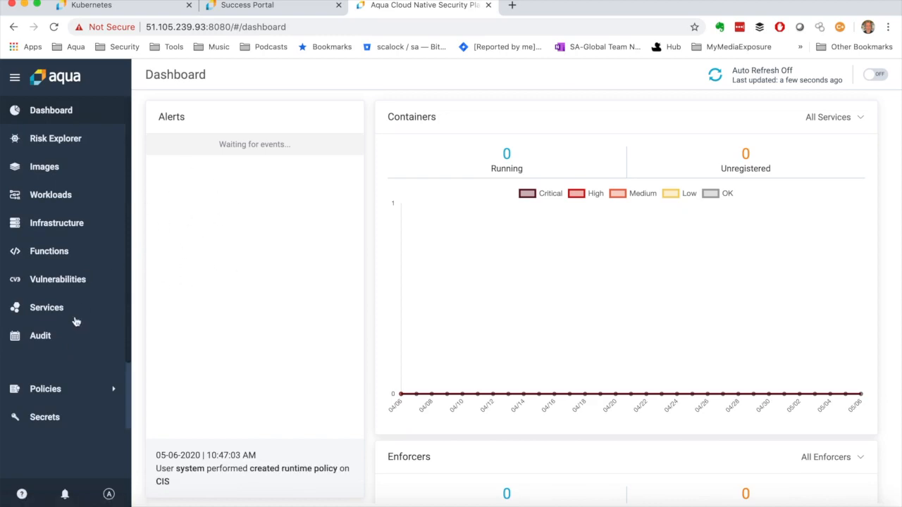
Start a new console user in Users and Roles with username scanner and its password
{"action": "scroll", "scroll_direction": "down", "scroll_amount": 3}
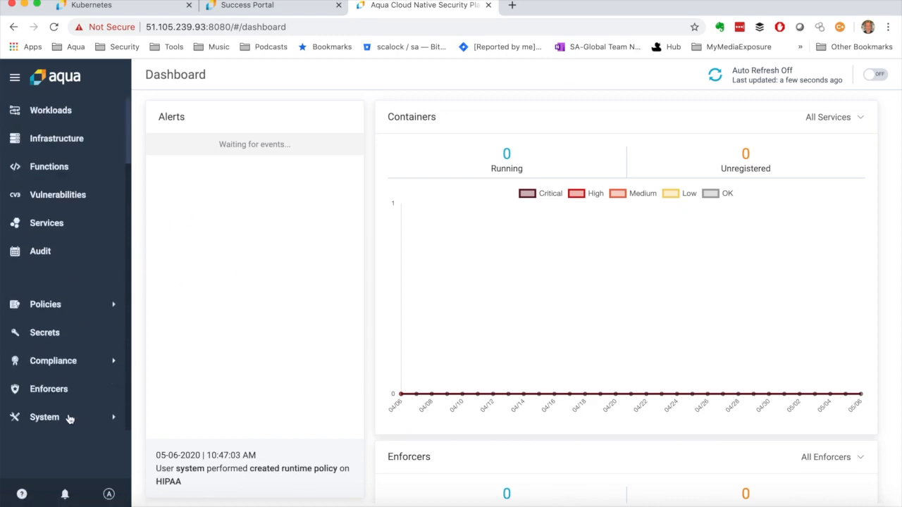
{"action": "mouse_move", "coordinate": [73, 421]}
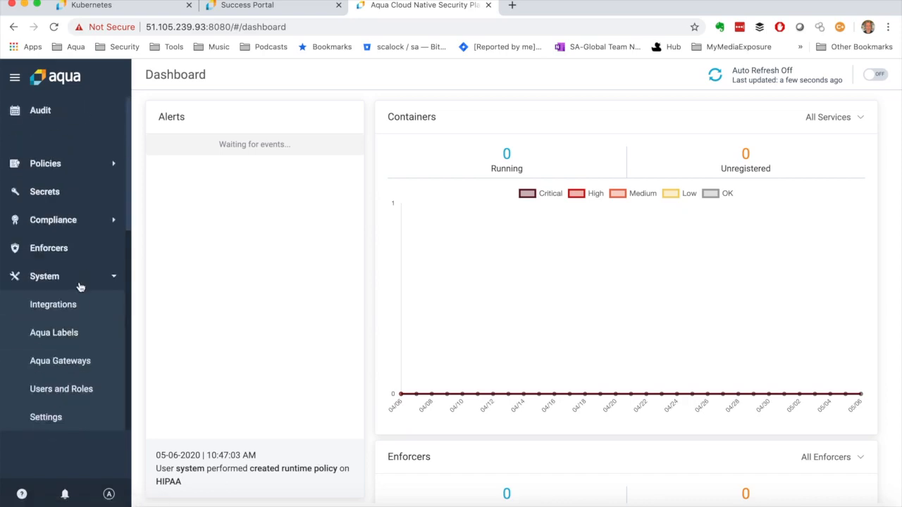
{"action": "left_click", "coordinate": [60, 389]}
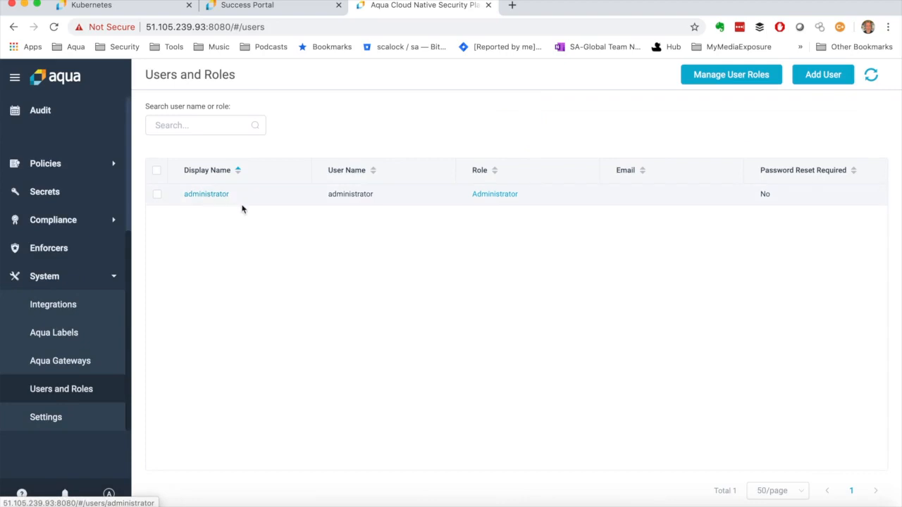
{"action": "left_click", "coordinate": [823, 74]}
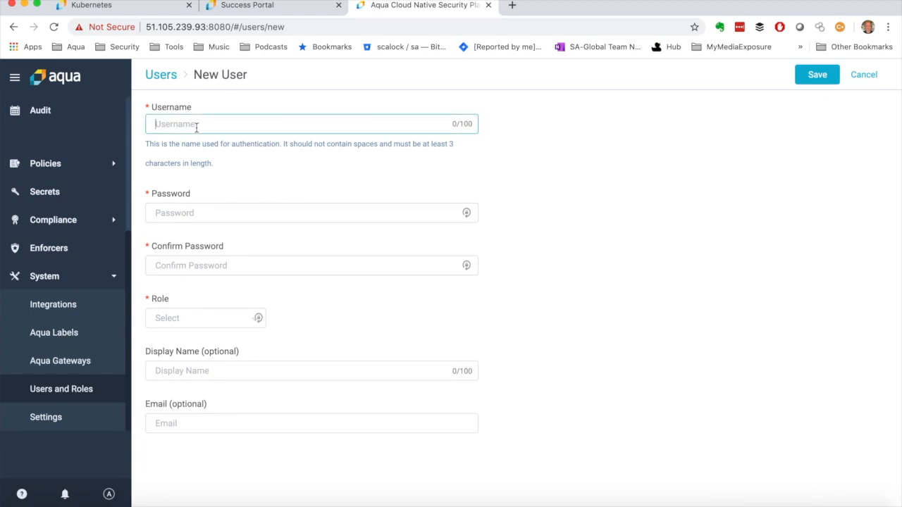
{"action": "type", "text": "scanner"}
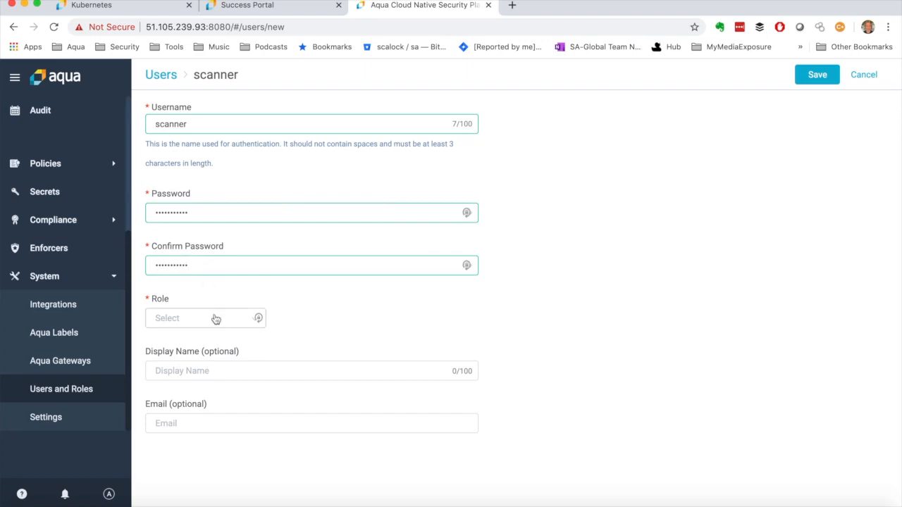
Assign the Scanner role, set display name Scanner and save the user
{"action": "left_click", "coordinate": [206, 319]}
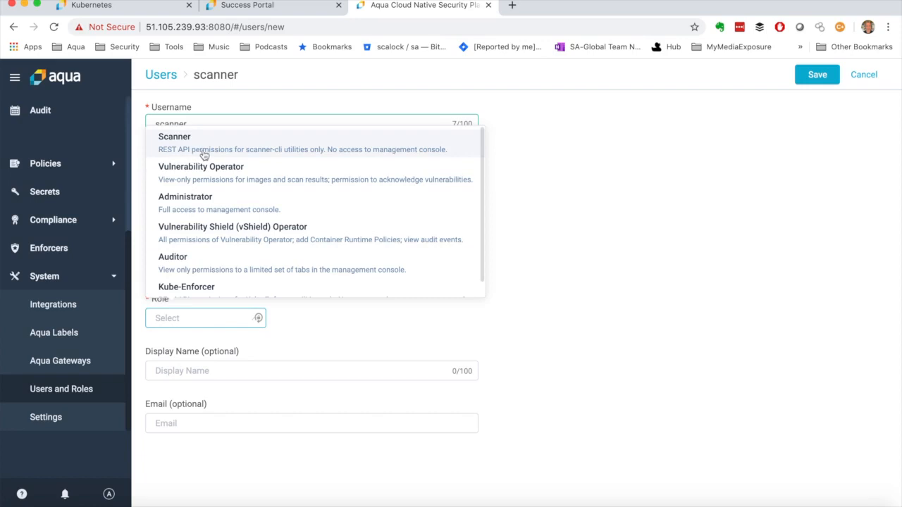
{"action": "left_click", "coordinate": [175, 135]}
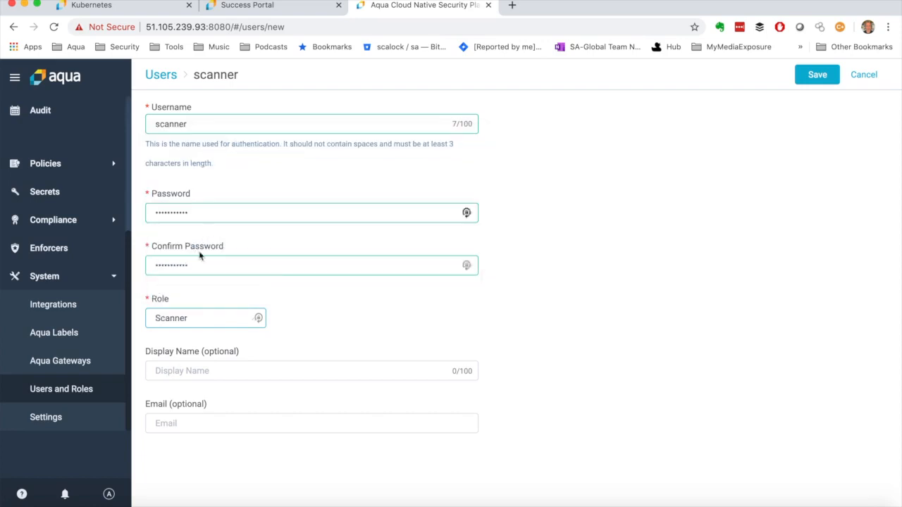
{"action": "mouse_move", "coordinate": [210, 335]}
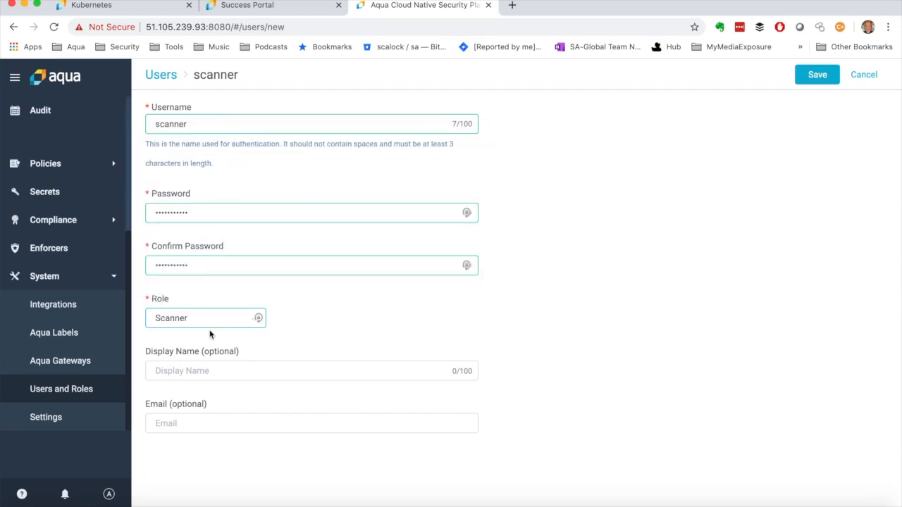
{"action": "left_click", "coordinate": [310, 371]}
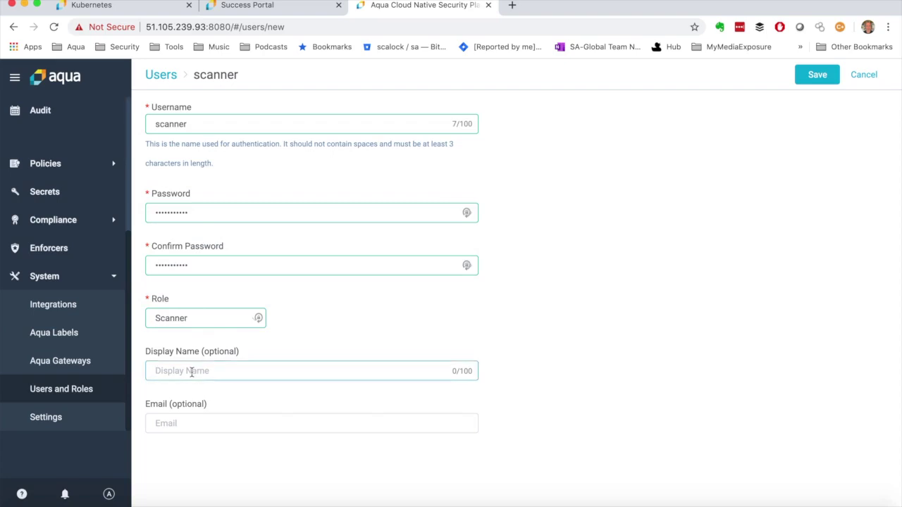
{"action": "type", "text": "Scane"}
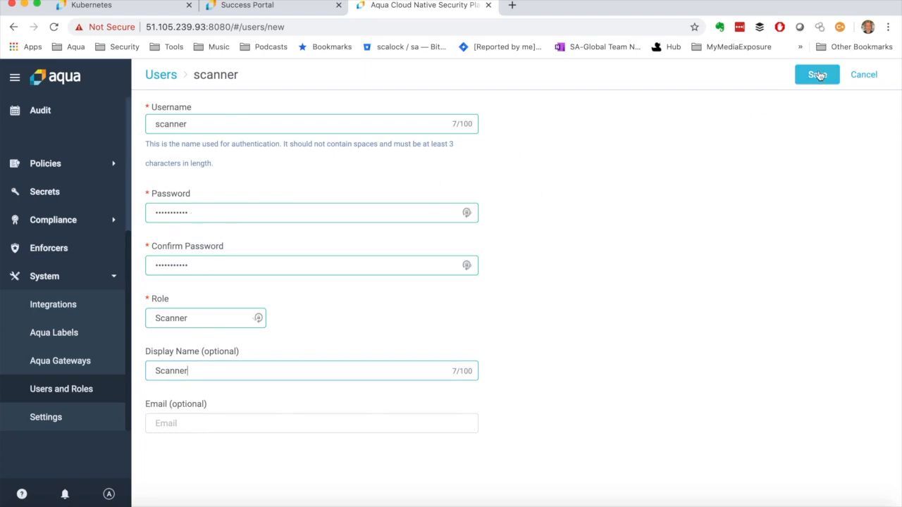
{"action": "left_click", "coordinate": [818, 75]}
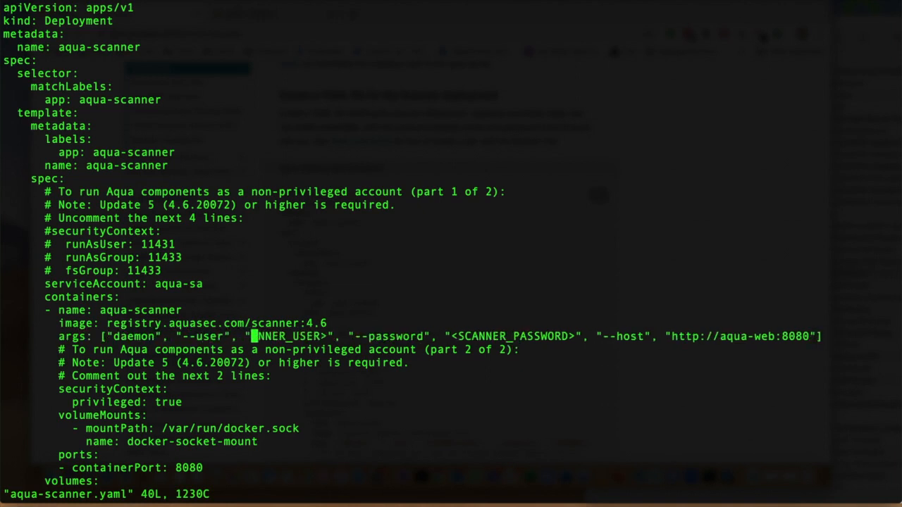
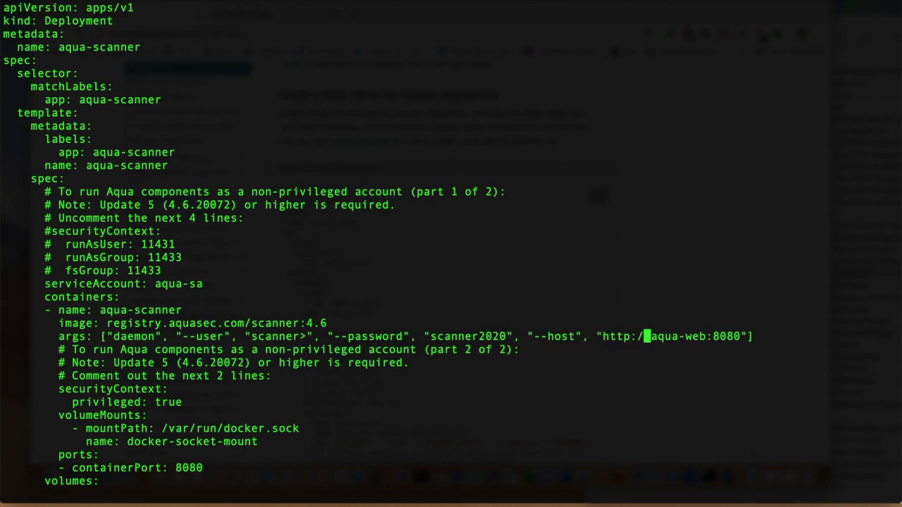
{"action": "mouse_move", "coordinate": [566, 336]}
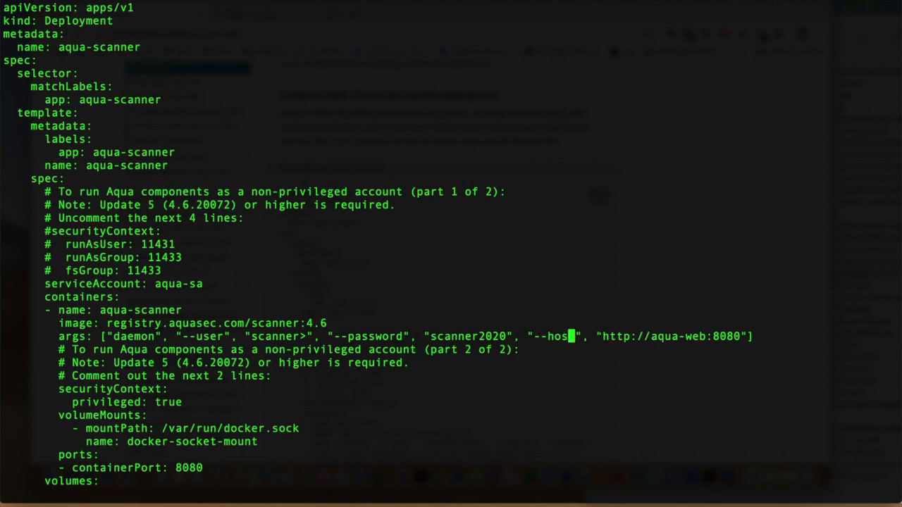
{"action": "type", "text": ":wq"}
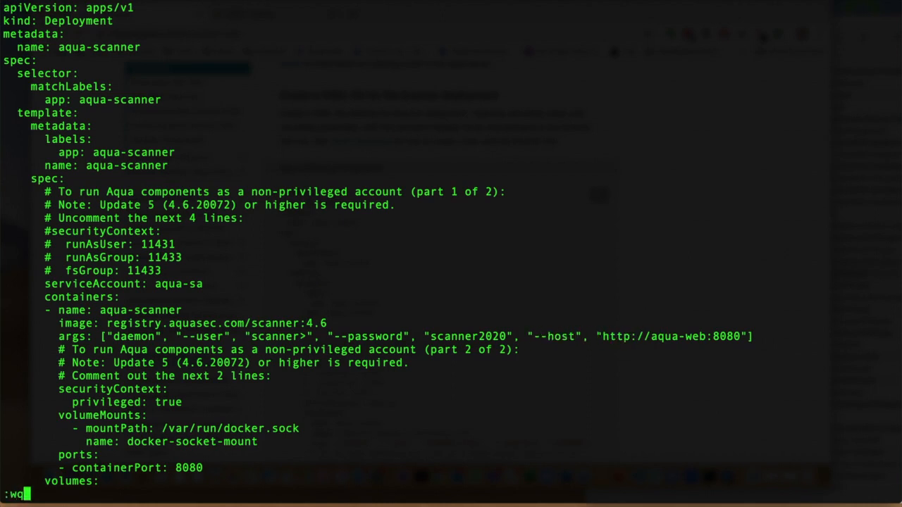
Deploy the scanner with k create -f aqua-scanner.yaml
{"action": "key", "text": "Return"}
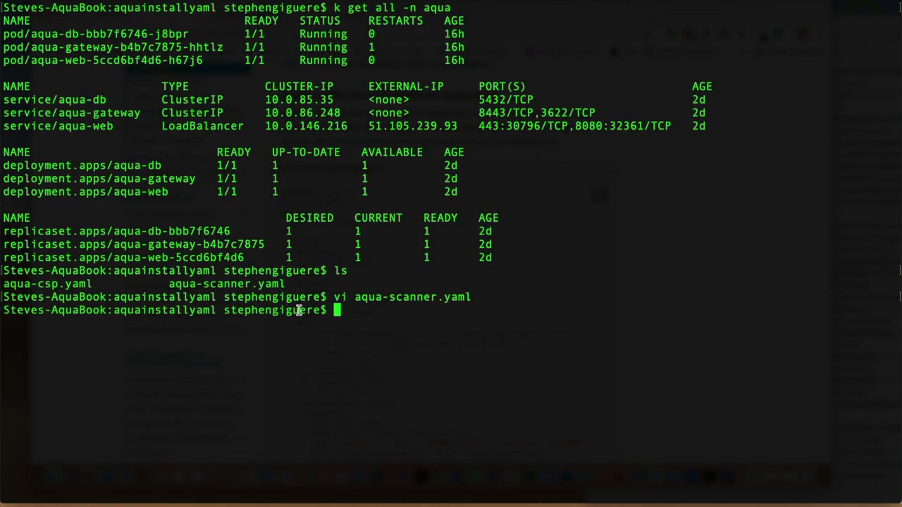
{"action": "type", "text": "cre"}
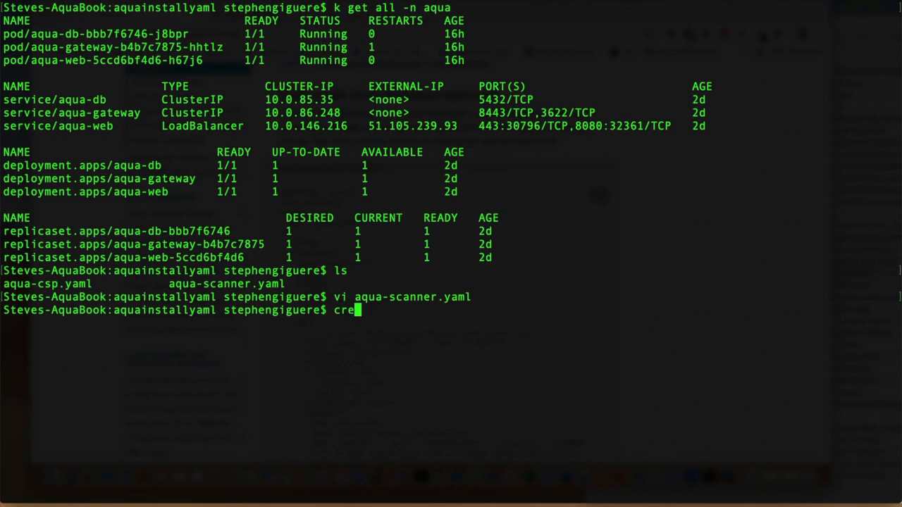
{"action": "type", "text": "a"}
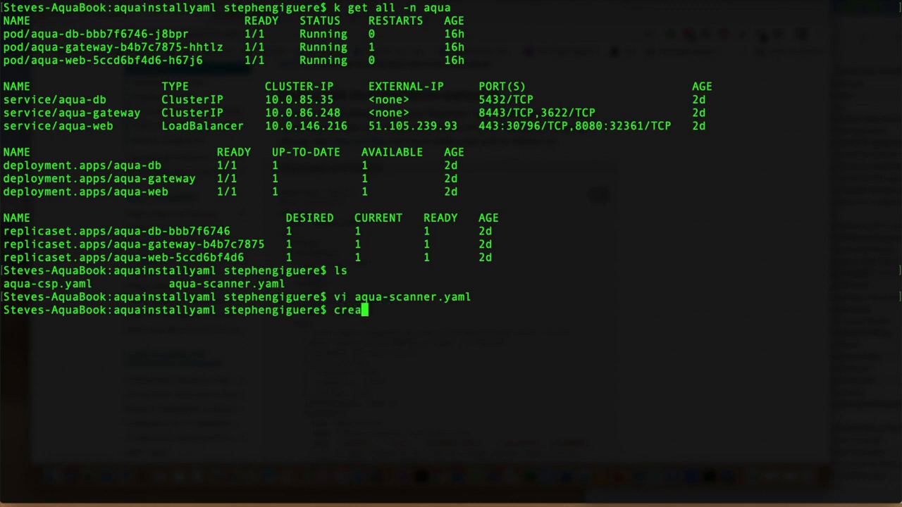
{"action": "type", "text": "k create"}
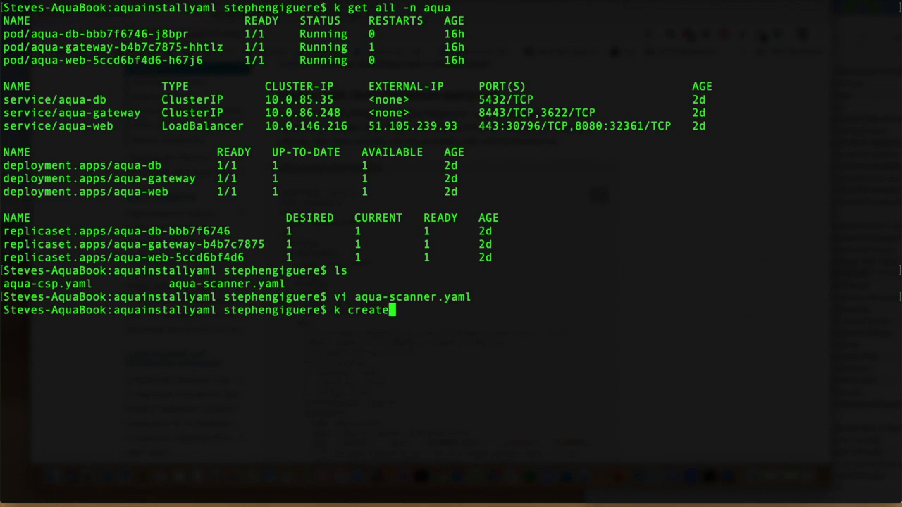
{"action": "type", "text": "-f aqua-scanner.yaml"}
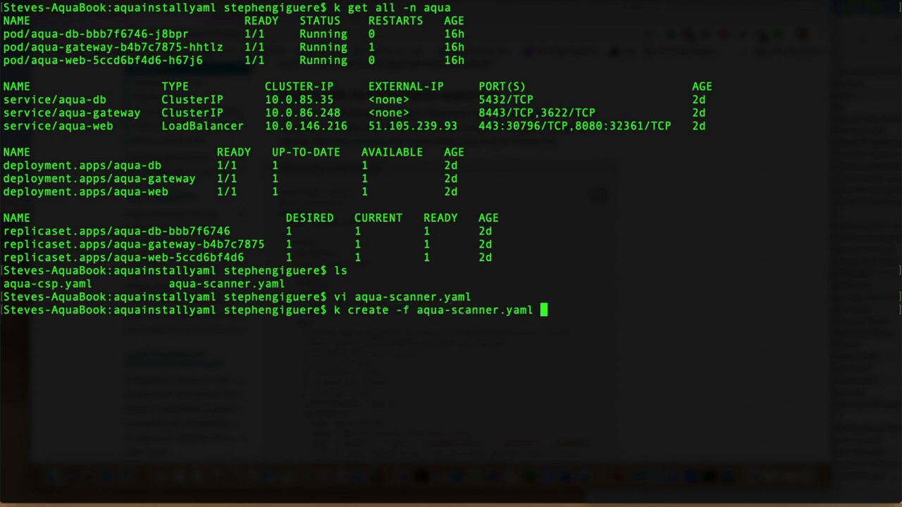
{"action": "key", "text": "Return"}
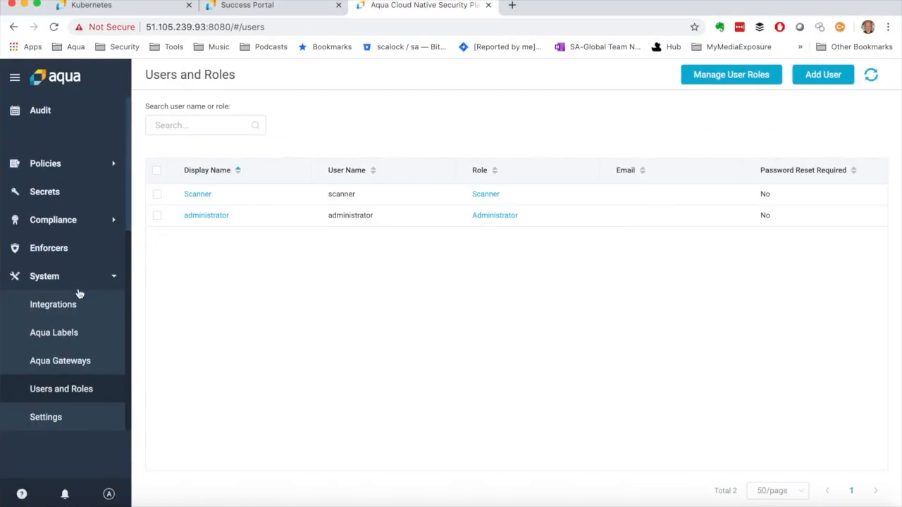
{"action": "mouse_move", "coordinate": [73, 256]}
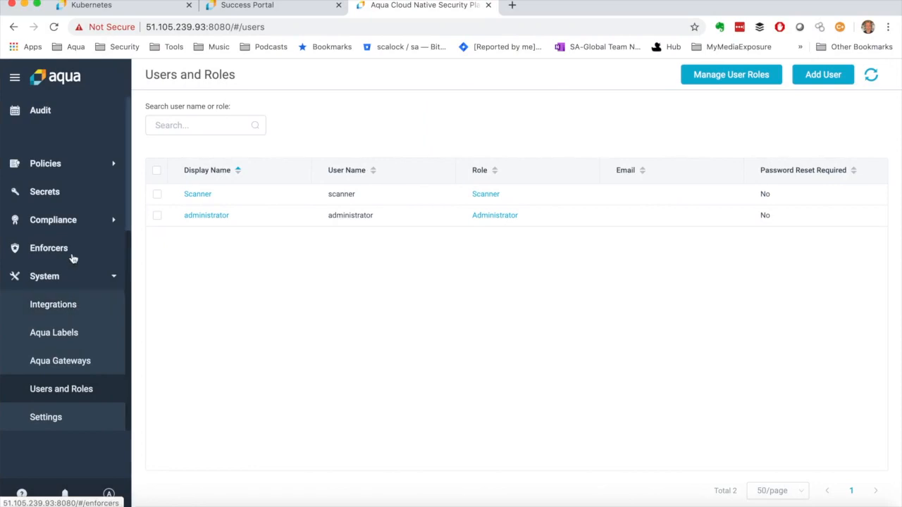
Show the Enforcers page with the three default groups in Audit Only mode
{"action": "left_click", "coordinate": [48, 249]}
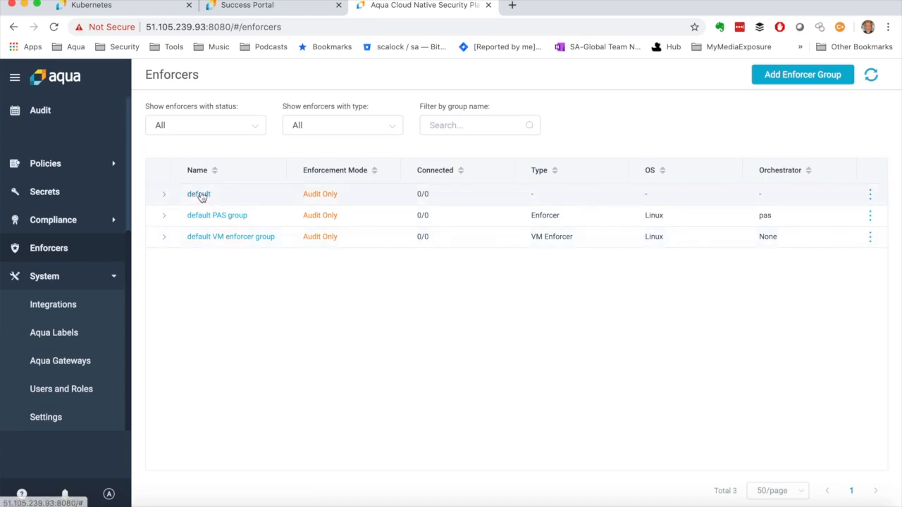
{"action": "mouse_move", "coordinate": [222, 219]}
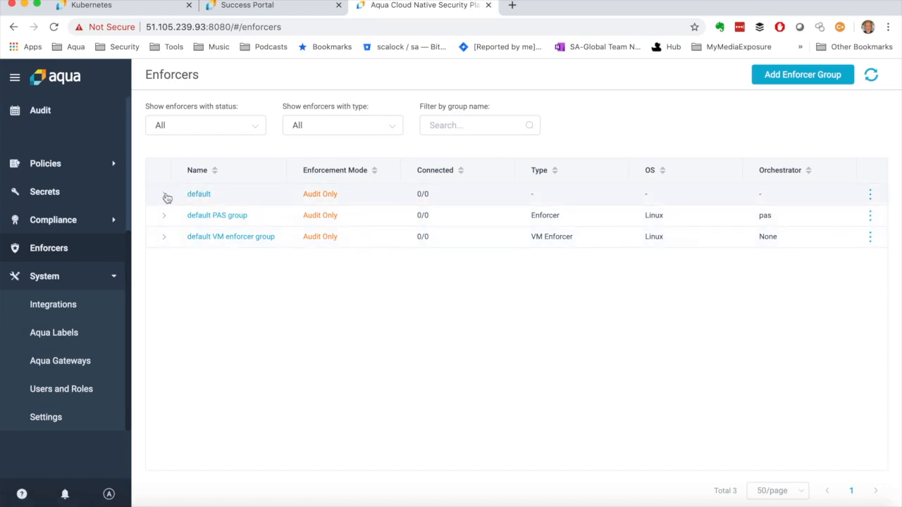
{"action": "mouse_move", "coordinate": [183, 197]}
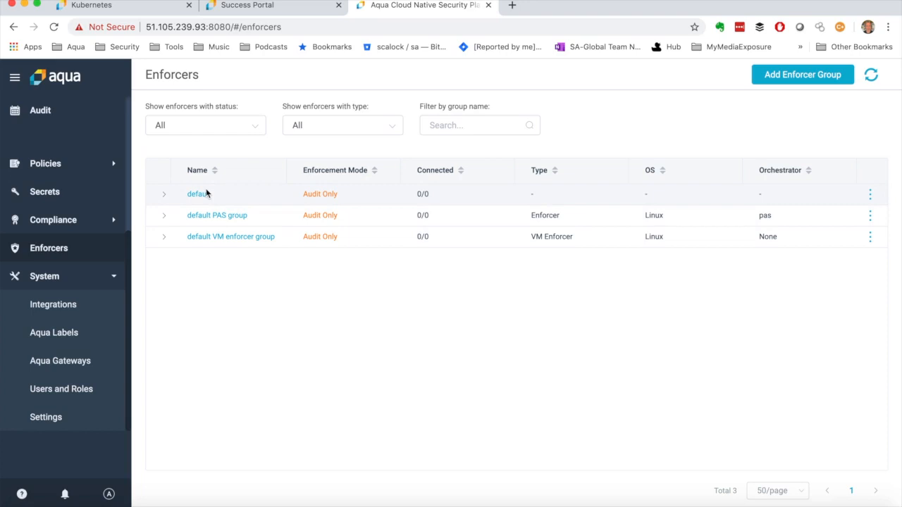
{"action": "mouse_move", "coordinate": [205, 188]}
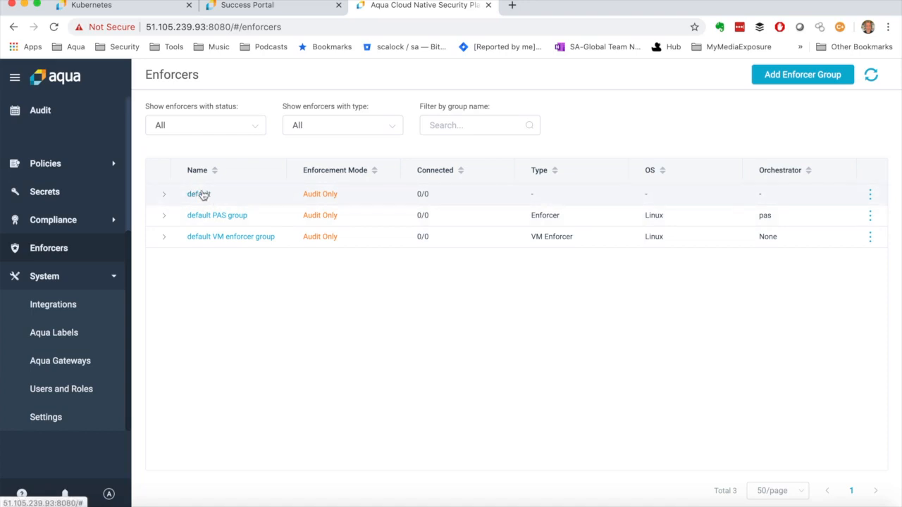
{"action": "mouse_move", "coordinate": [820, 145]}
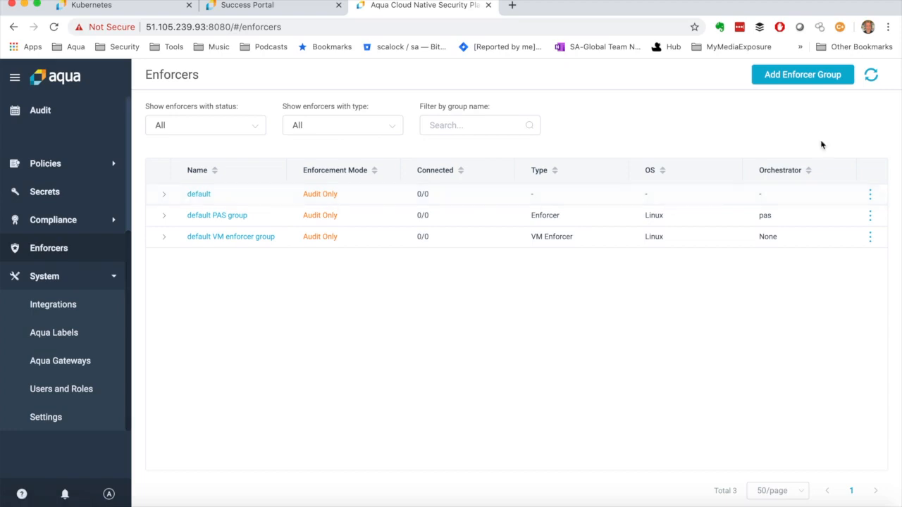
Start a new enforcer group DevGroup on Kubernetes with service account aqua-sa and namespace aqua
{"action": "left_click", "coordinate": [802, 73]}
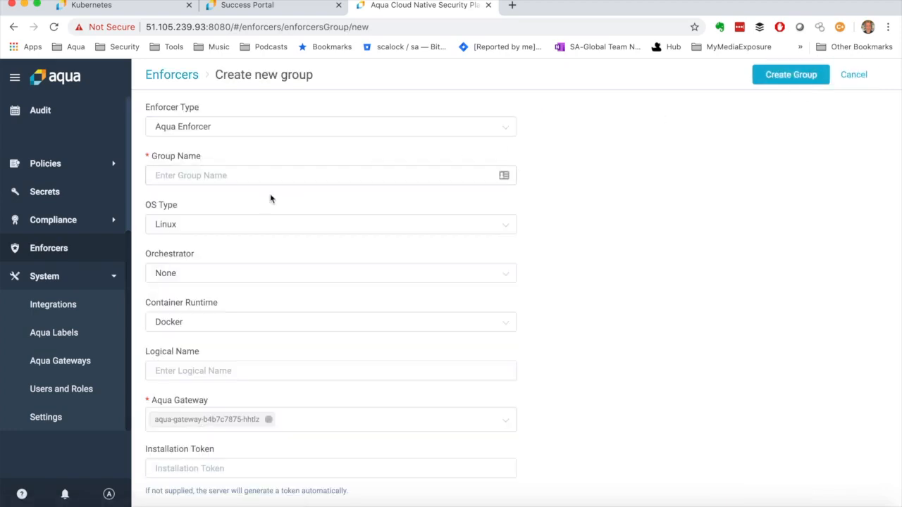
{"action": "mouse_move", "coordinate": [191, 168]}
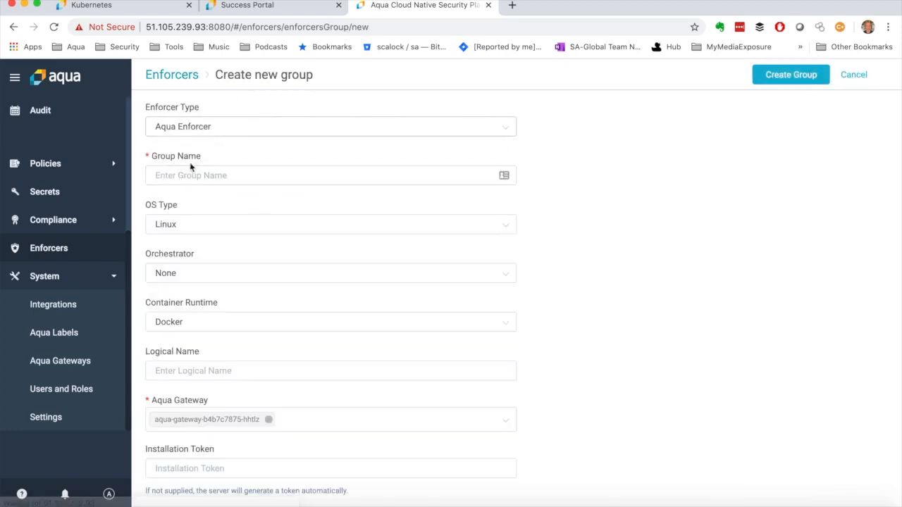
{"action": "left_click", "coordinate": [324, 174]}
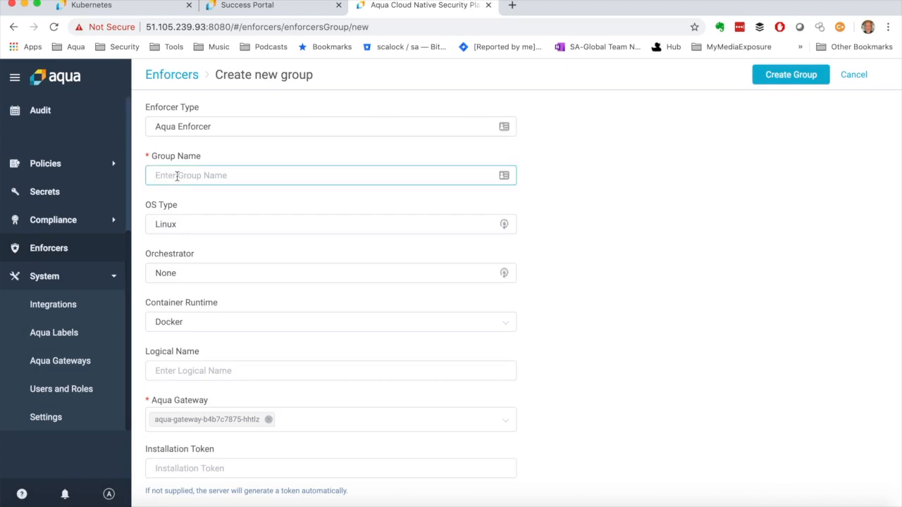
{"action": "type", "text": "DevGroup"}
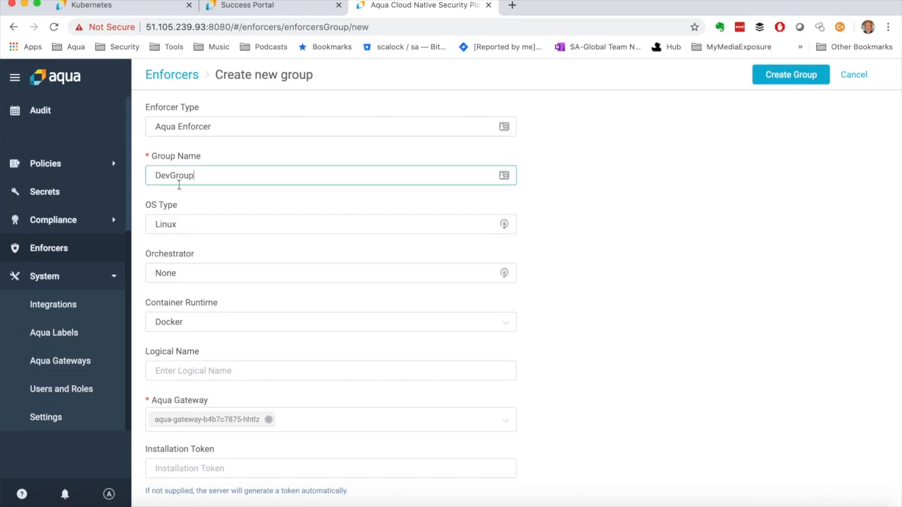
{"action": "left_click", "coordinate": [330, 273]}
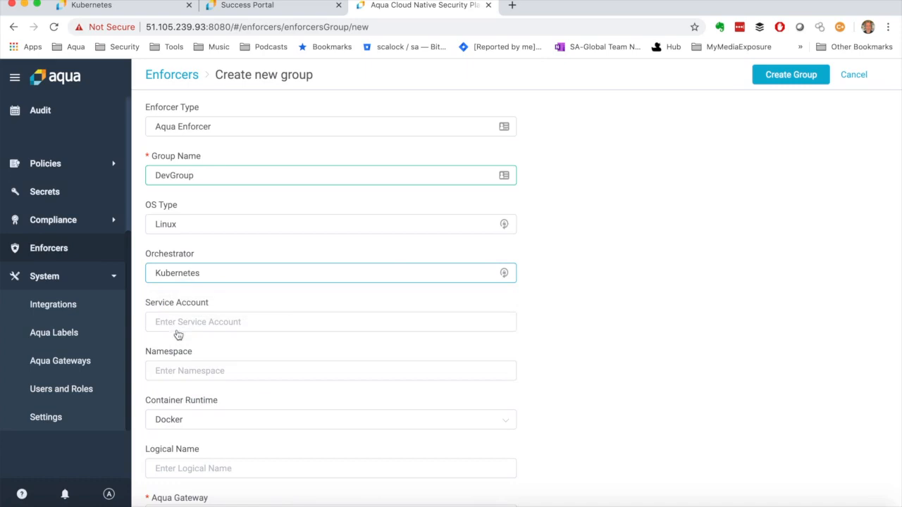
{"action": "left_click", "coordinate": [330, 274]}
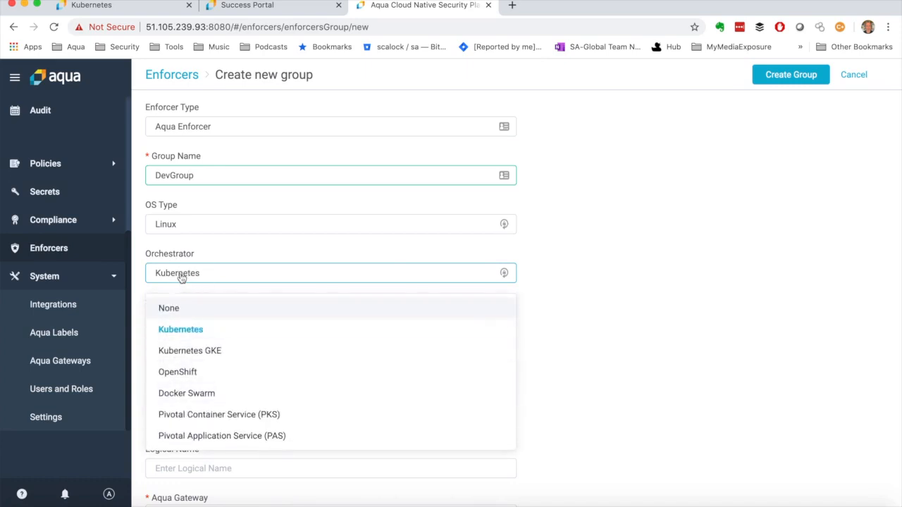
{"action": "left_click", "coordinate": [180, 330]}
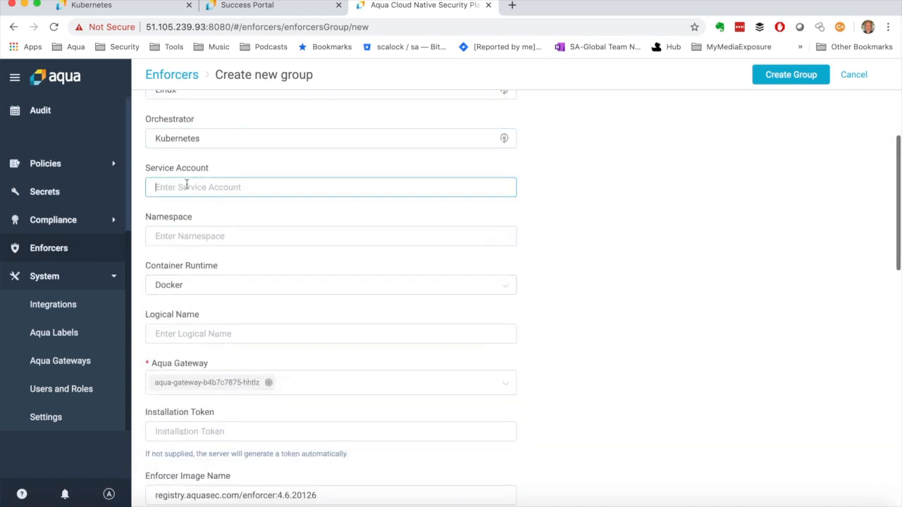
{"action": "type", "text": "aqua-sa"}
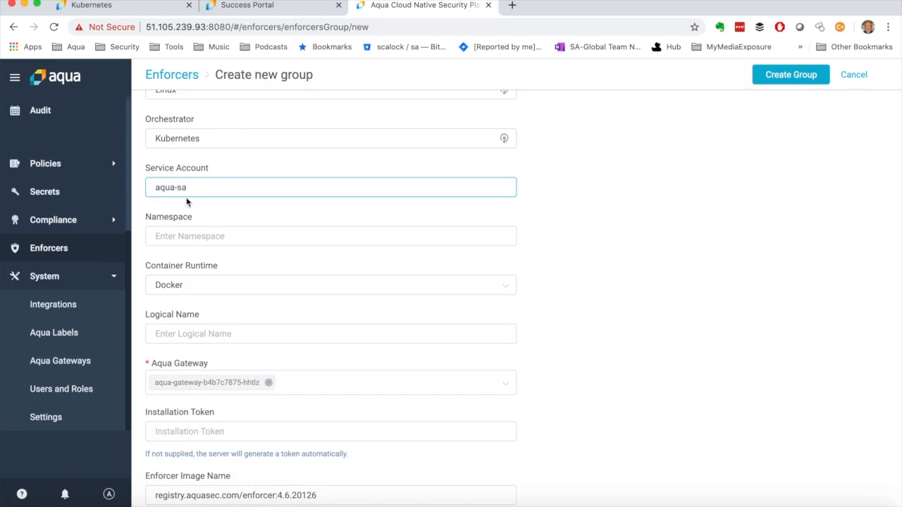
{"action": "type", "text": "aqua"}
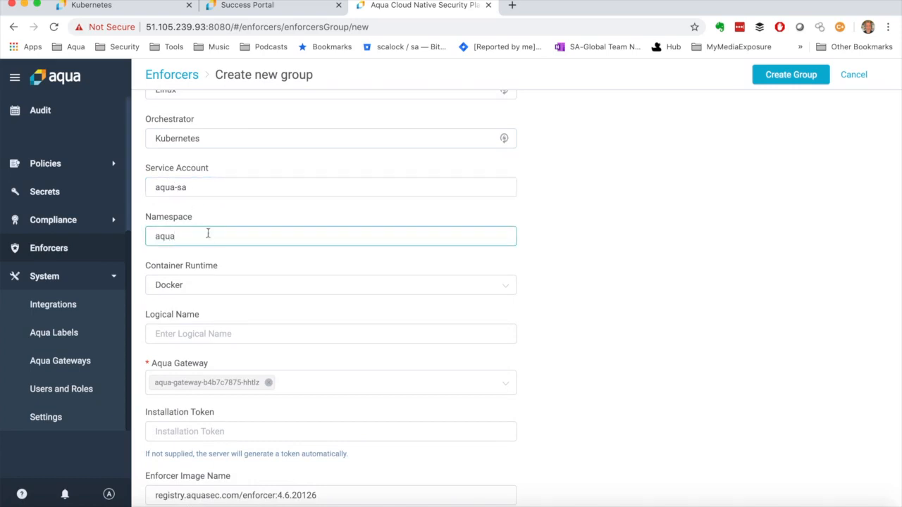
Set the logical name to Dev Group and move down to the security settings
{"action": "scroll", "scroll_direction": "down", "scroll_amount": 3}
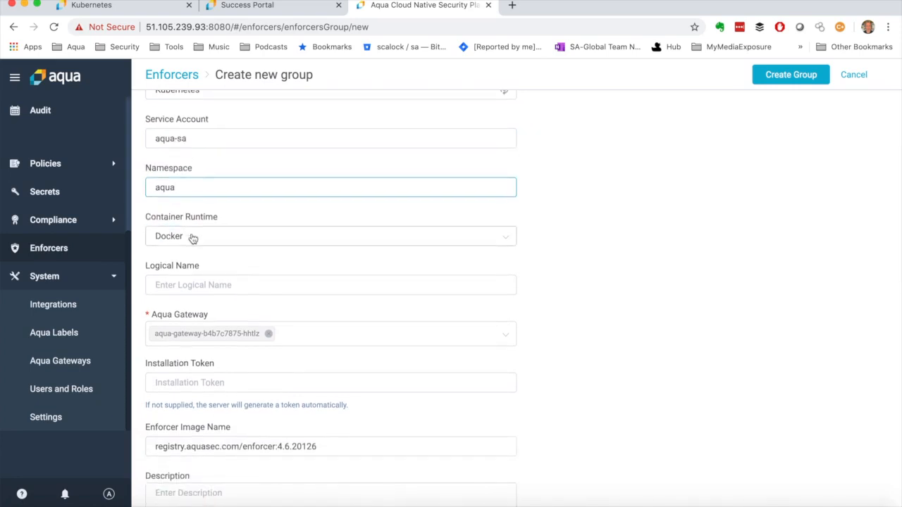
{"action": "scroll", "scroll_direction": "down", "scroll_amount": 3}
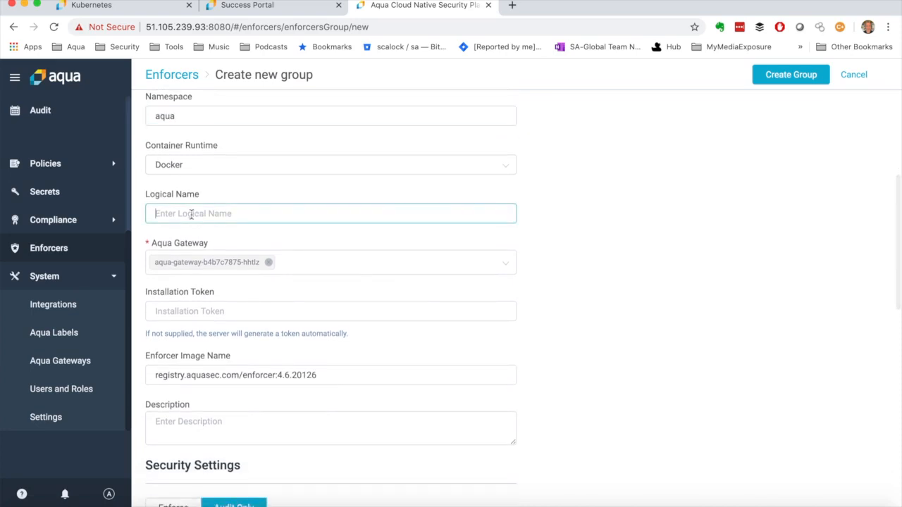
{"action": "type", "text": "Dev Gro"}
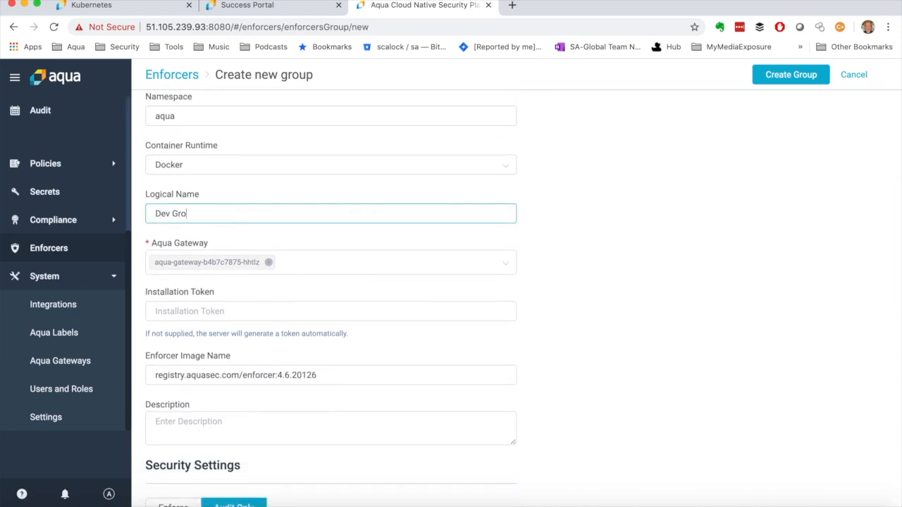
{"action": "scroll", "scroll_direction": "down", "scroll_amount": 3}
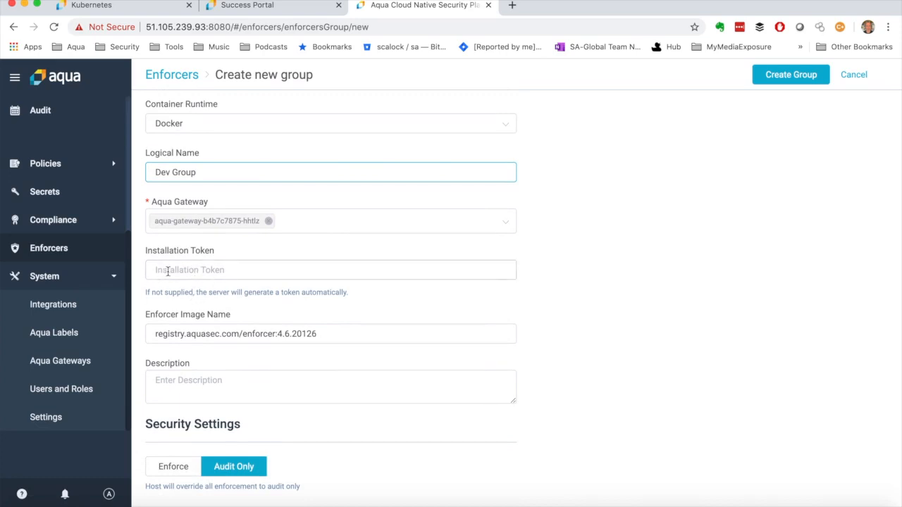
{"action": "mouse_move", "coordinate": [273, 290]}
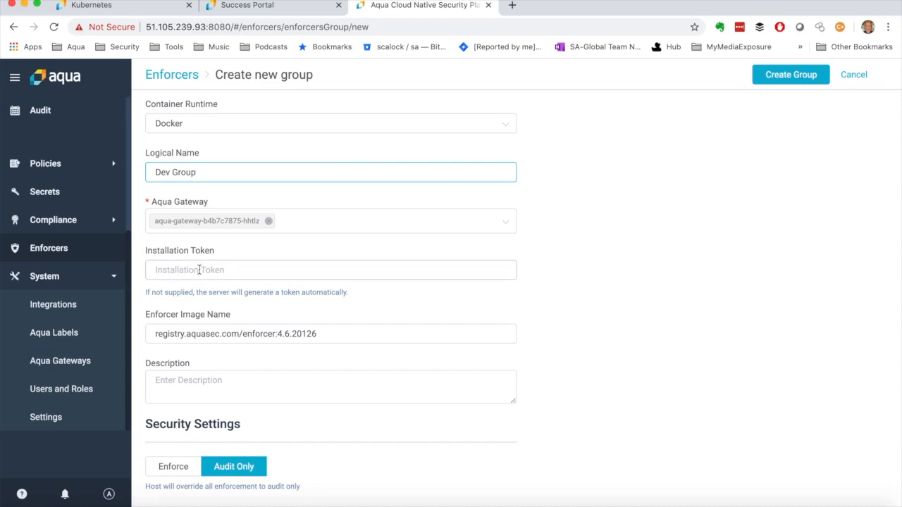
{"action": "scroll", "scroll_direction": "down", "scroll_amount": 3}
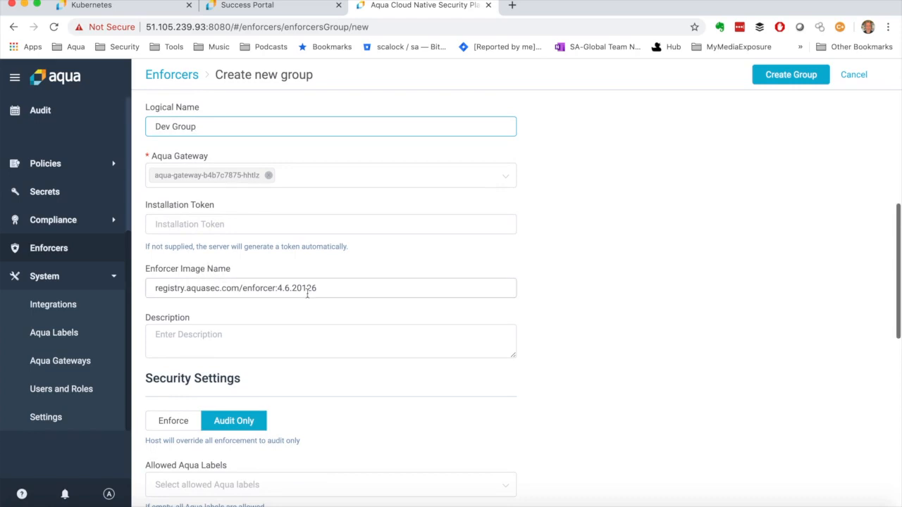
{"action": "scroll", "scroll_direction": "down", "scroll_amount": 3}
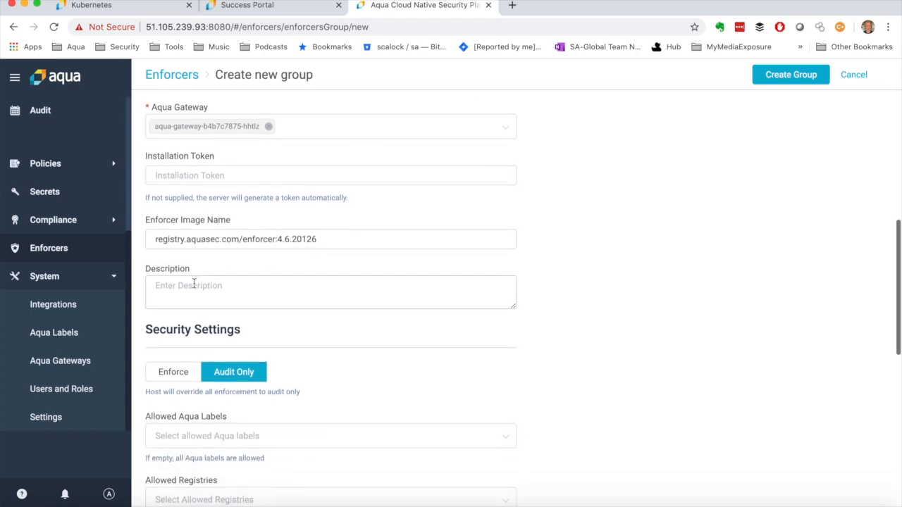
{"action": "scroll", "scroll_direction": "down", "scroll_amount": 3}
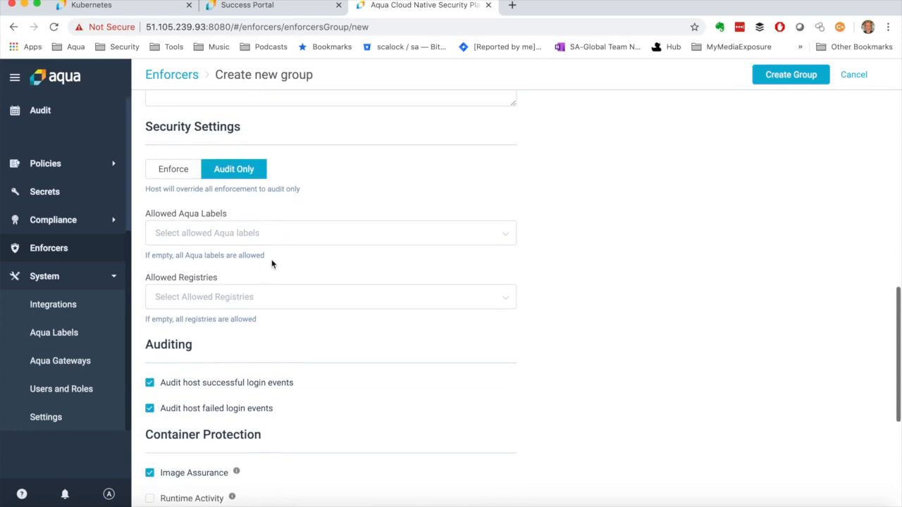
{"action": "mouse_move", "coordinate": [203, 319]}
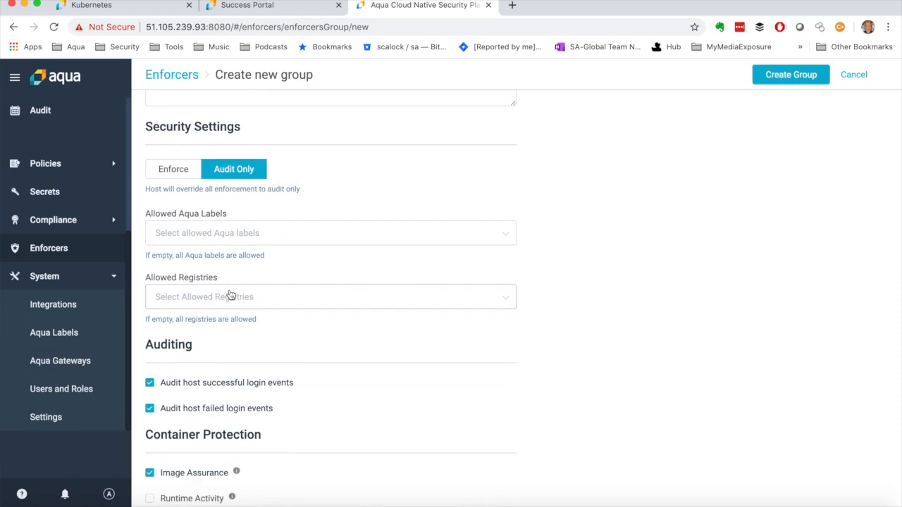
{"action": "scroll", "scroll_direction": "down", "scroll_amount": 3}
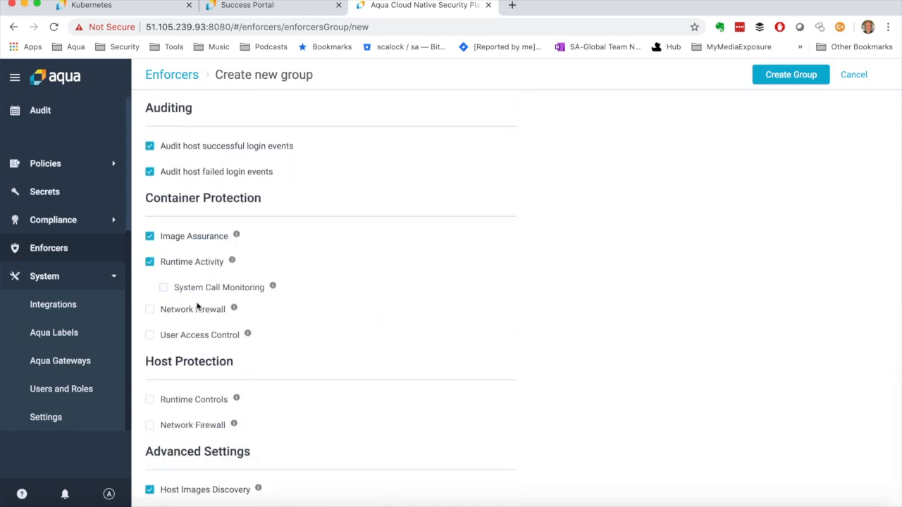
{"action": "scroll", "scroll_direction": "down", "scroll_amount": 3}
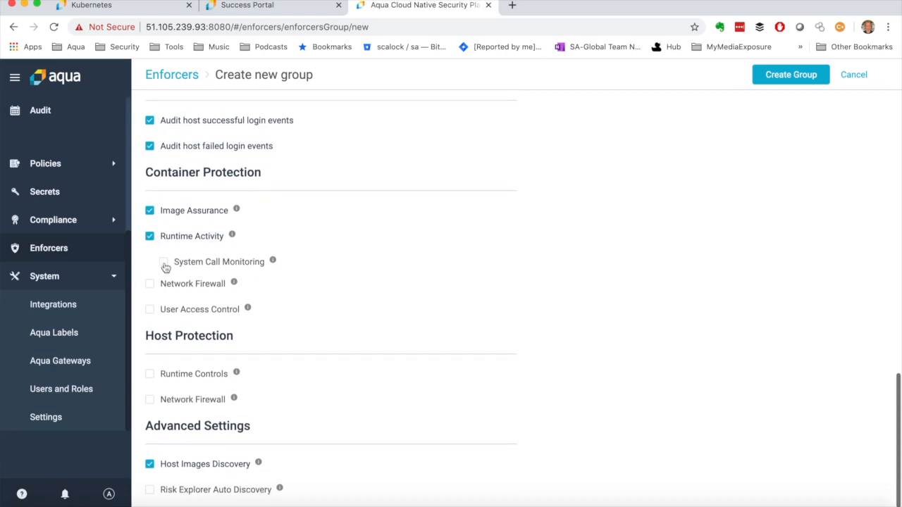
Enable container network firewall, host protection controls and Risk Explorer auto discovery
{"action": "left_click", "coordinate": [149, 284]}
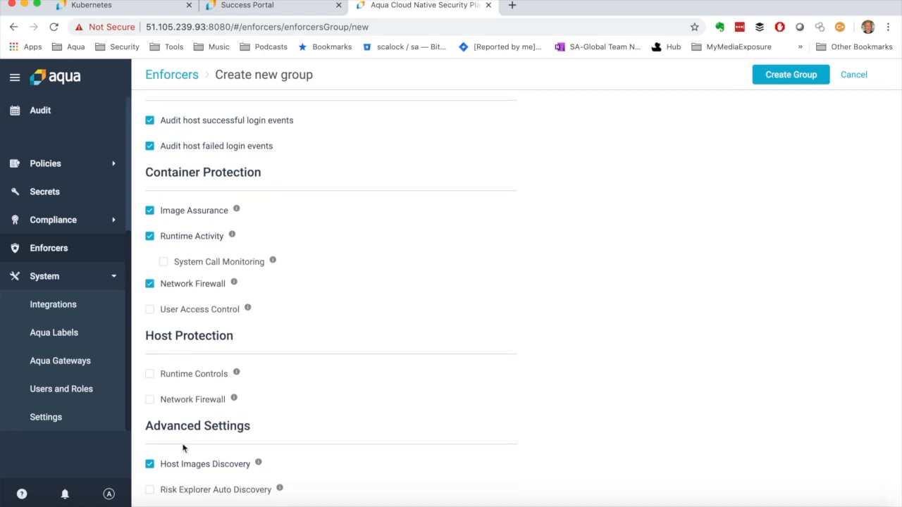
{"action": "left_click", "coordinate": [150, 489]}
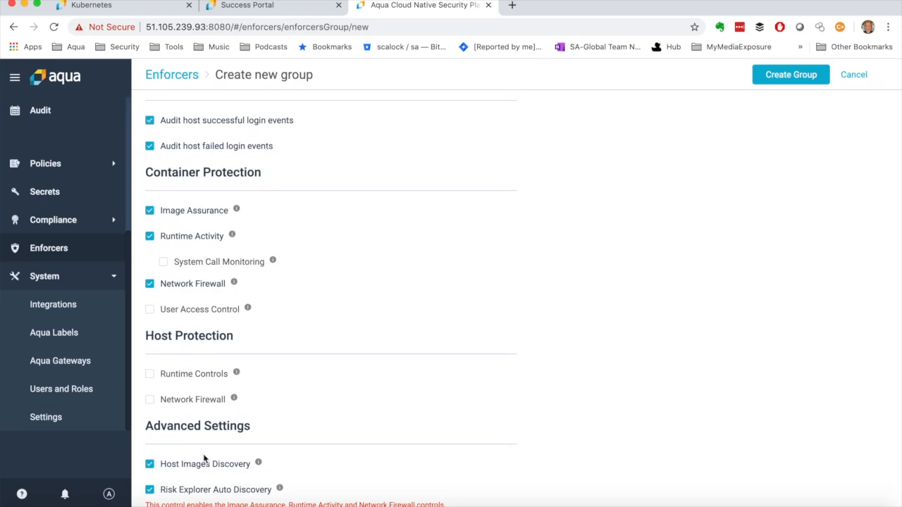
{"action": "mouse_move", "coordinate": [158, 383]}
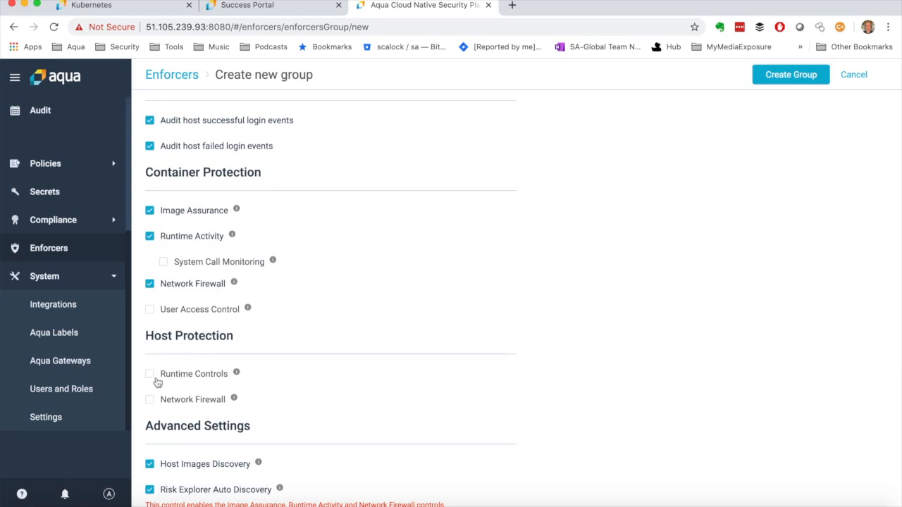
{"action": "left_click", "coordinate": [150, 374]}
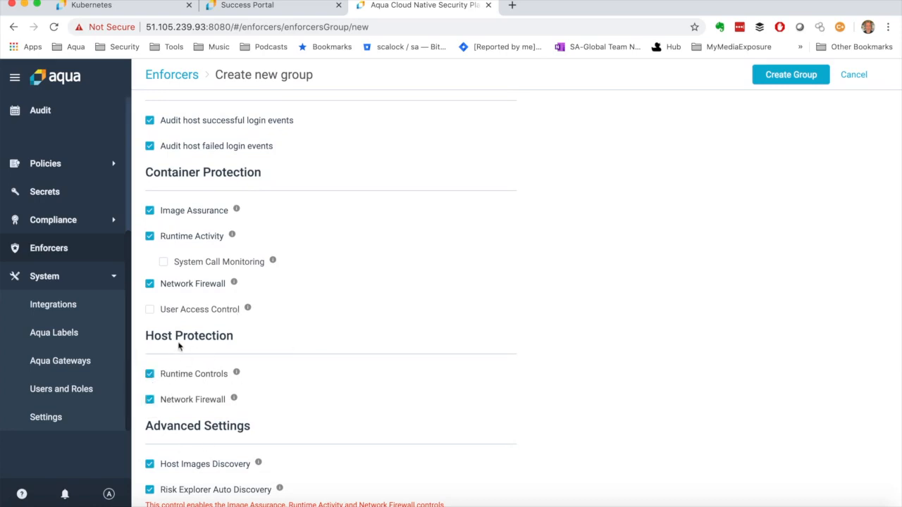
{"action": "scroll", "scroll_direction": "up", "scroll_amount": 3}
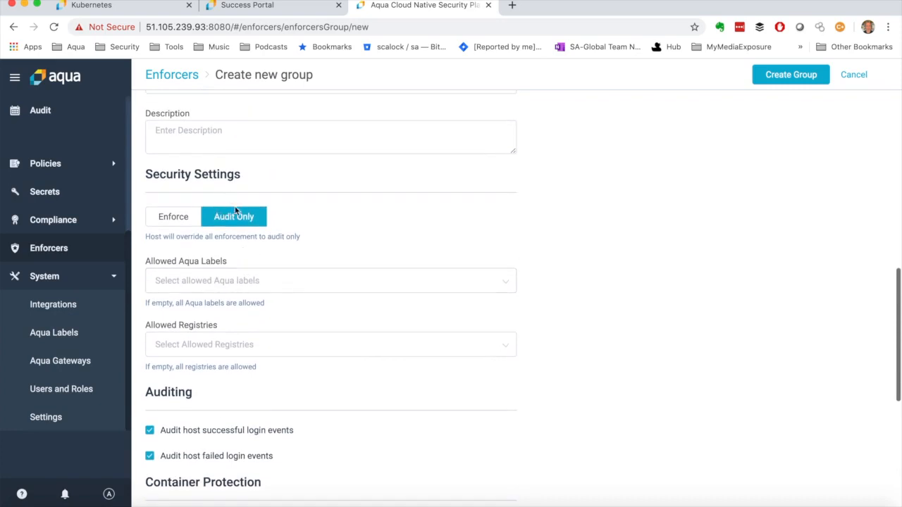
{"action": "scroll", "scroll_direction": "up", "scroll_amount": 3}
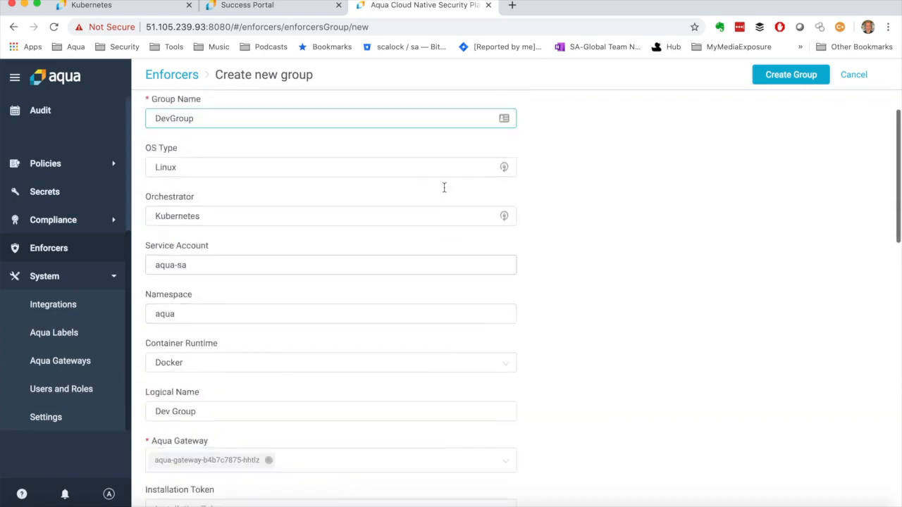
{"action": "scroll", "scroll_direction": "up", "scroll_amount": 3}
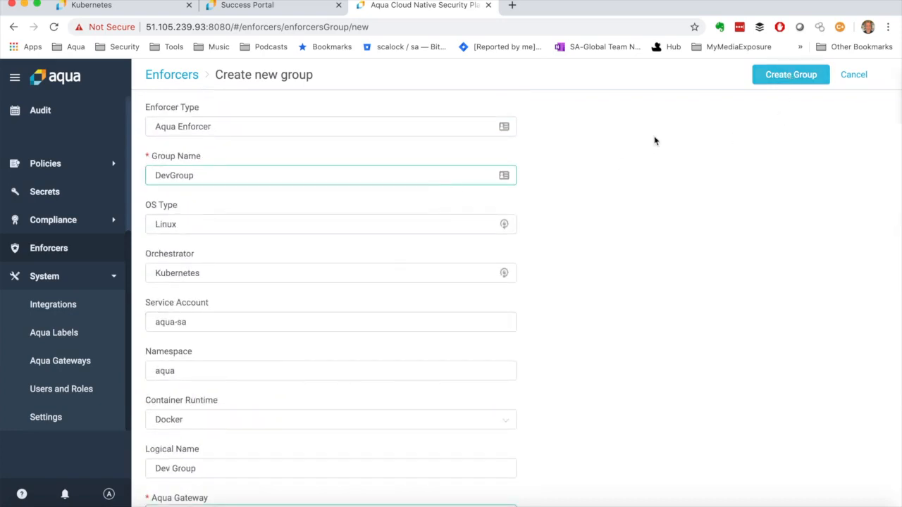
Create the DevGroup enforcer group and return to the enforcer groups list
{"action": "left_click", "coordinate": [790, 73]}
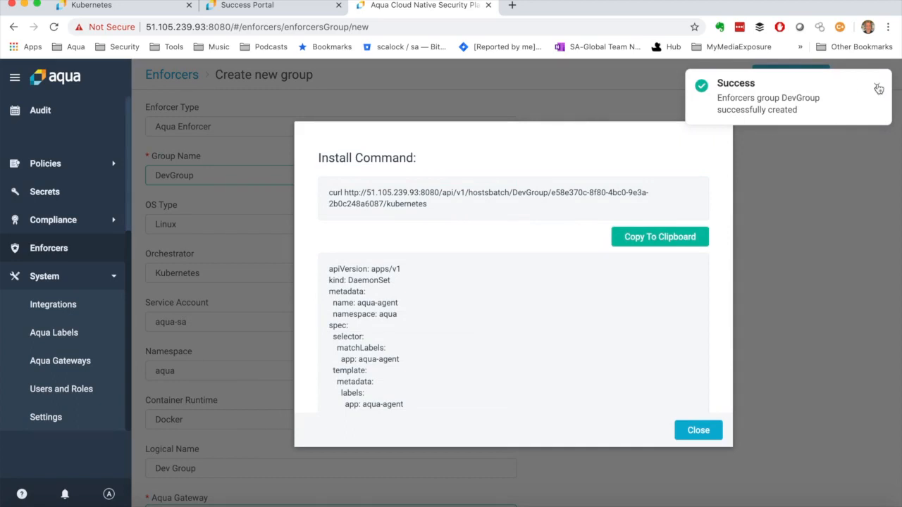
{"action": "left_click", "coordinate": [879, 88]}
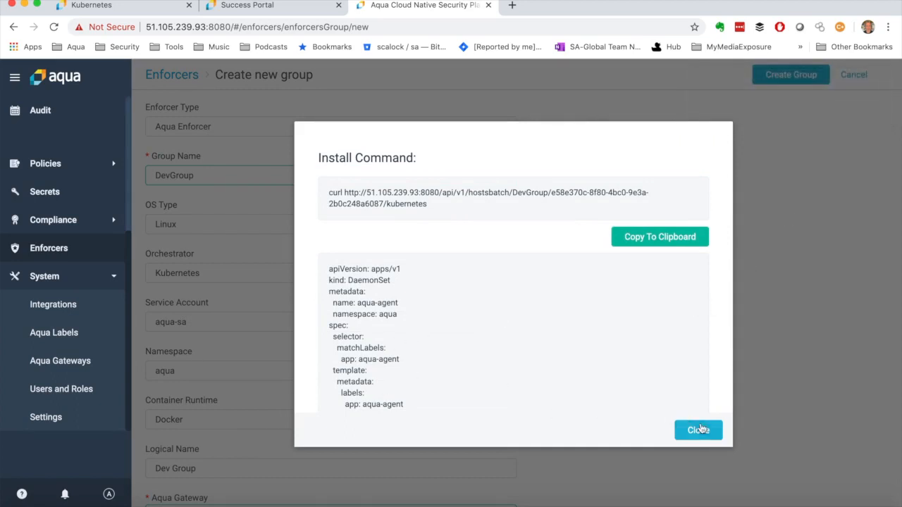
{"action": "left_click", "coordinate": [698, 430]}
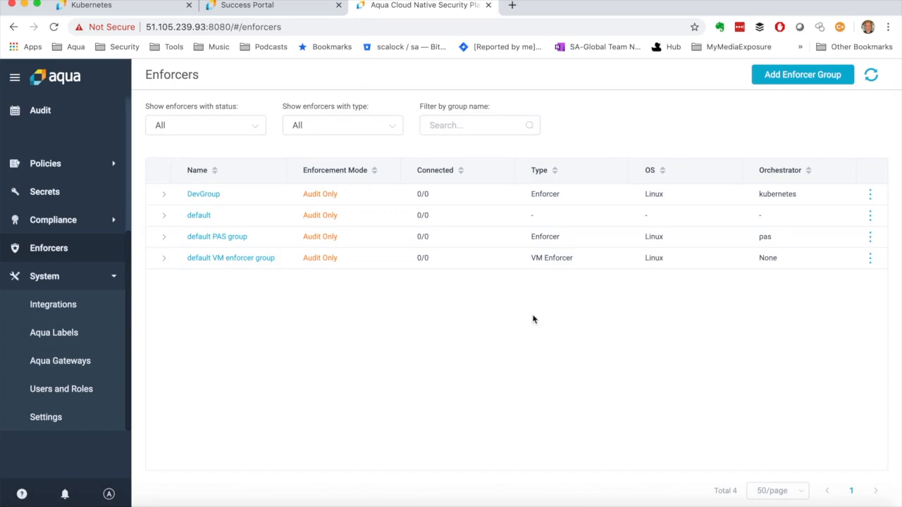
{"action": "mouse_move", "coordinate": [167, 194]}
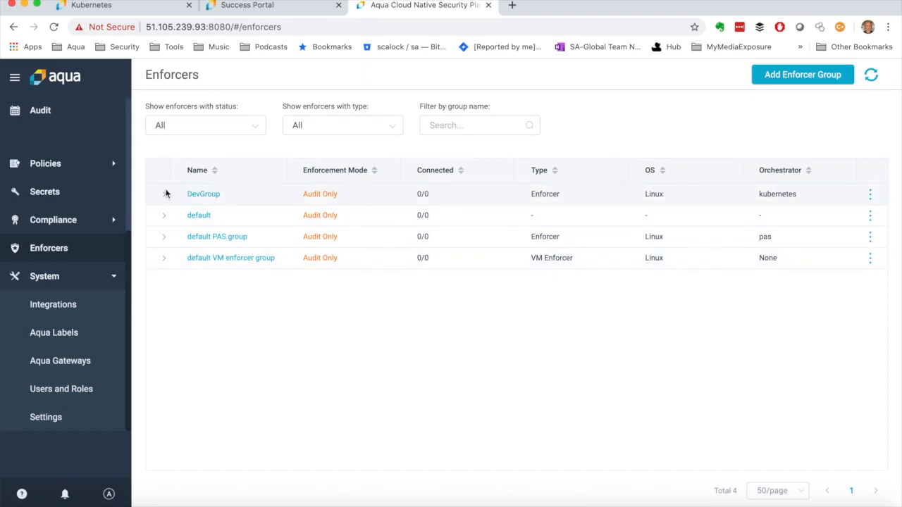
Edit DevGroup to reach its Kubernetes DaemonSet install command for copying
{"action": "left_click", "coordinate": [164, 195]}
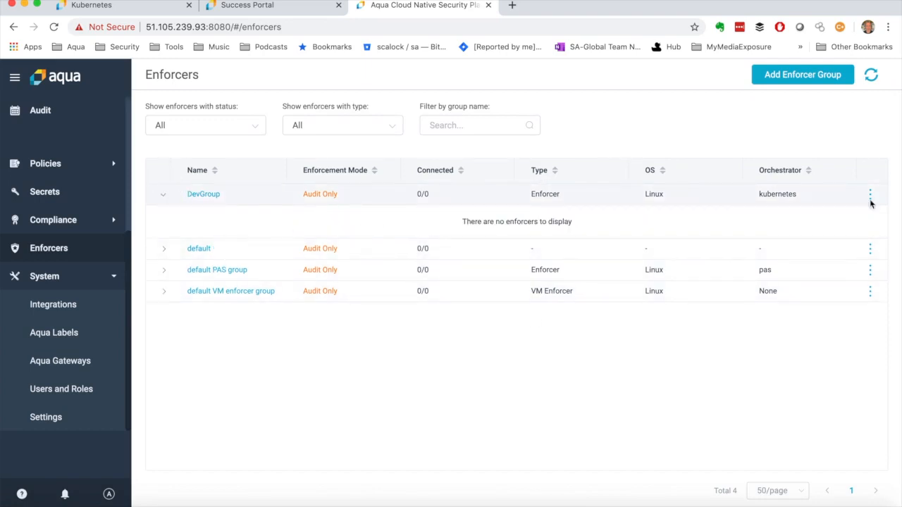
{"action": "left_click", "coordinate": [869, 194]}
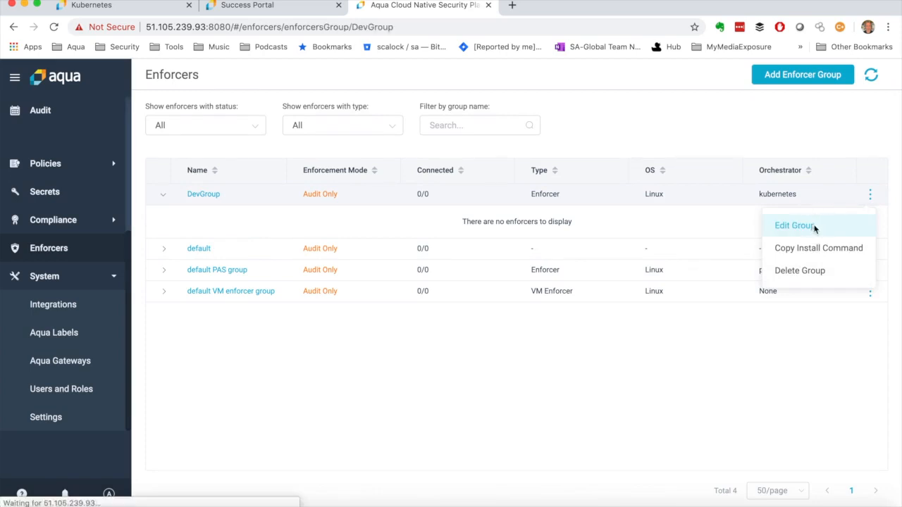
{"action": "left_click", "coordinate": [795, 226]}
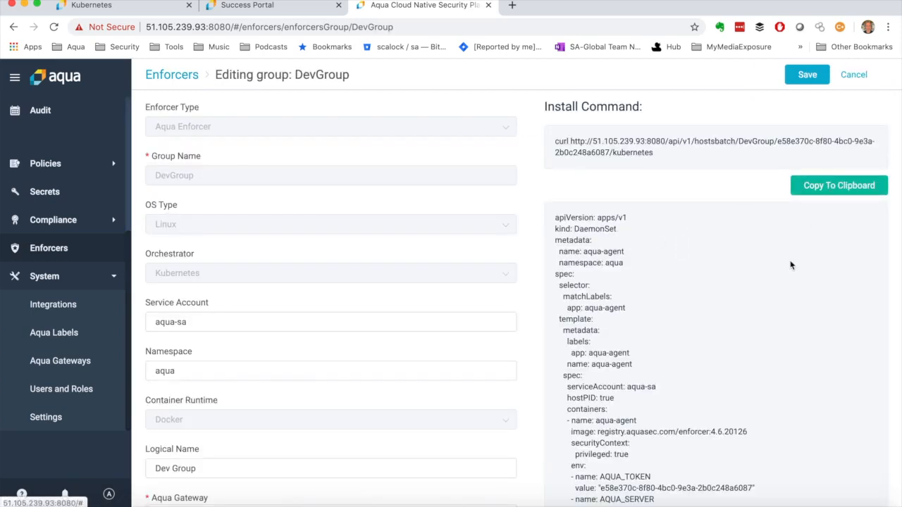
{"action": "scroll", "scroll_direction": "down", "scroll_amount": 3}
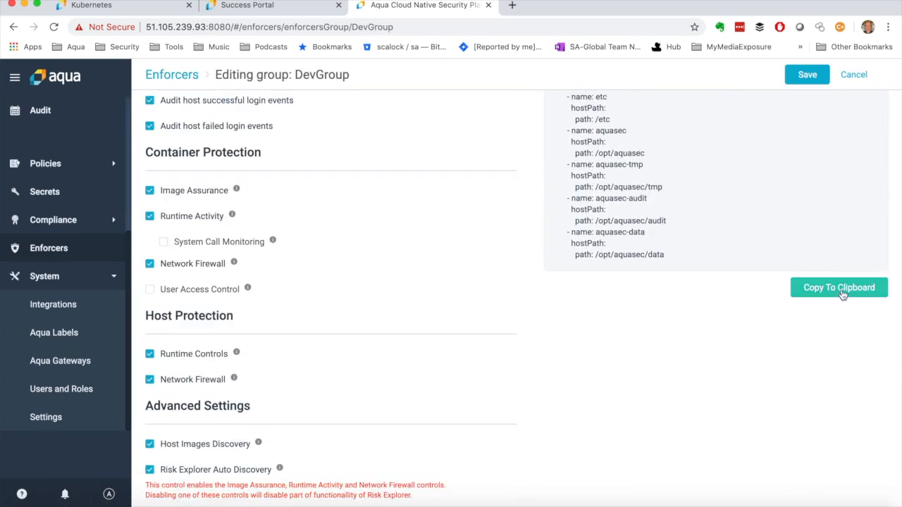
{"action": "mouse_move", "coordinate": [430, 214]}
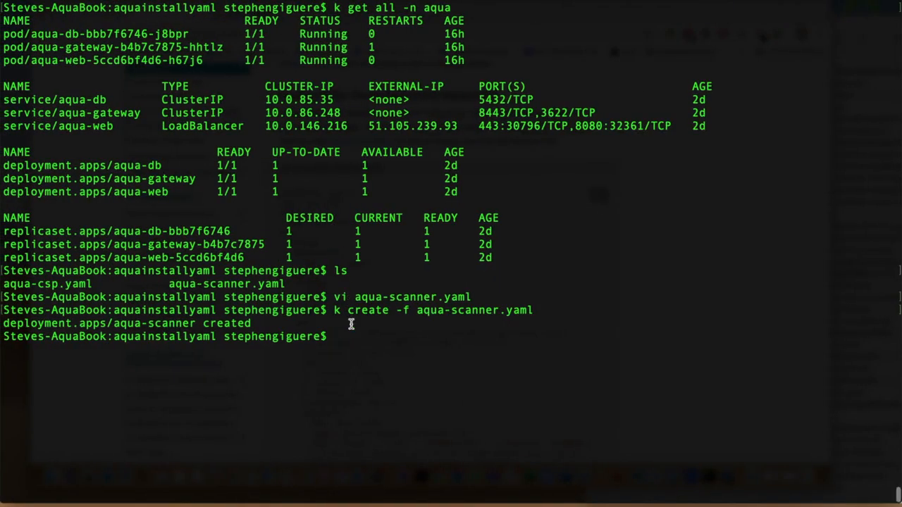
Review the aqua-enforcer.yaml manifest in vi
{"action": "type", "text": "vi aqua-enfr"}
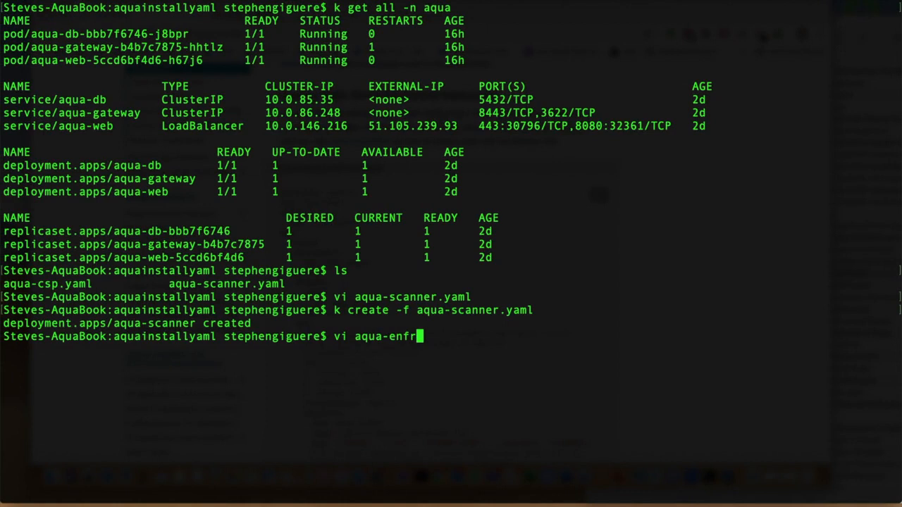
{"action": "type", "text": "orcer.ya"}
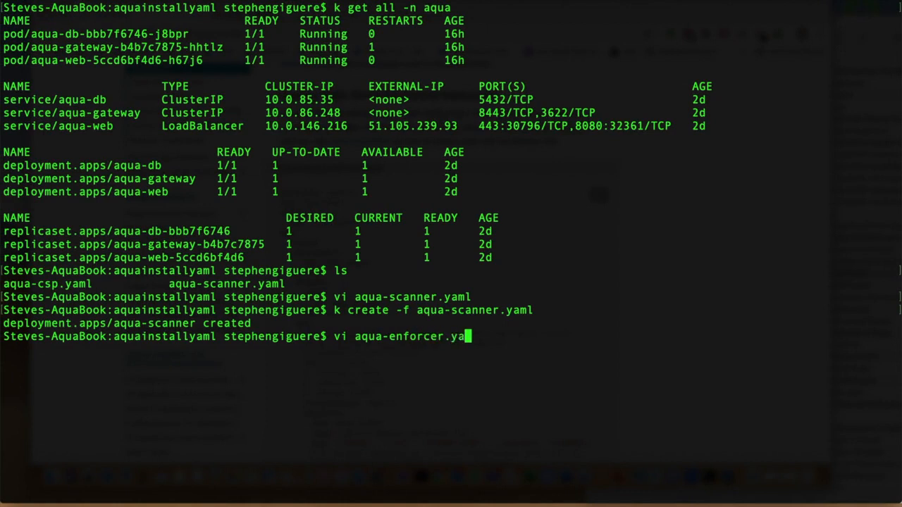
{"action": "key", "text": "Return"}
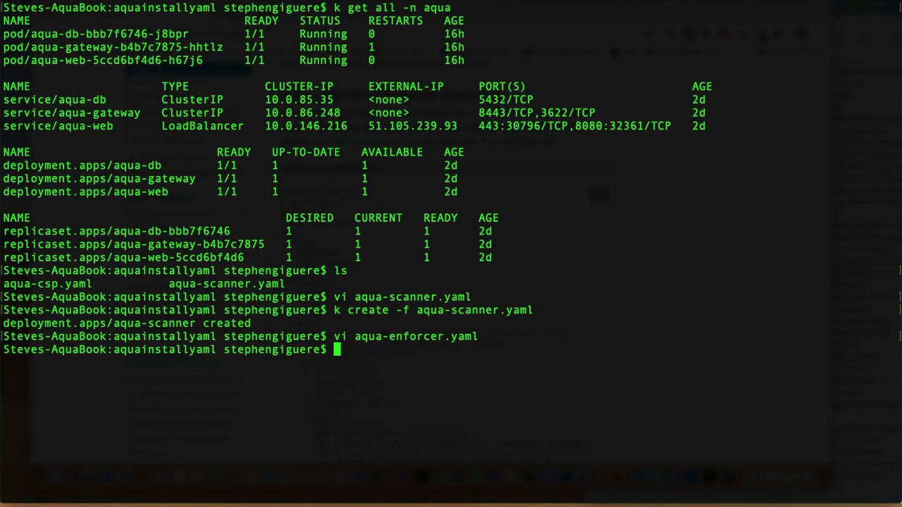
Deploy aqua-enforcer.yaml with kubectl and list the aqua namespace showing three aqua-agent pods
{"action": "type", "text": "k"}
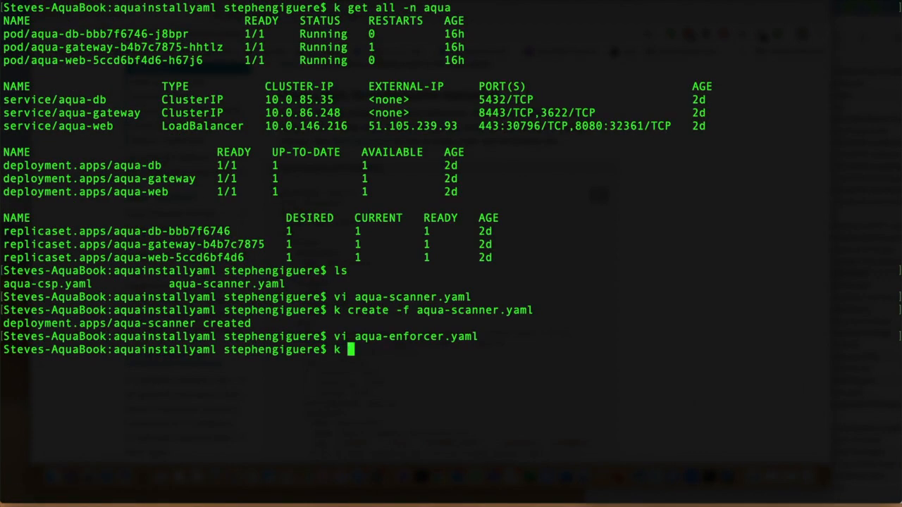
{"action": "type", "text": "create -f aqua-enforcer.yaml"}
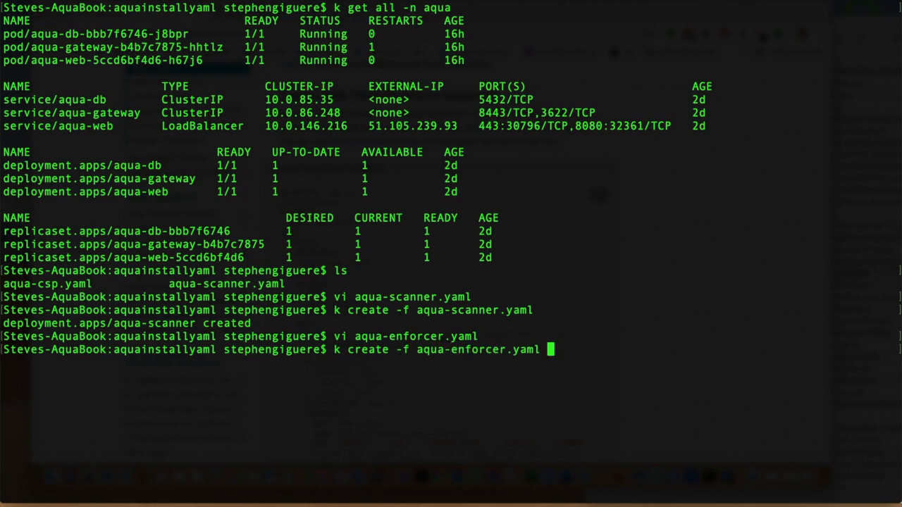
{"action": "key", "text": "Return"}
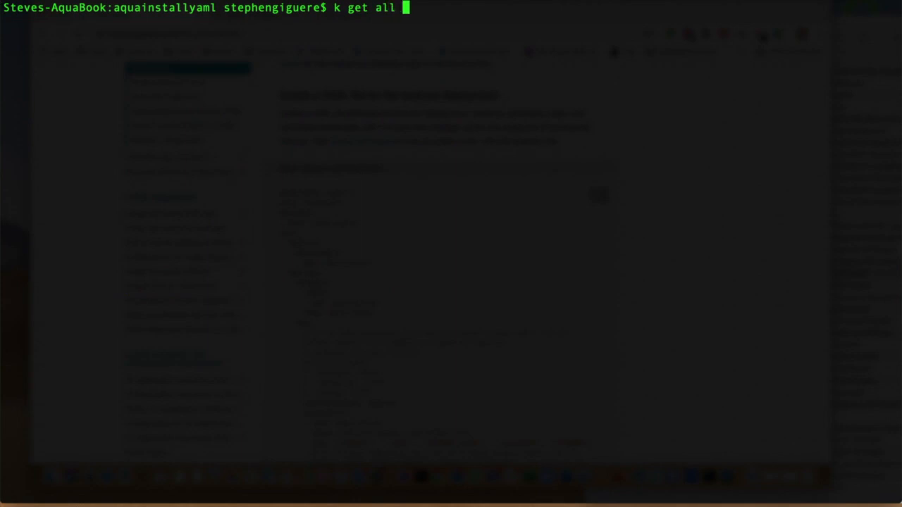
{"action": "type", "text": "-n aqua"}
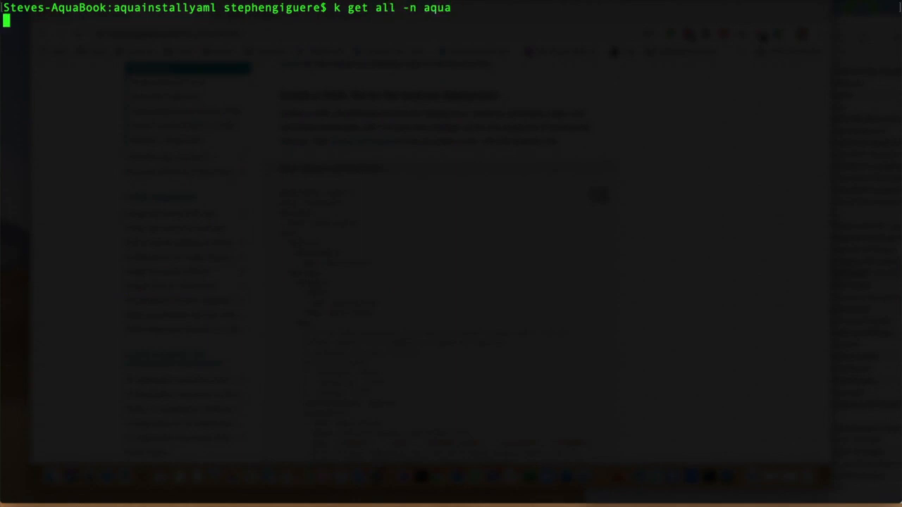
{"action": "key", "text": "Return"}
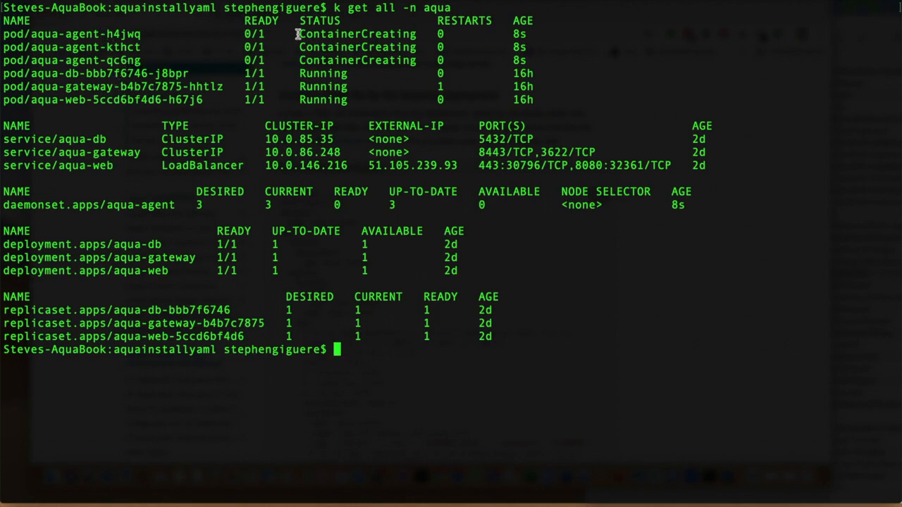
{"action": "mouse_move", "coordinate": [95, 34]}
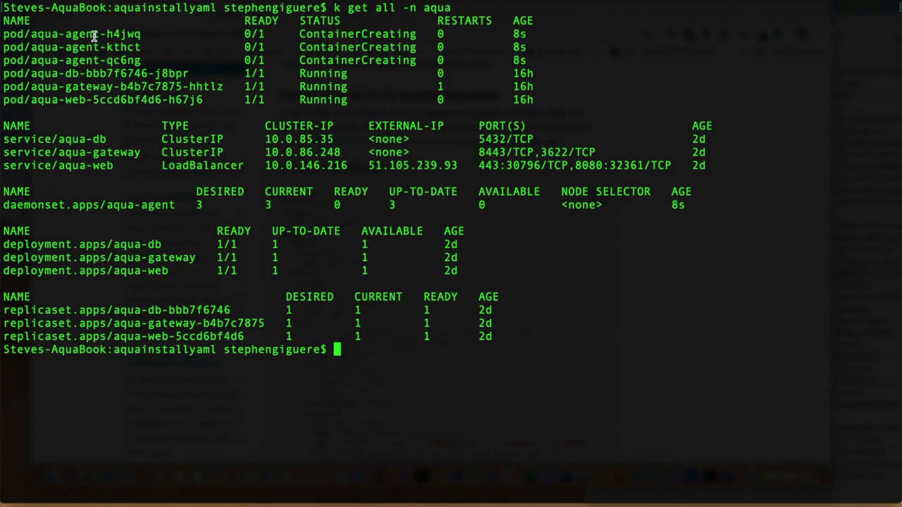
{"action": "mouse_move", "coordinate": [93, 54]}
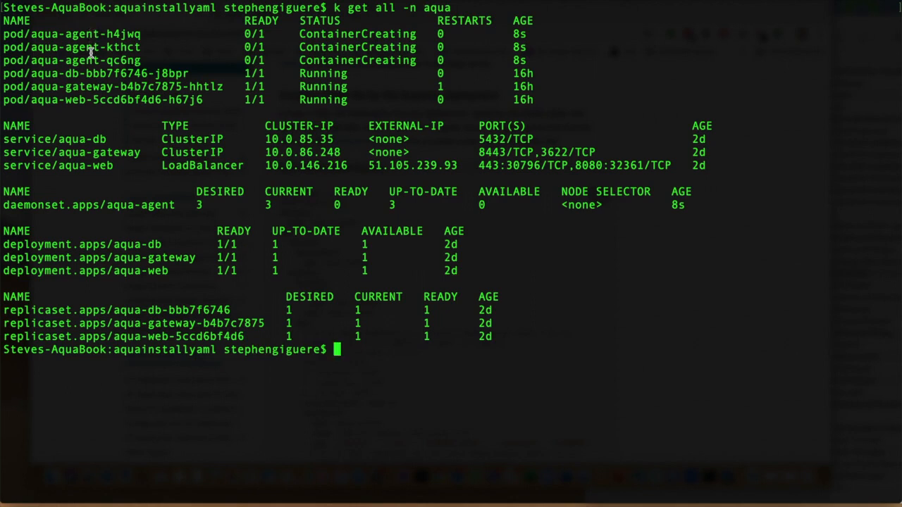
{"action": "mouse_move", "coordinate": [152, 296]}
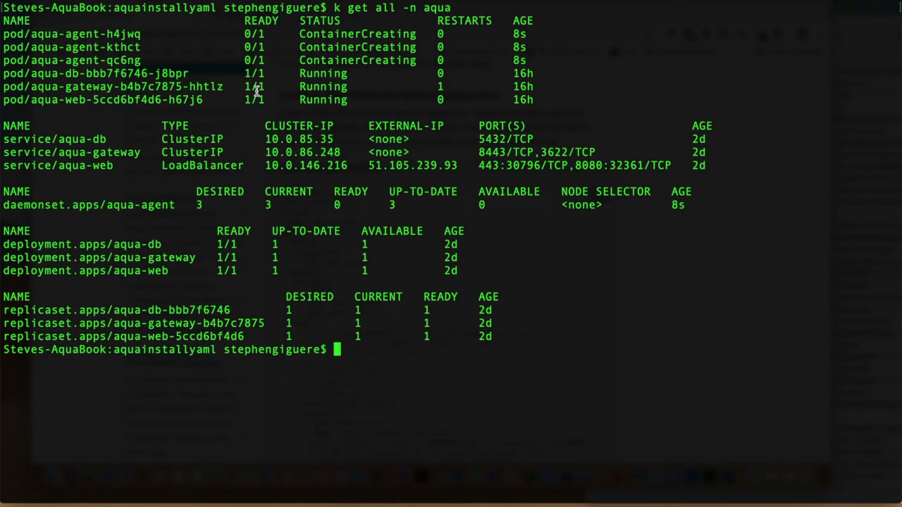
{"action": "mouse_move", "coordinate": [264, 245]}
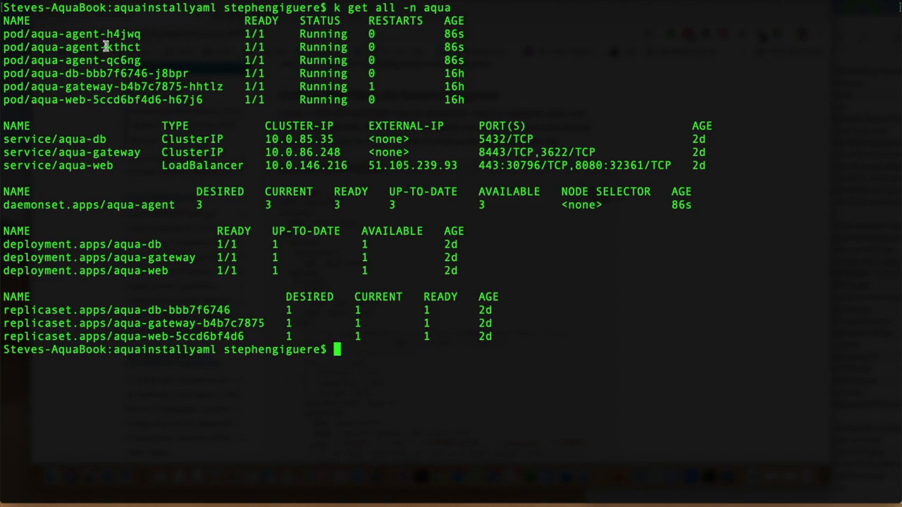
{"action": "mouse_move", "coordinate": [451, 53]}
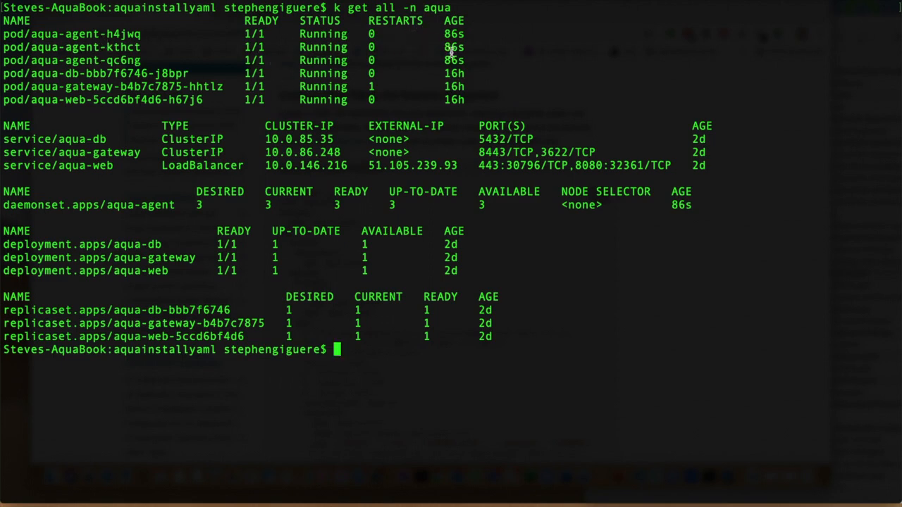
{"action": "mouse_move", "coordinate": [155, 115]}
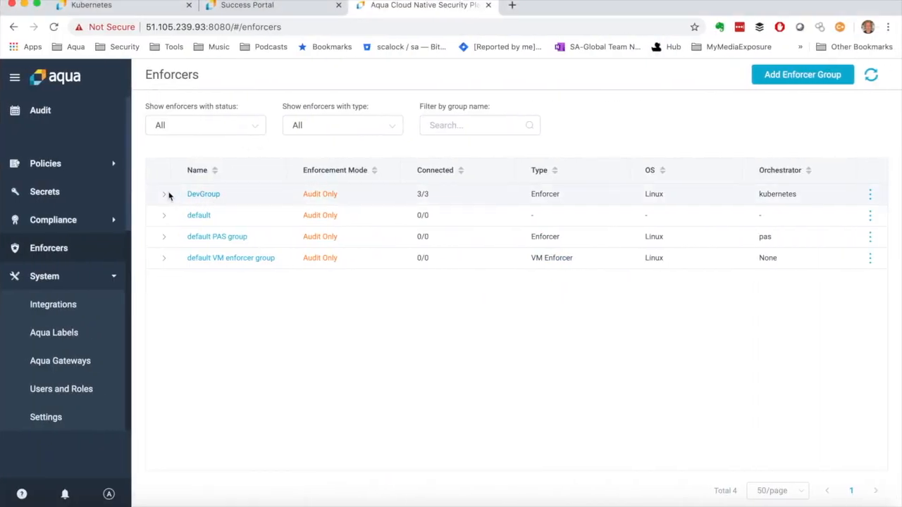
Confirm DevGroup shows three connected enforcers, then view Risk Explorer and the scanned Images list
{"action": "left_click", "coordinate": [164, 194]}
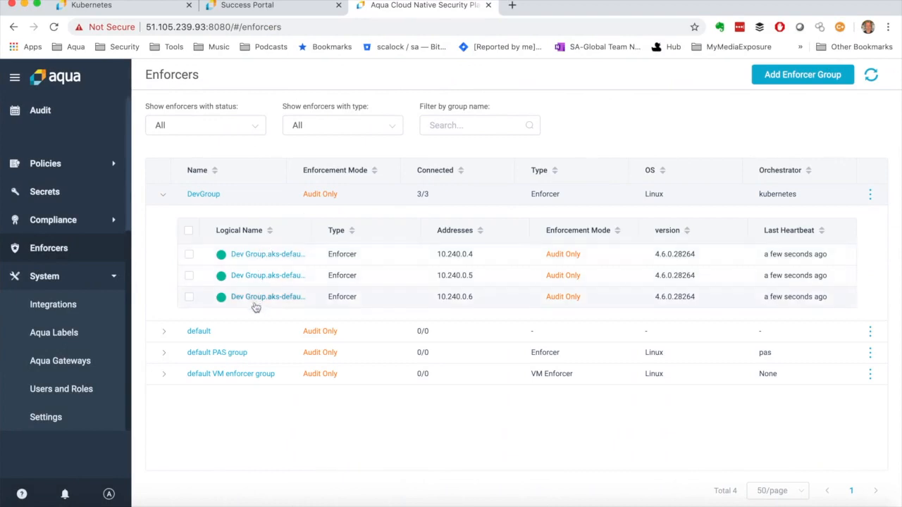
{"action": "mouse_move", "coordinate": [677, 295]}
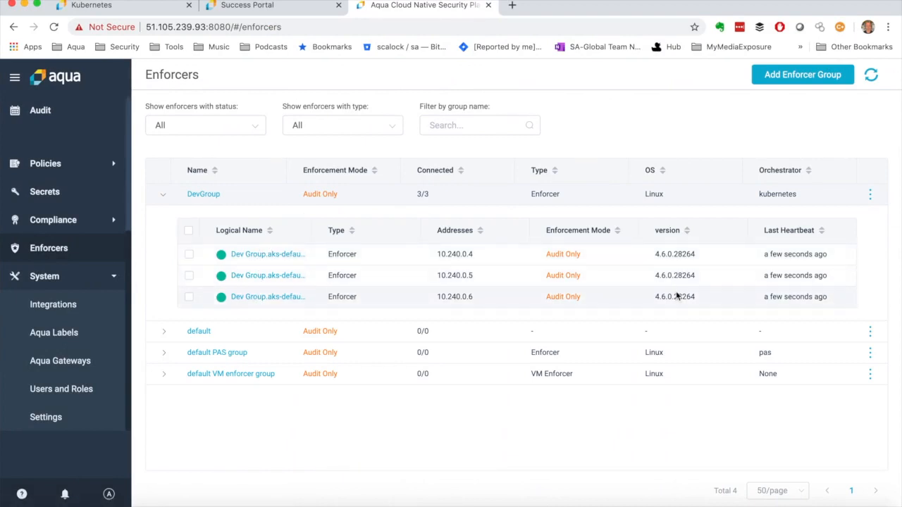
{"action": "scroll", "scroll_direction": "up", "scroll_amount": 3}
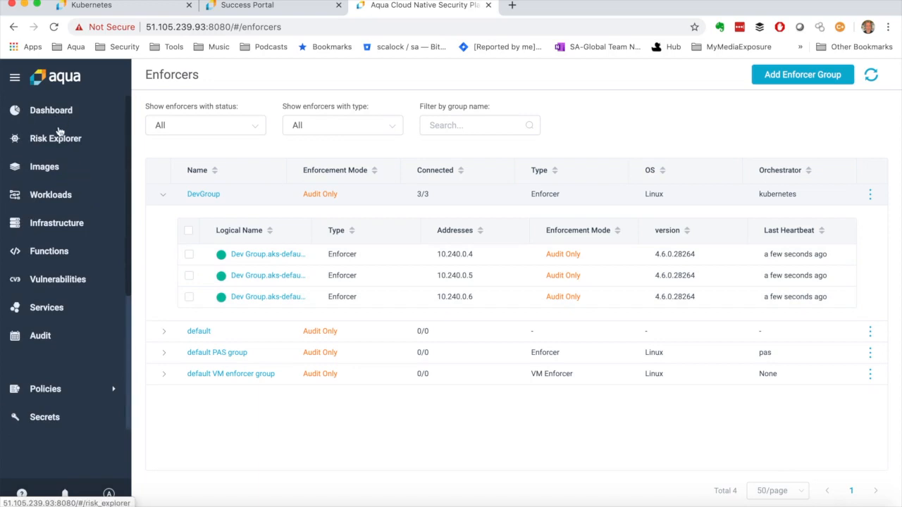
{"action": "left_click", "coordinate": [57, 138]}
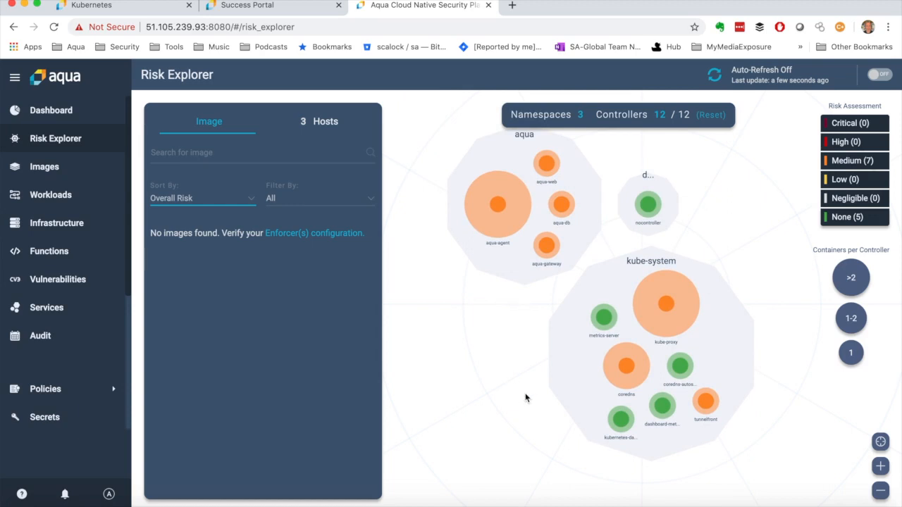
{"action": "mouse_move", "coordinate": [600, 193]}
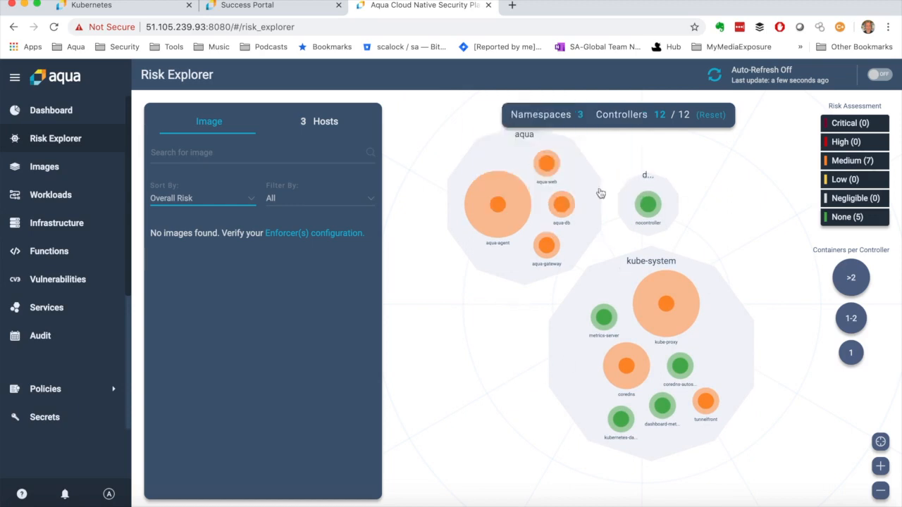
{"action": "left_click", "coordinate": [43, 167]}
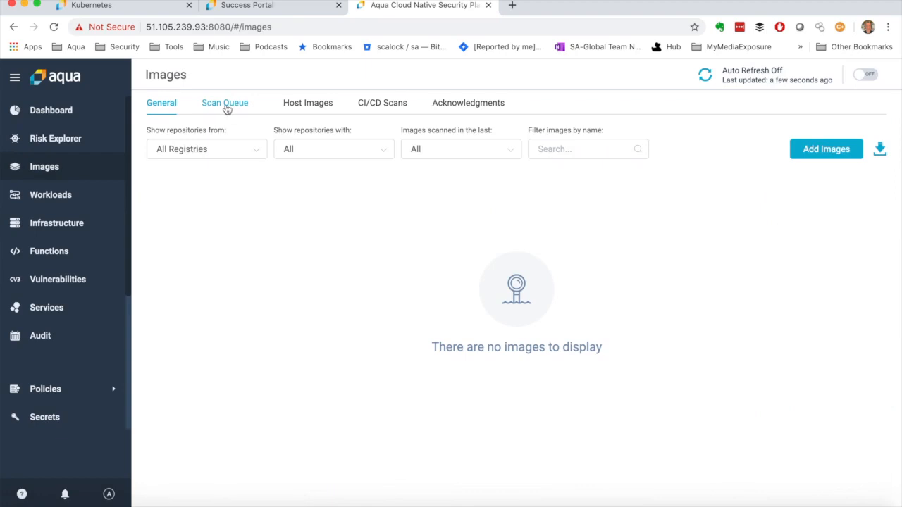
{"action": "mouse_move", "coordinate": [59, 169]}
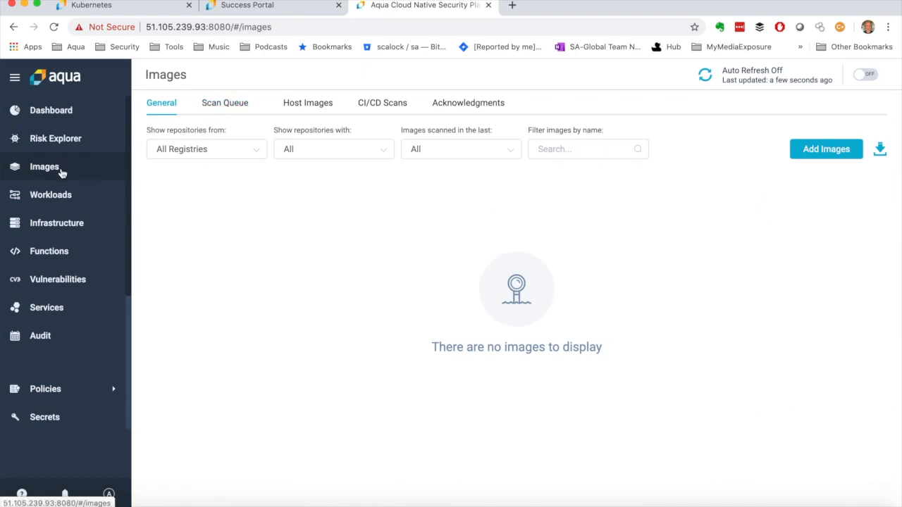
{"action": "mouse_move", "coordinate": [156, 133]}
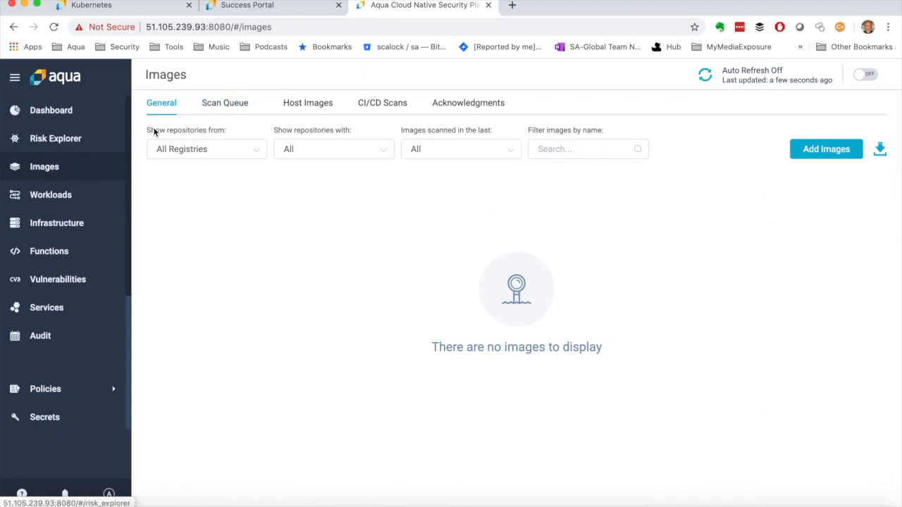
Check Image Registries under Integrations and finish on the Risk Explorer map of 12 running images
{"action": "left_click", "coordinate": [45, 275]}
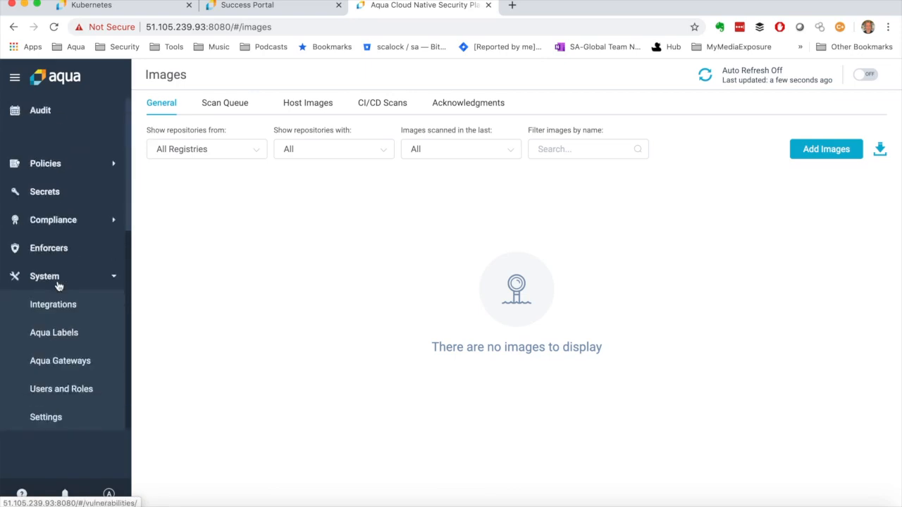
{"action": "left_click", "coordinate": [53, 304]}
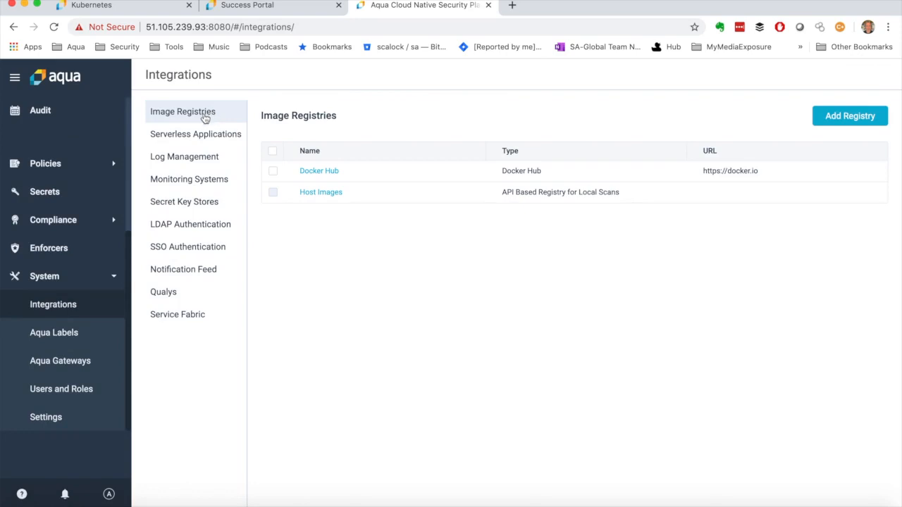
{"action": "mouse_move", "coordinate": [178, 315]}
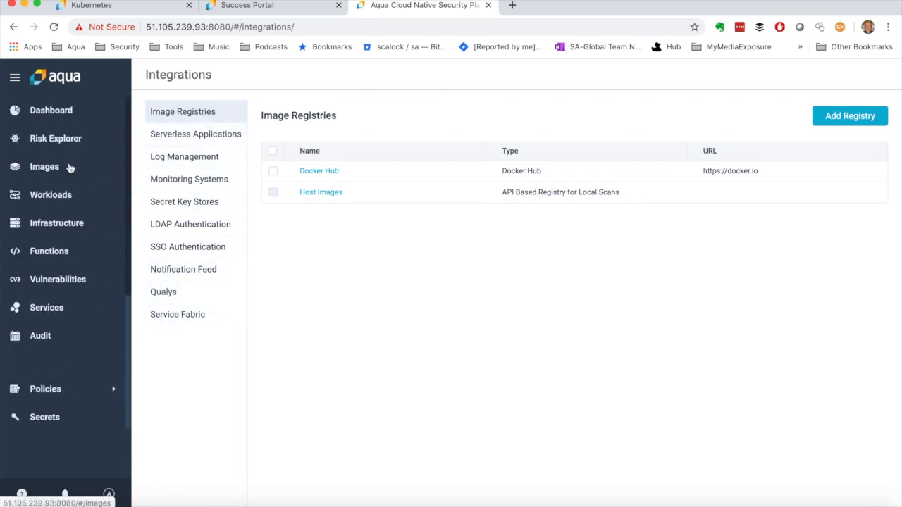
{"action": "left_click", "coordinate": [43, 166]}
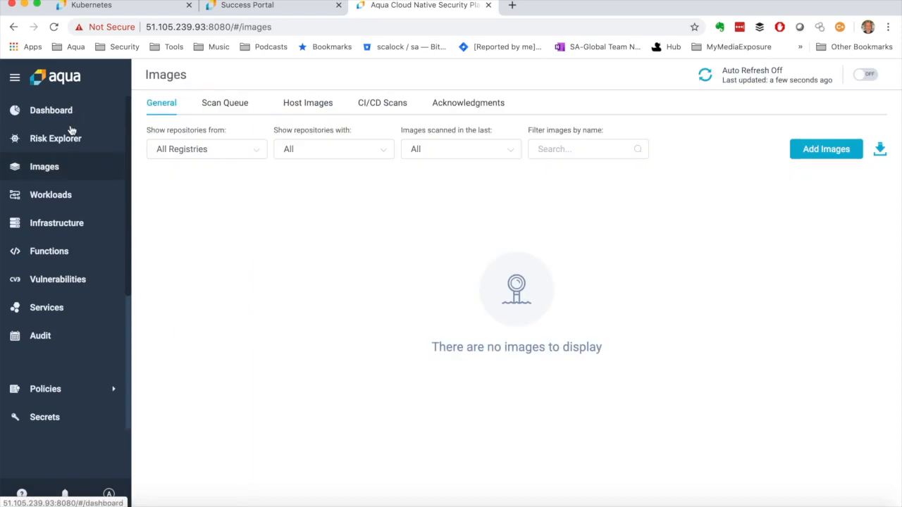
{"action": "left_click", "coordinate": [55, 138]}
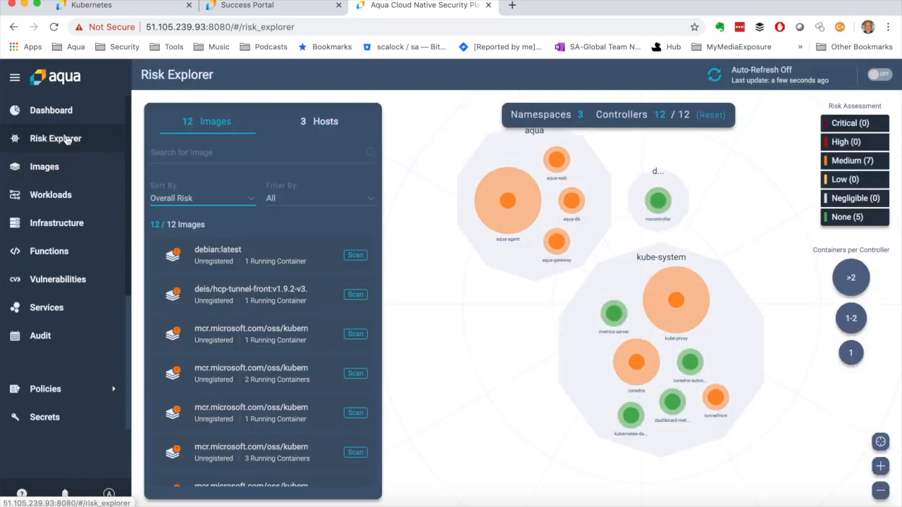